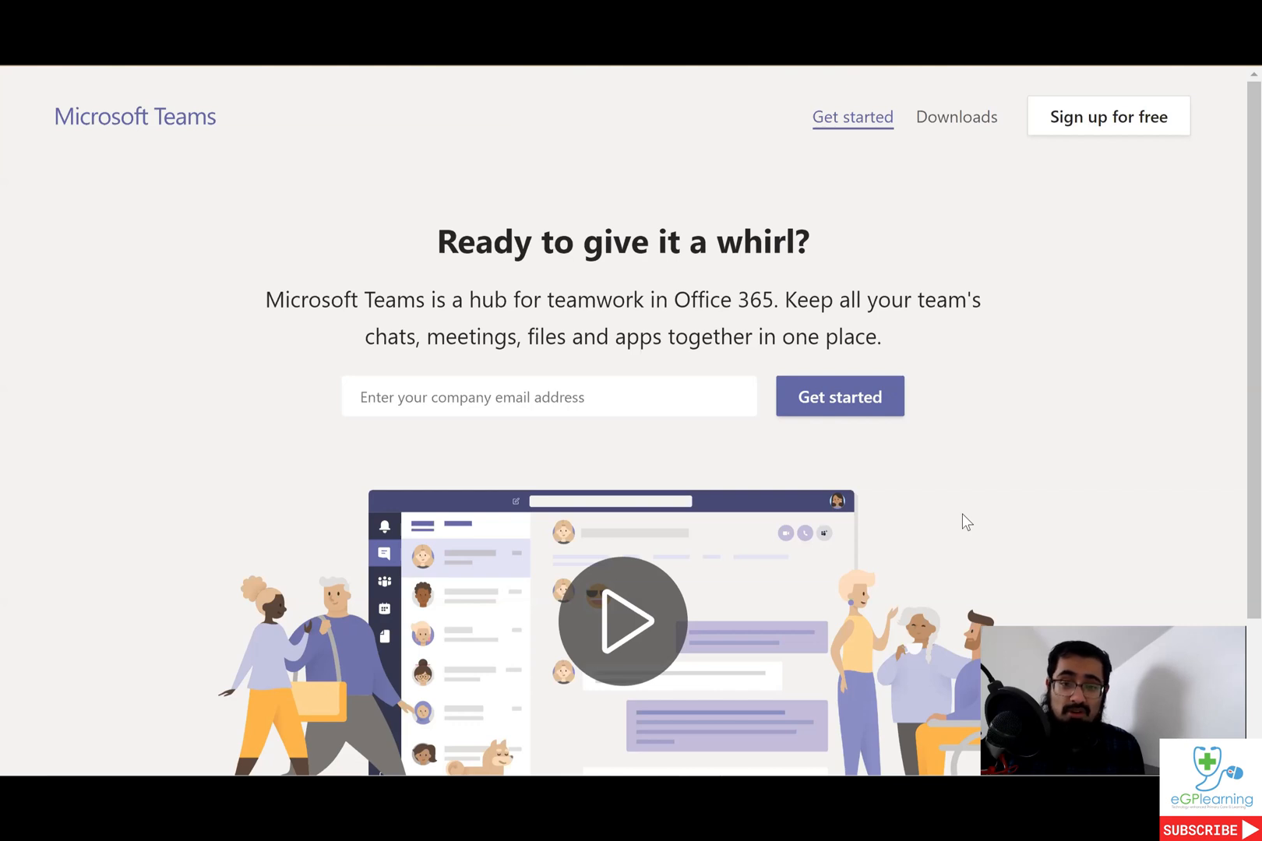
mouse_move(768, 311)
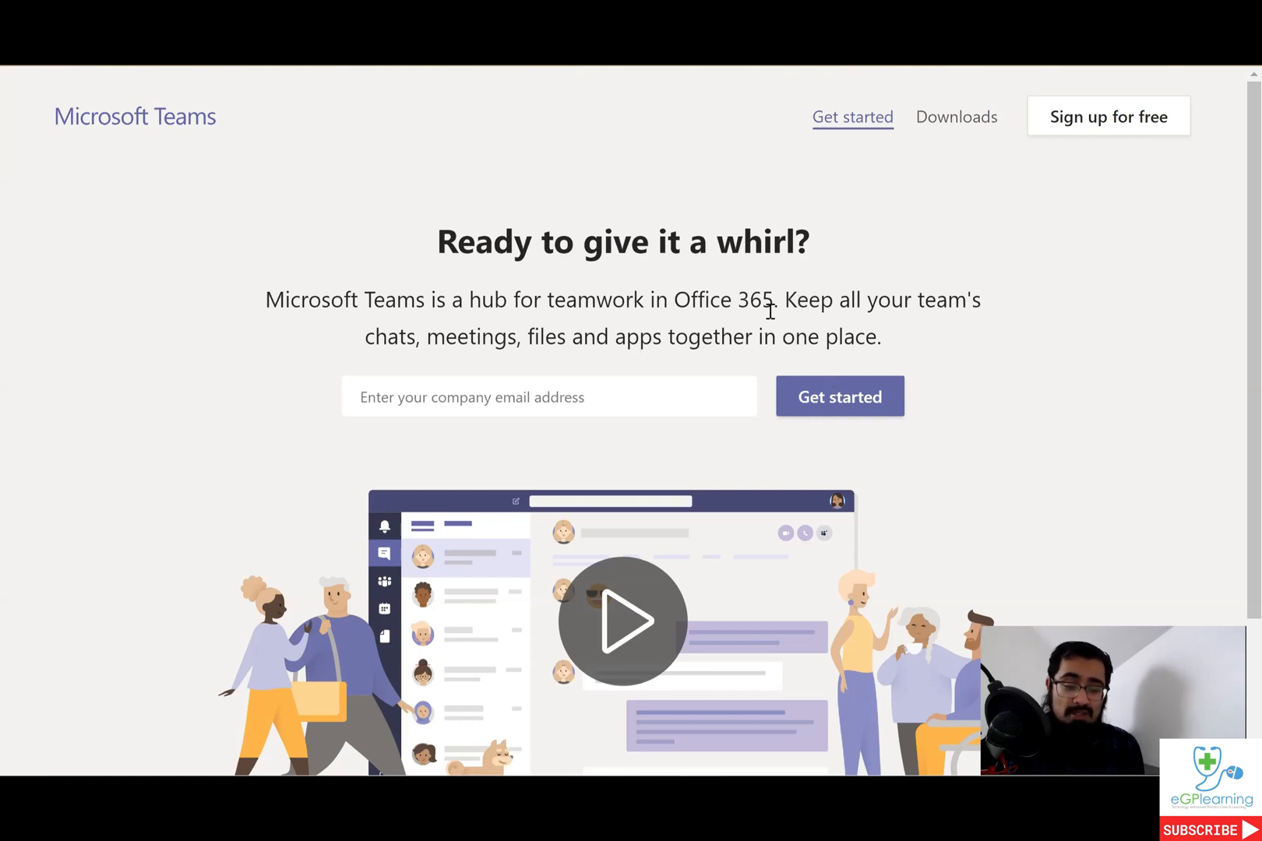
left_click(549, 396)
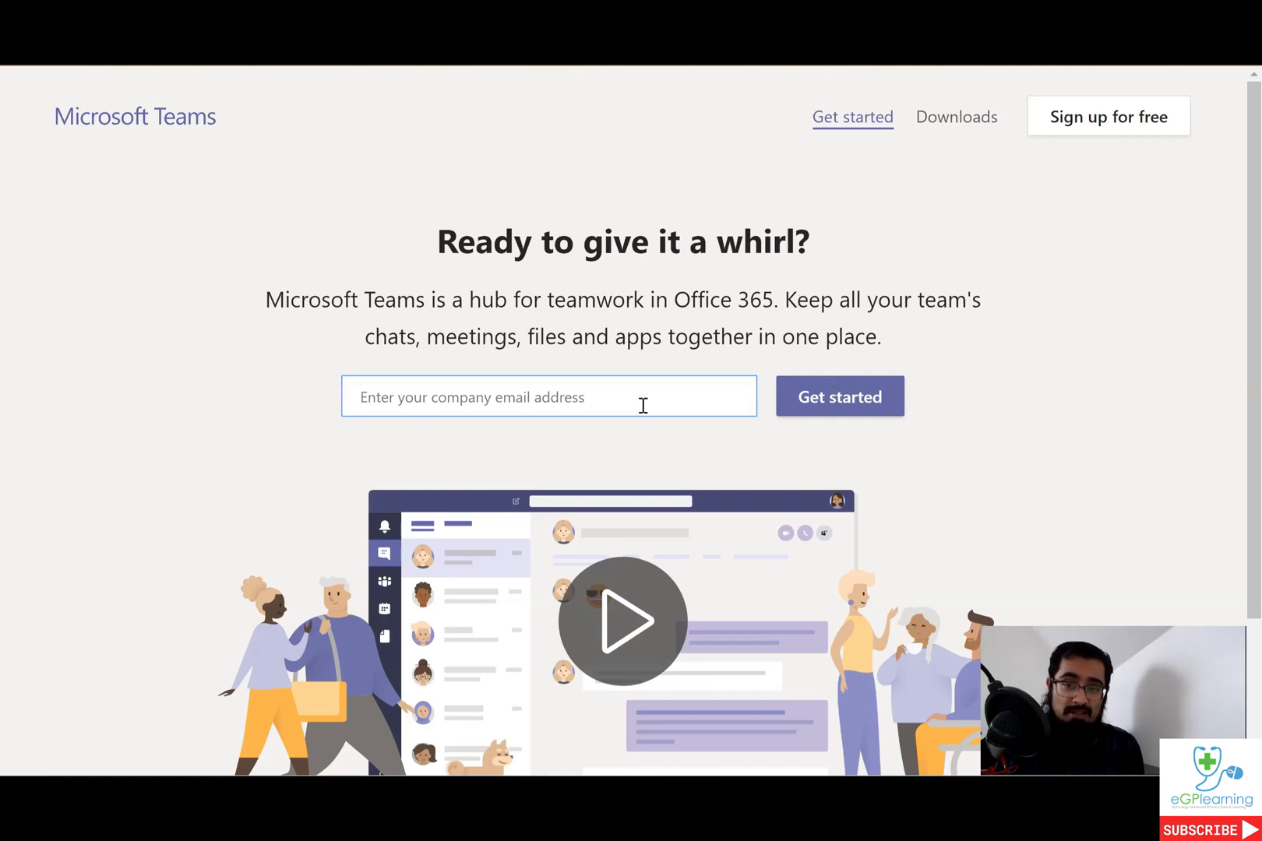
left_click(838, 396)
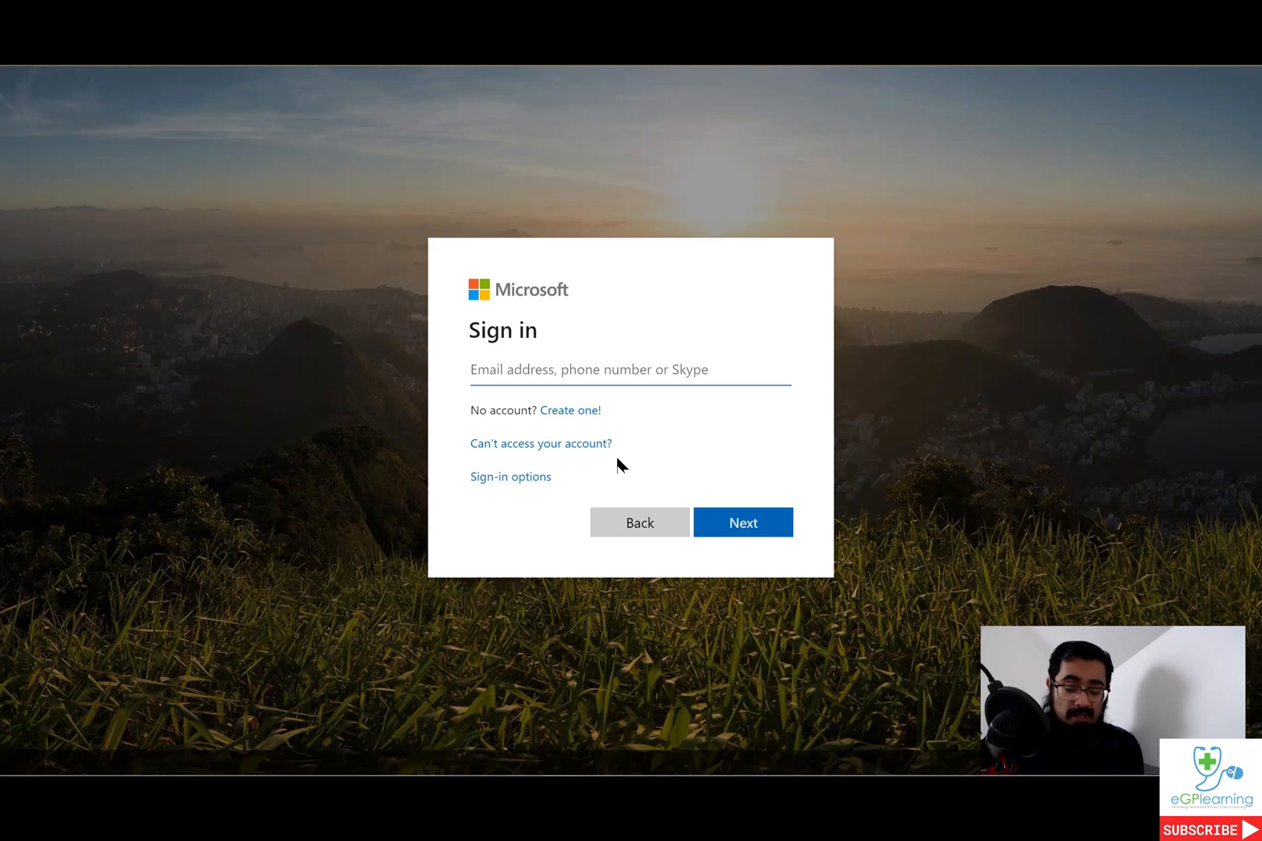
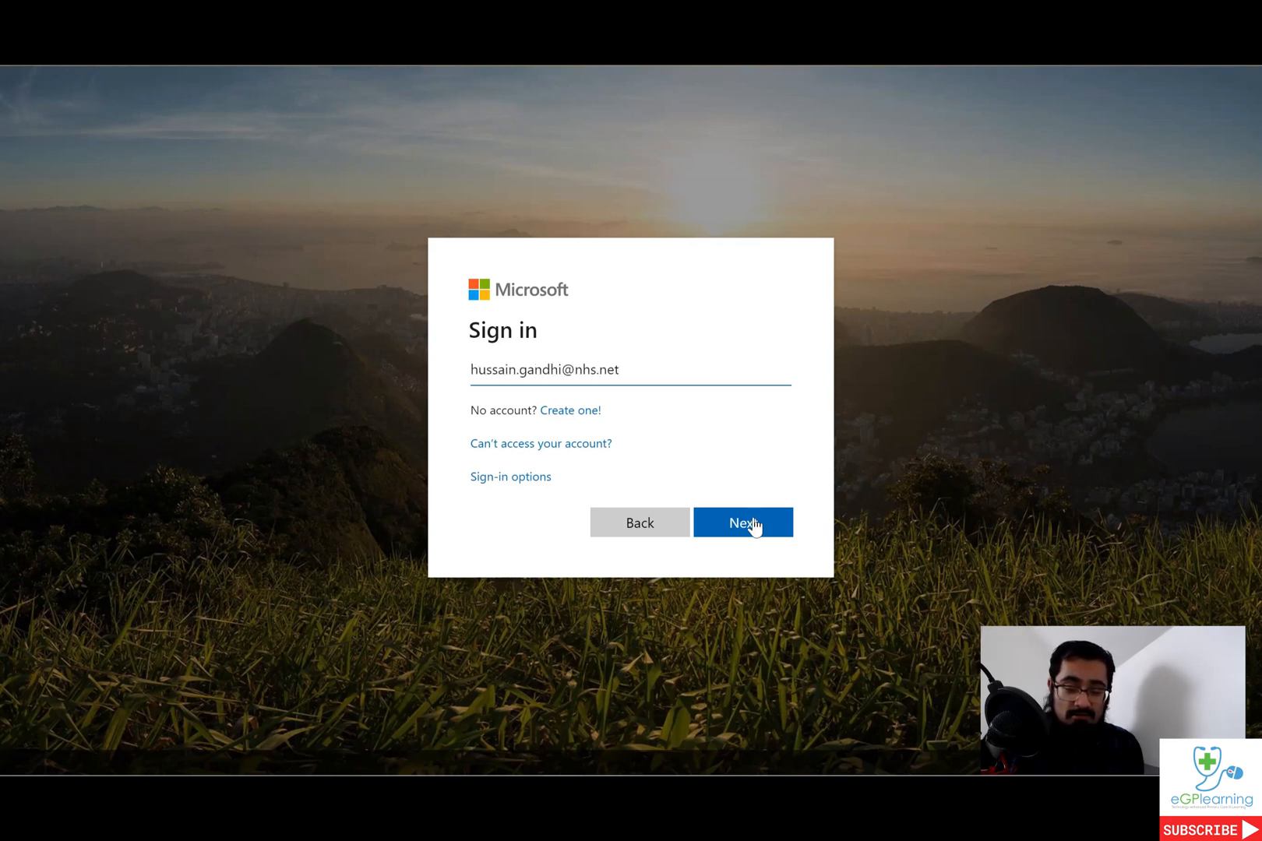
left_click(742, 522)
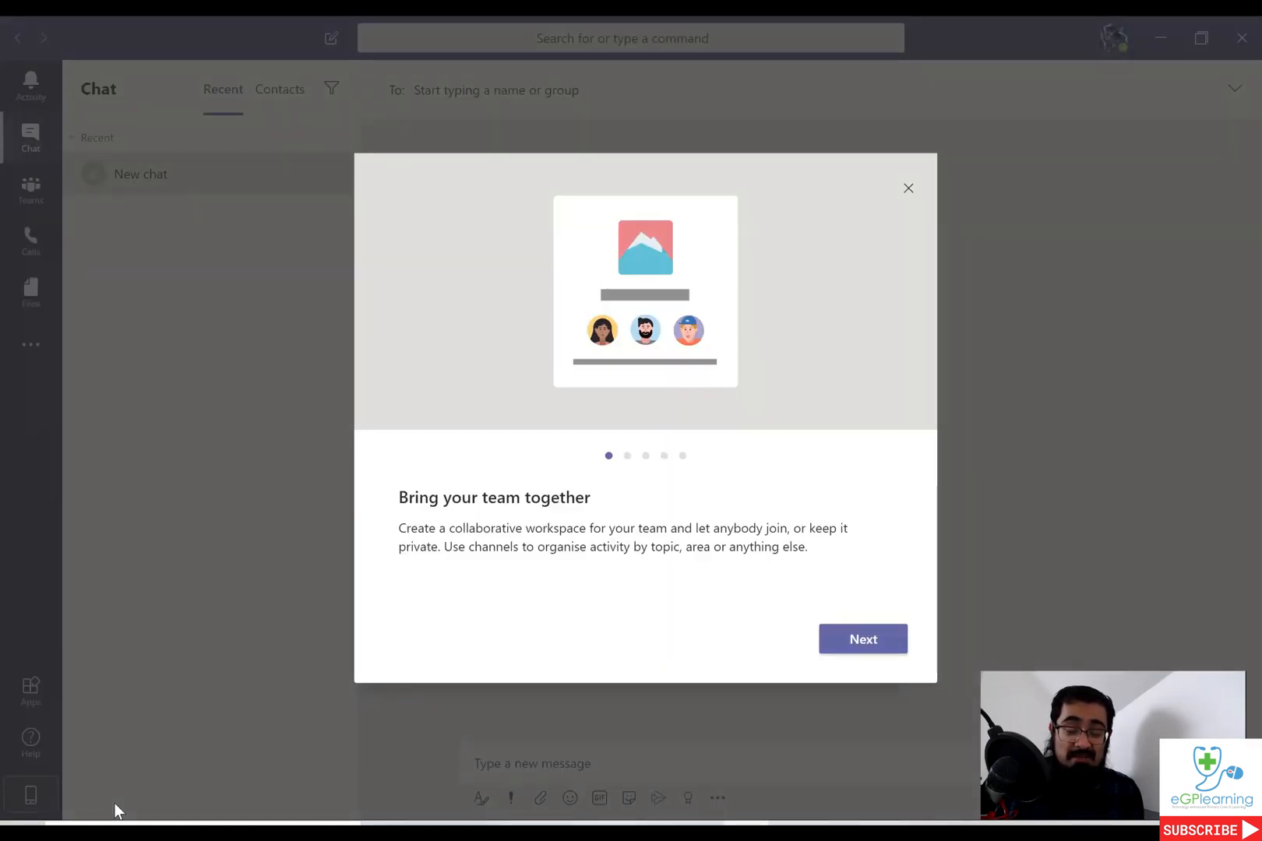
mouse_move(658, 642)
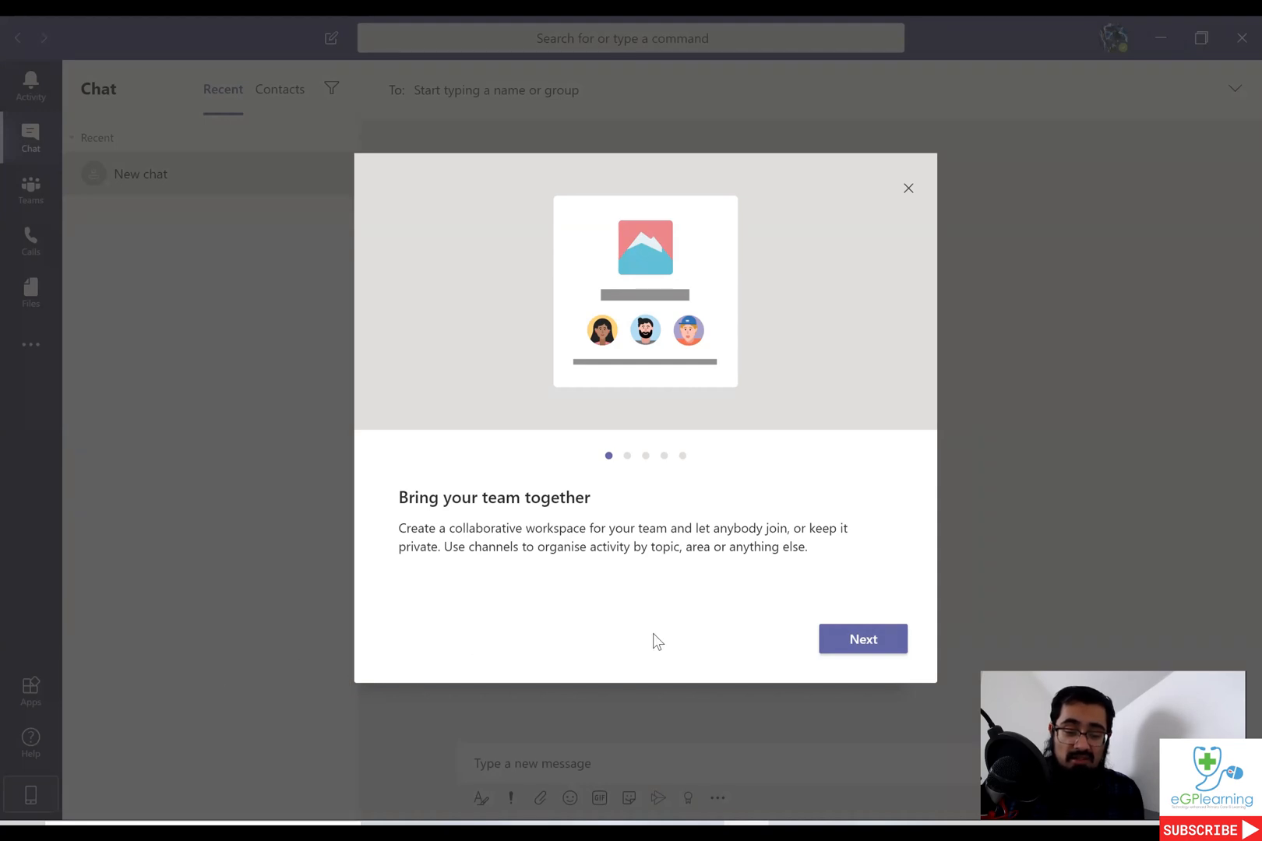
mouse_move(796, 510)
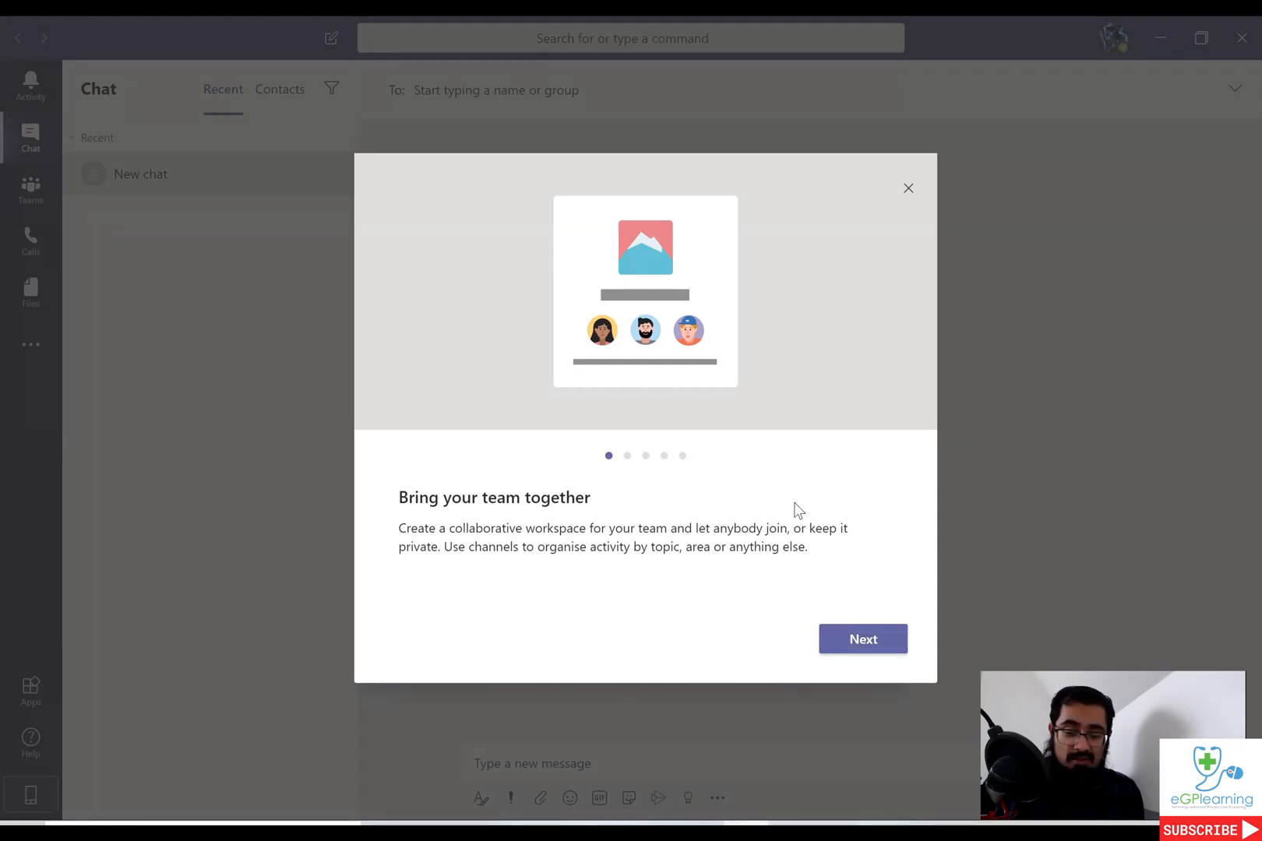
mouse_move(862, 640)
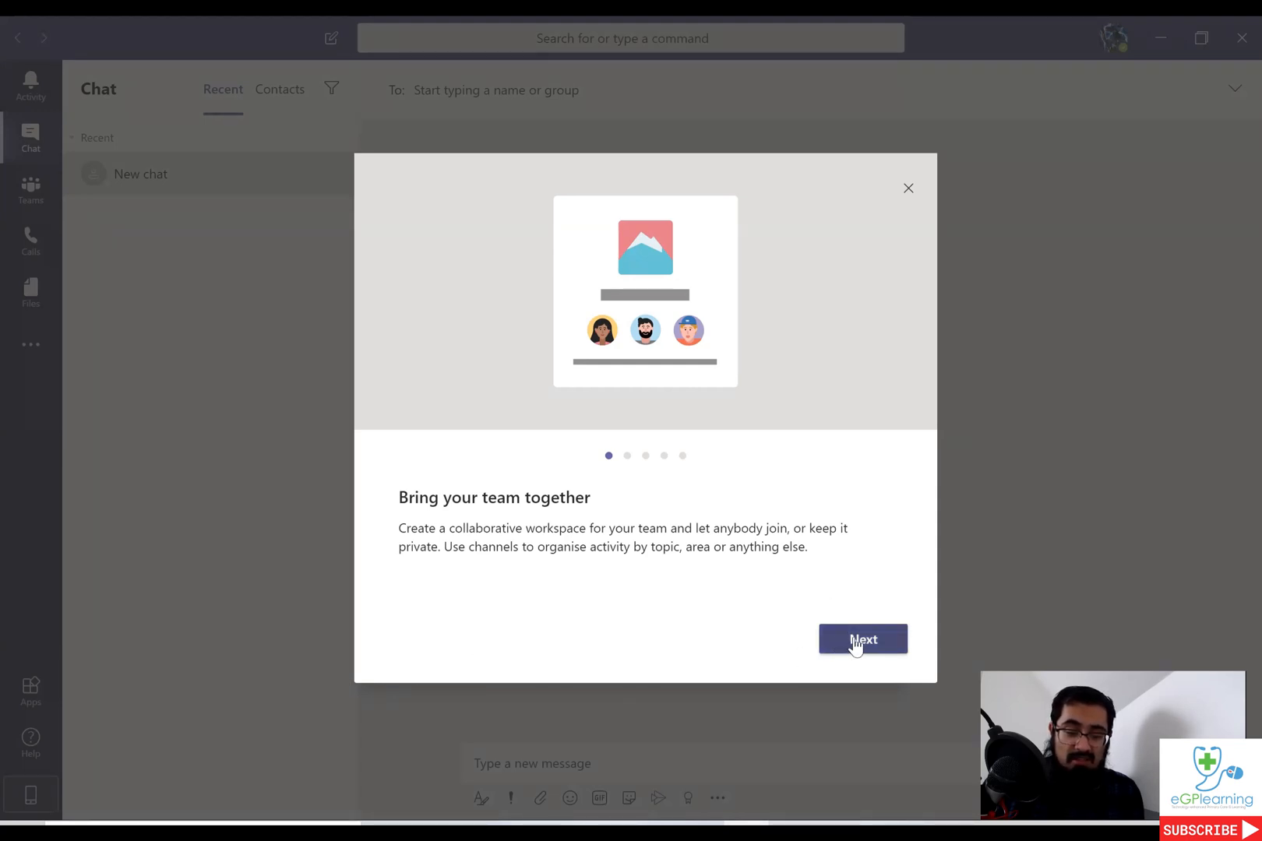
- Advance through the welcome tour slides (meetings, files and apps) and finish with Let's go
left_click(861, 638)
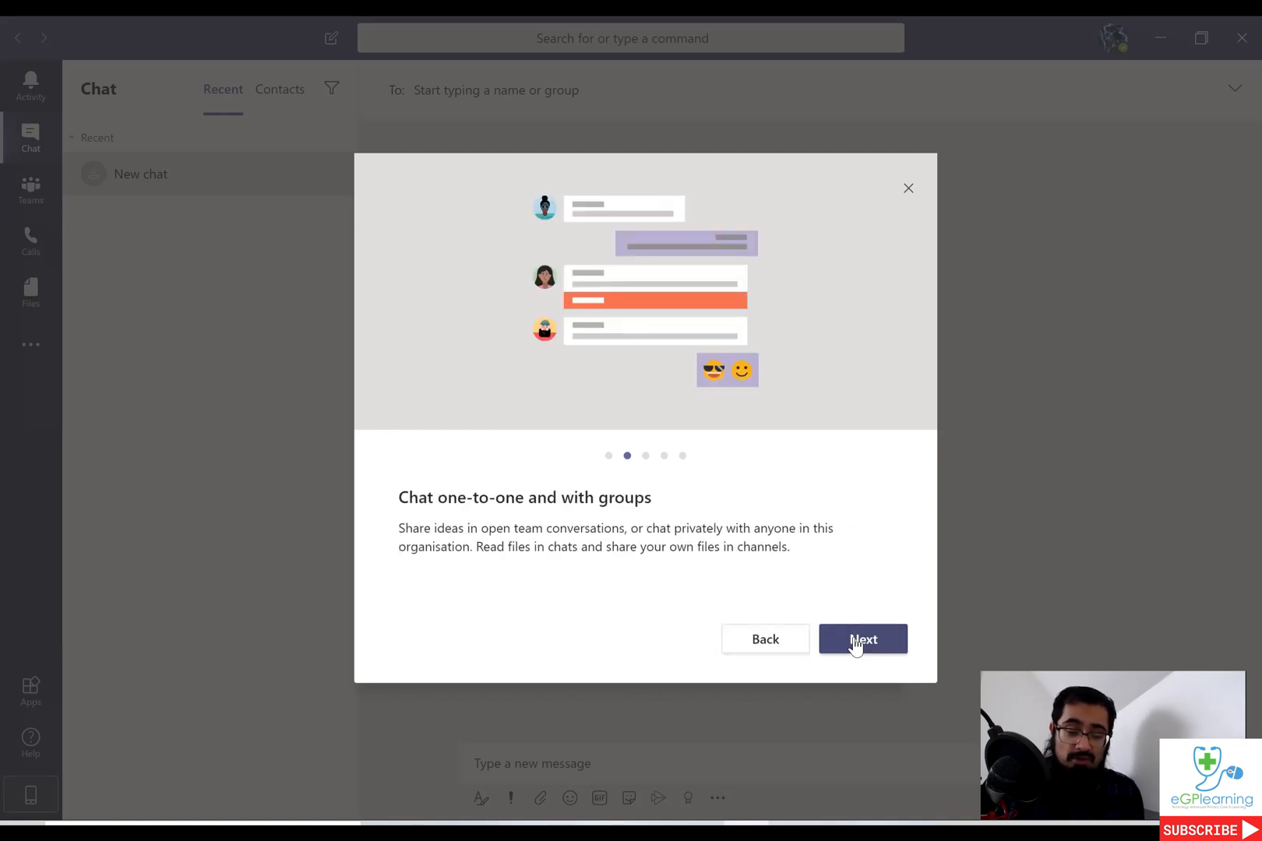
left_click(861, 639)
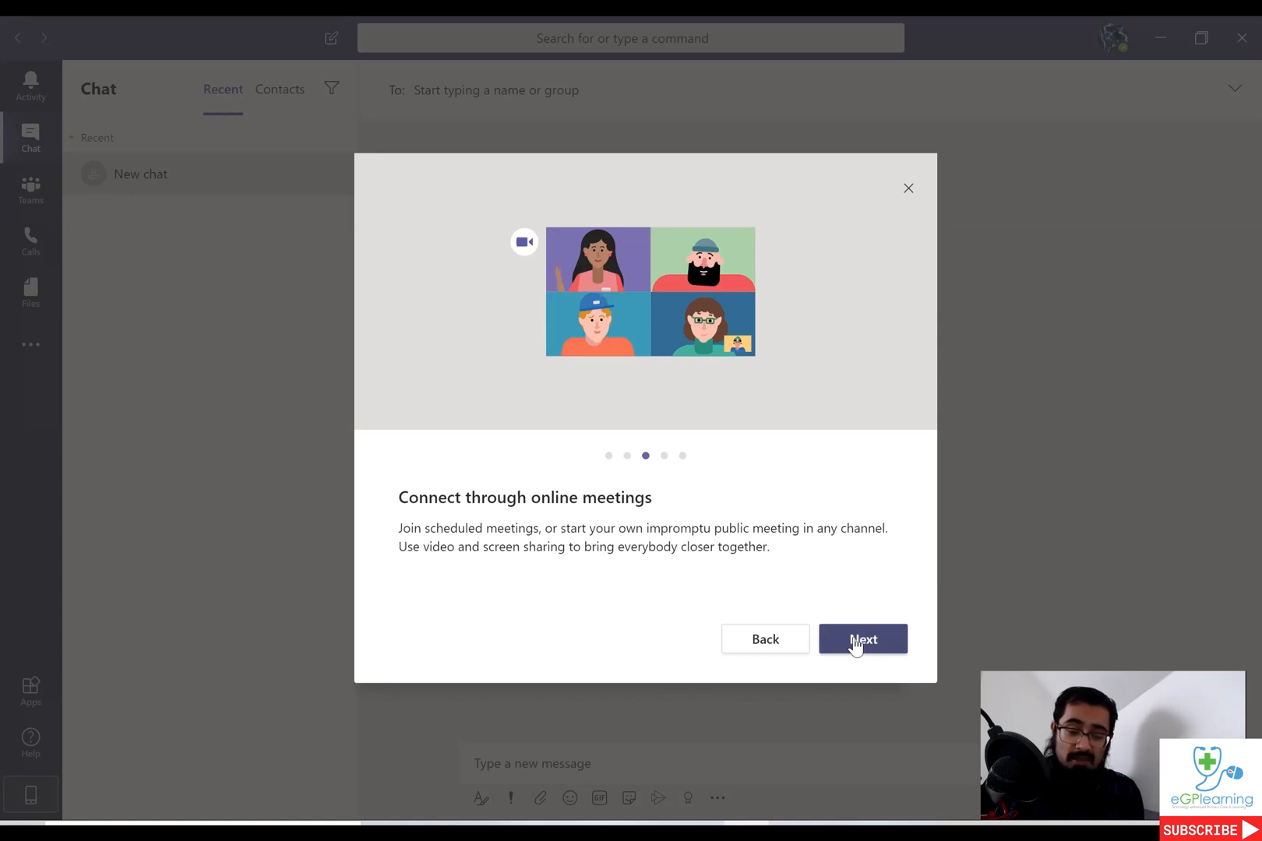
left_click(862, 639)
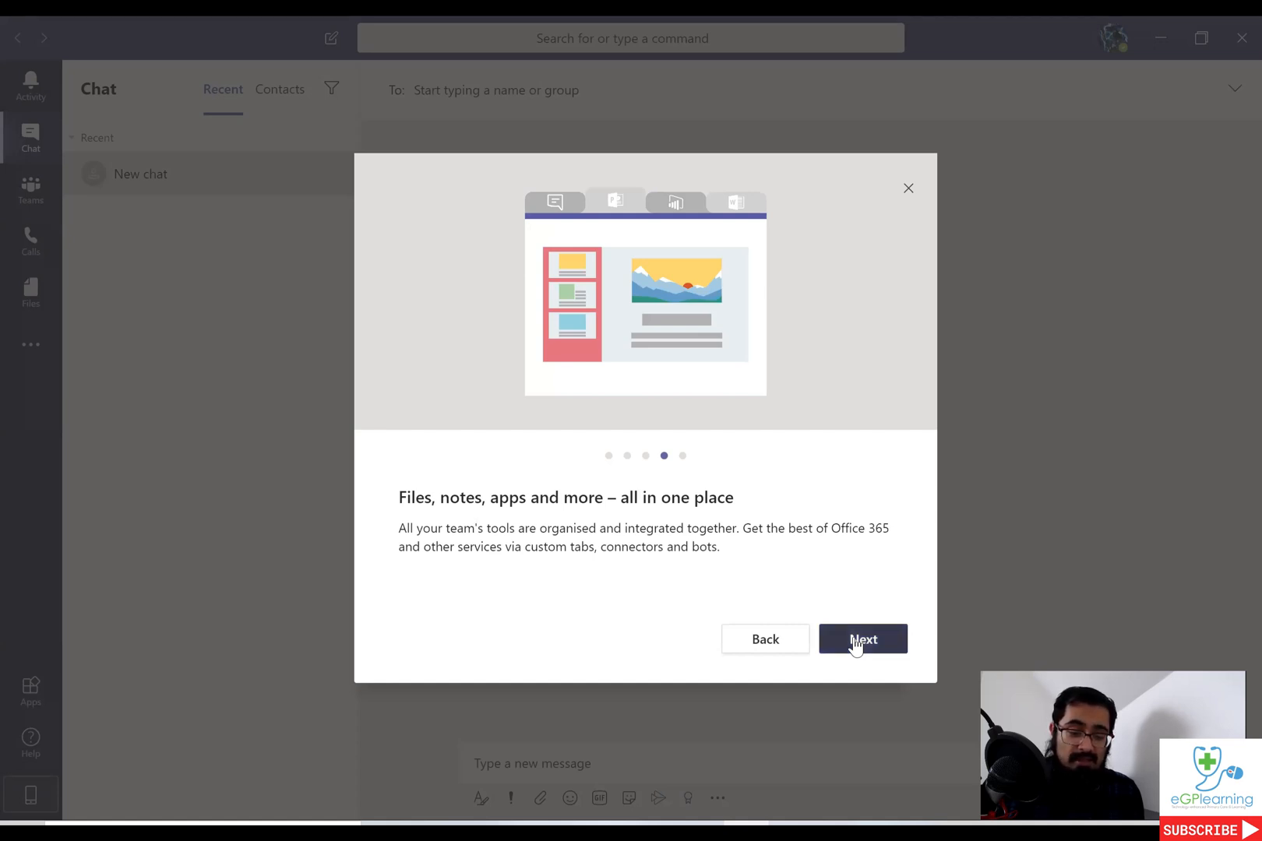
left_click(861, 639)
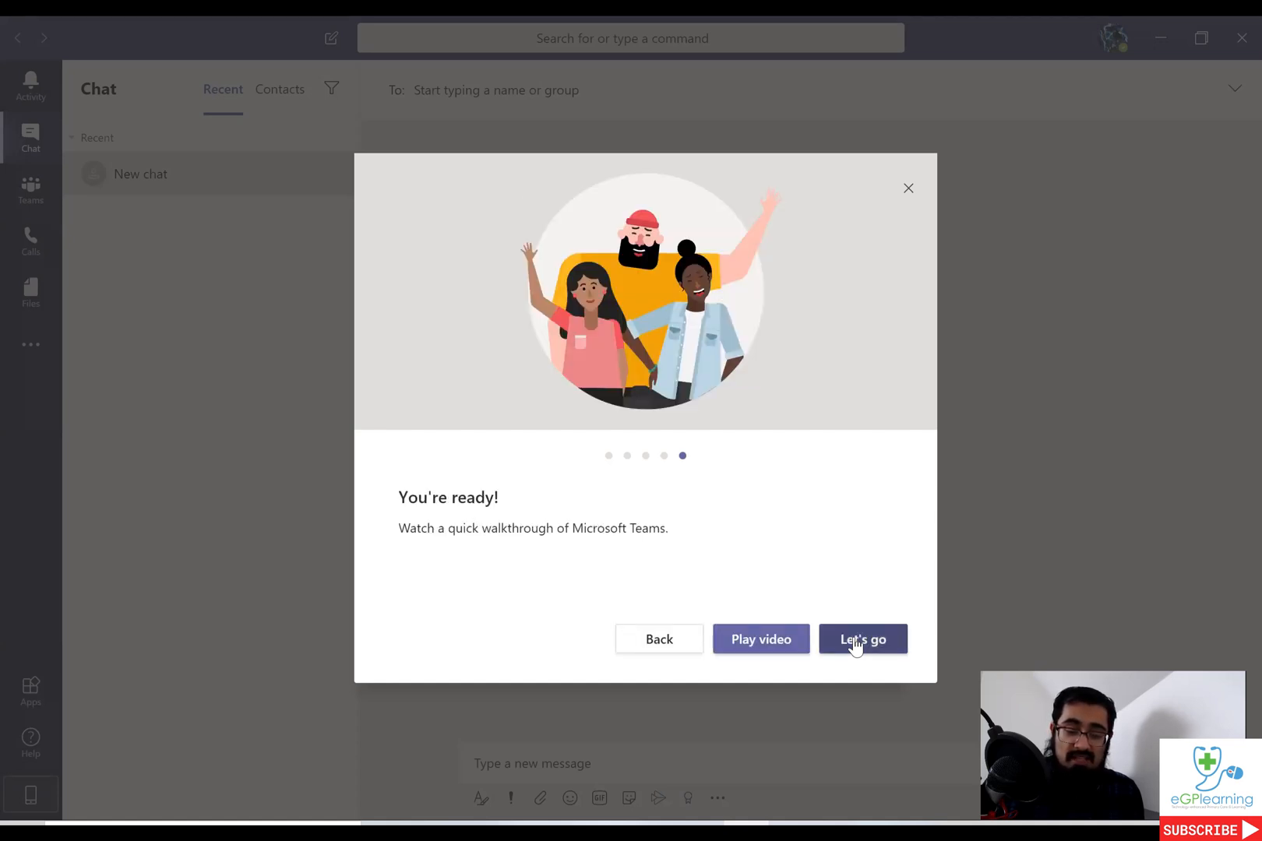
mouse_move(761, 639)
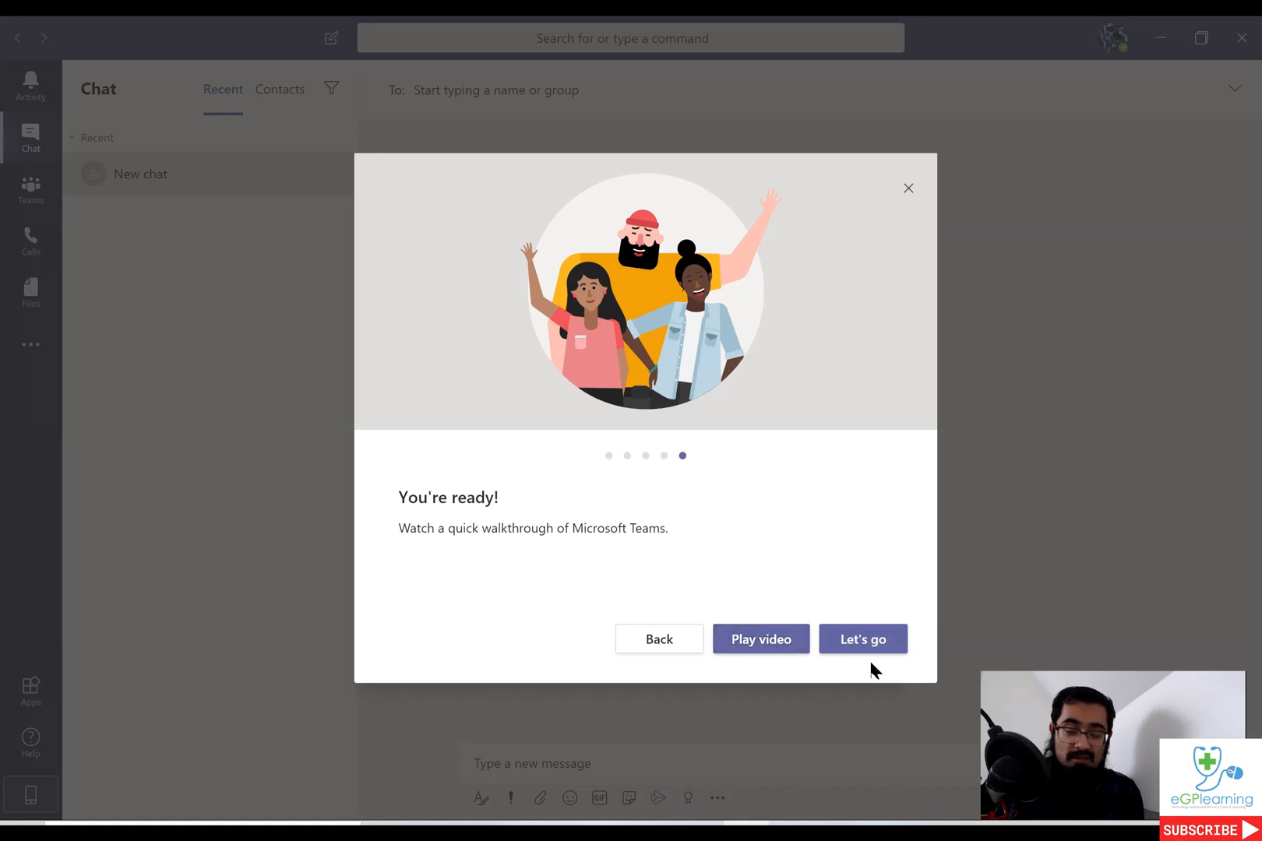
left_click(861, 639)
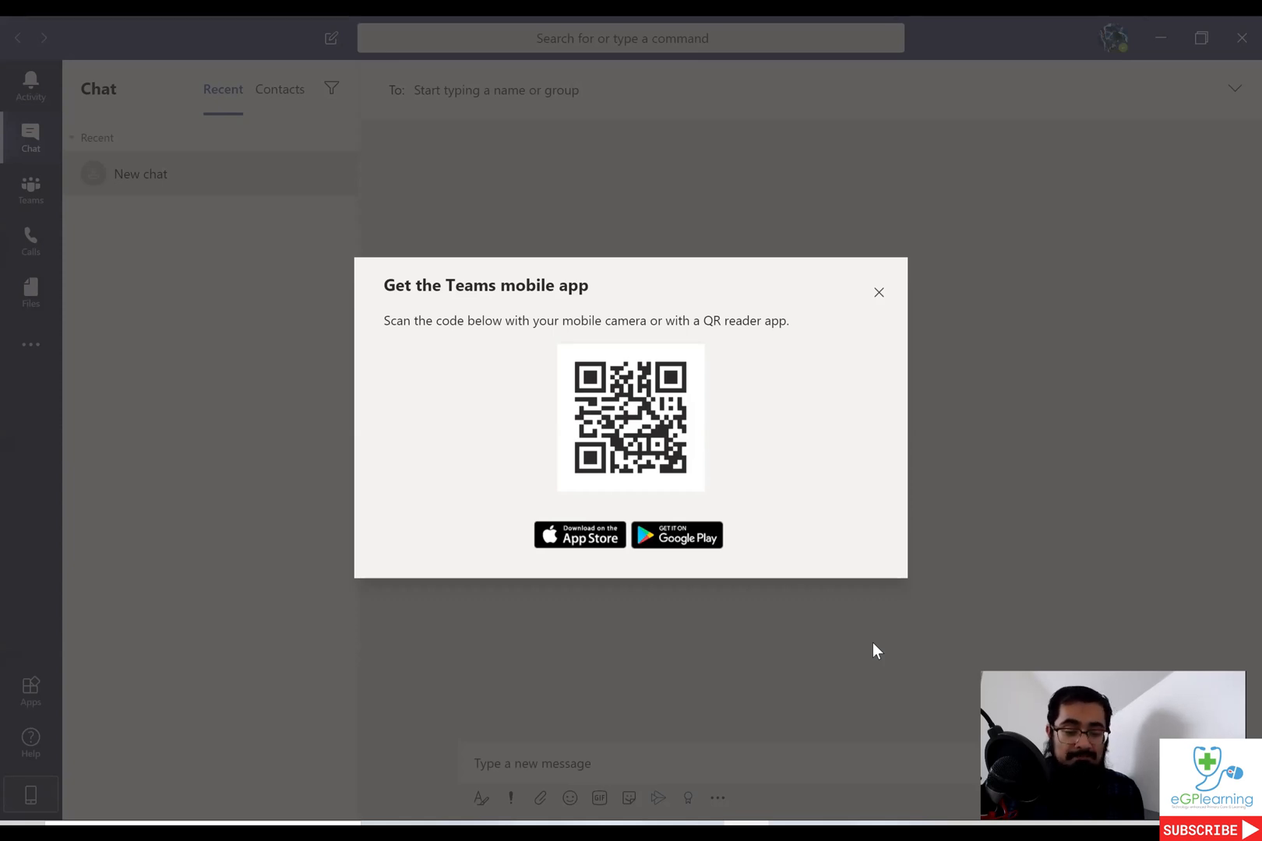
mouse_move(879, 293)
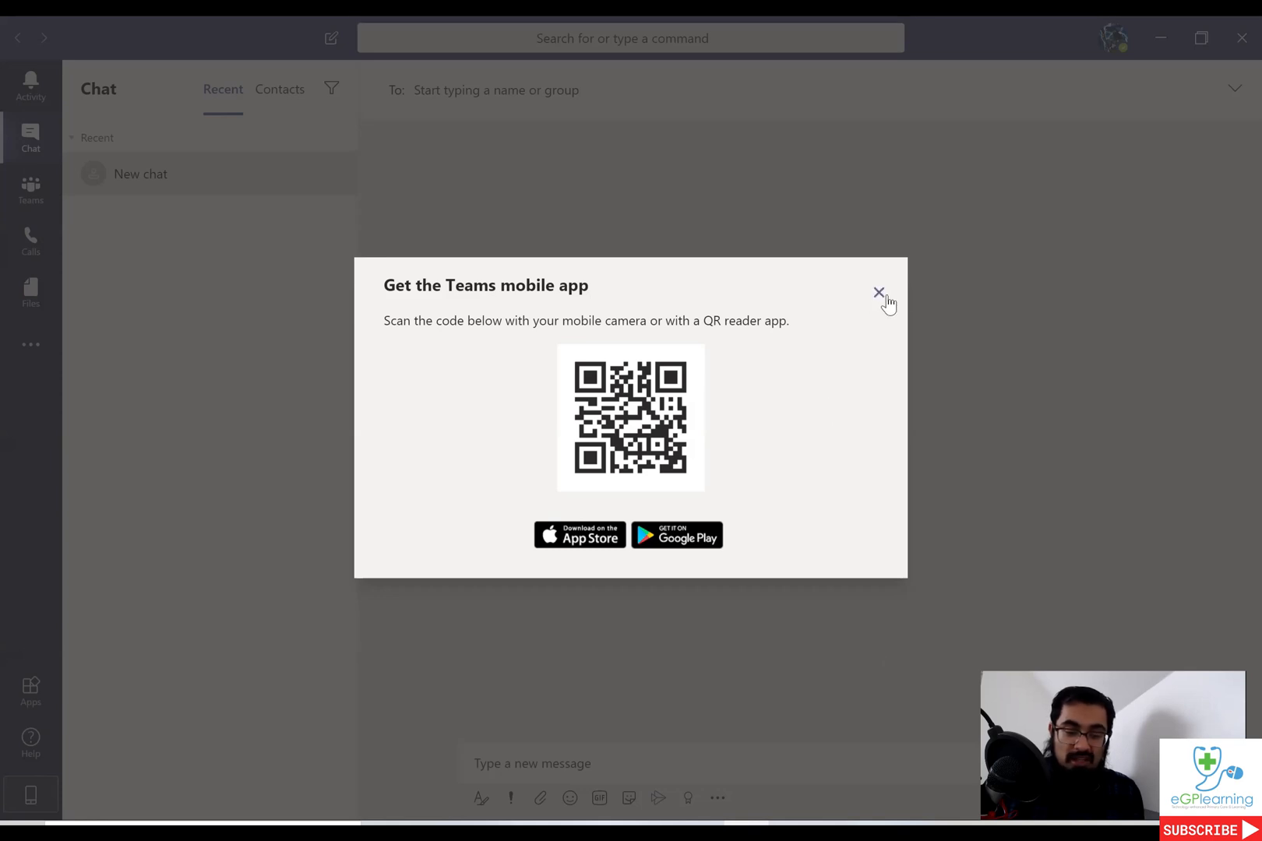
- Dismiss the 'Get the Teams mobile app' prompt to show the empty Chat view
left_click(879, 291)
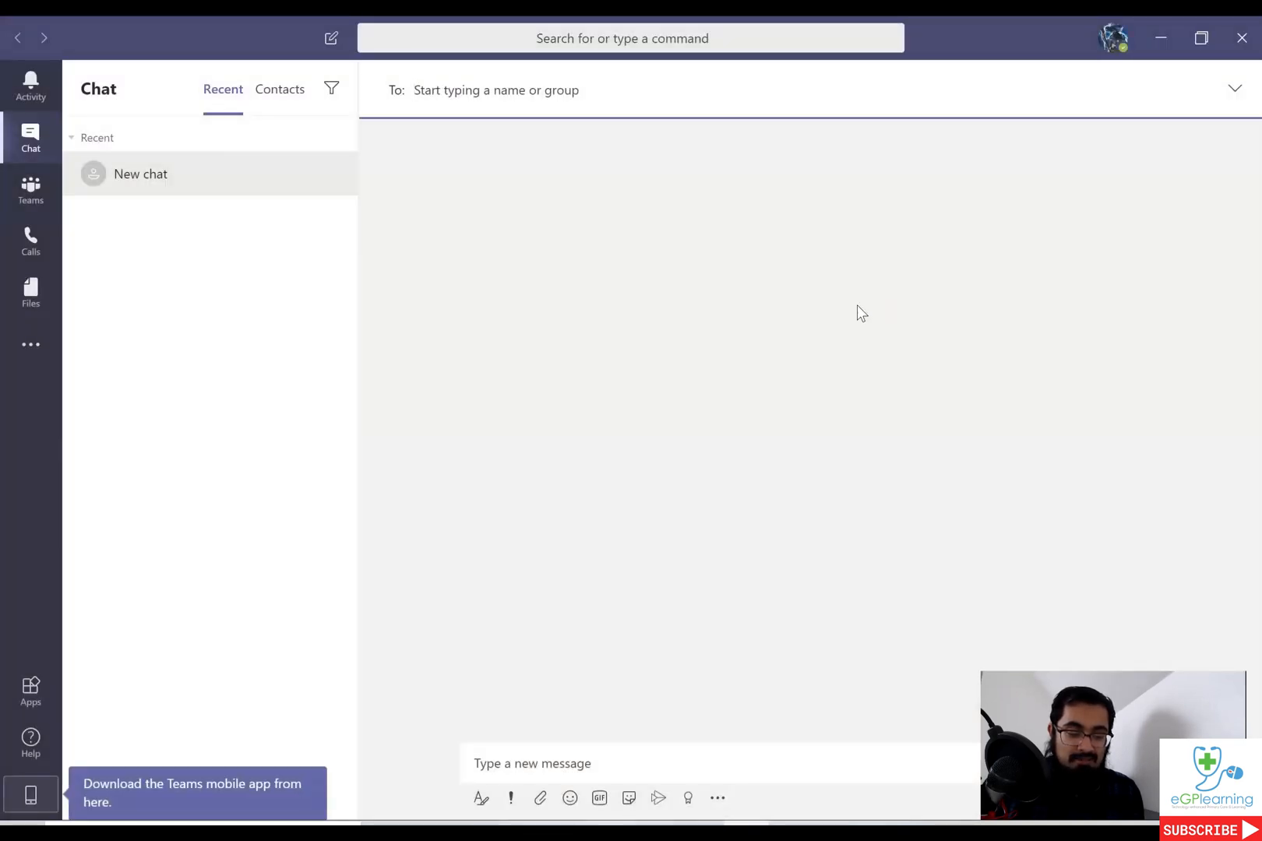
mouse_move(408, 362)
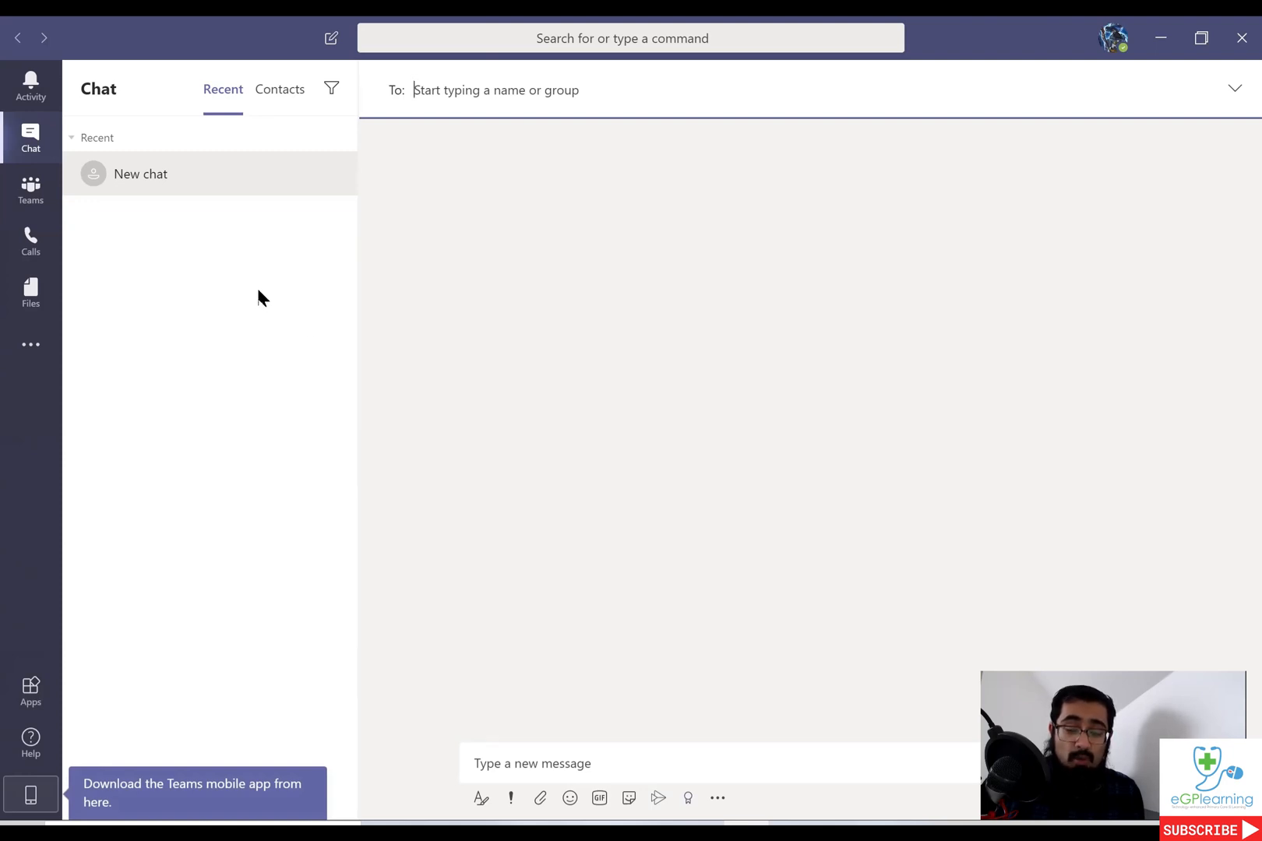
mouse_move(291, 296)
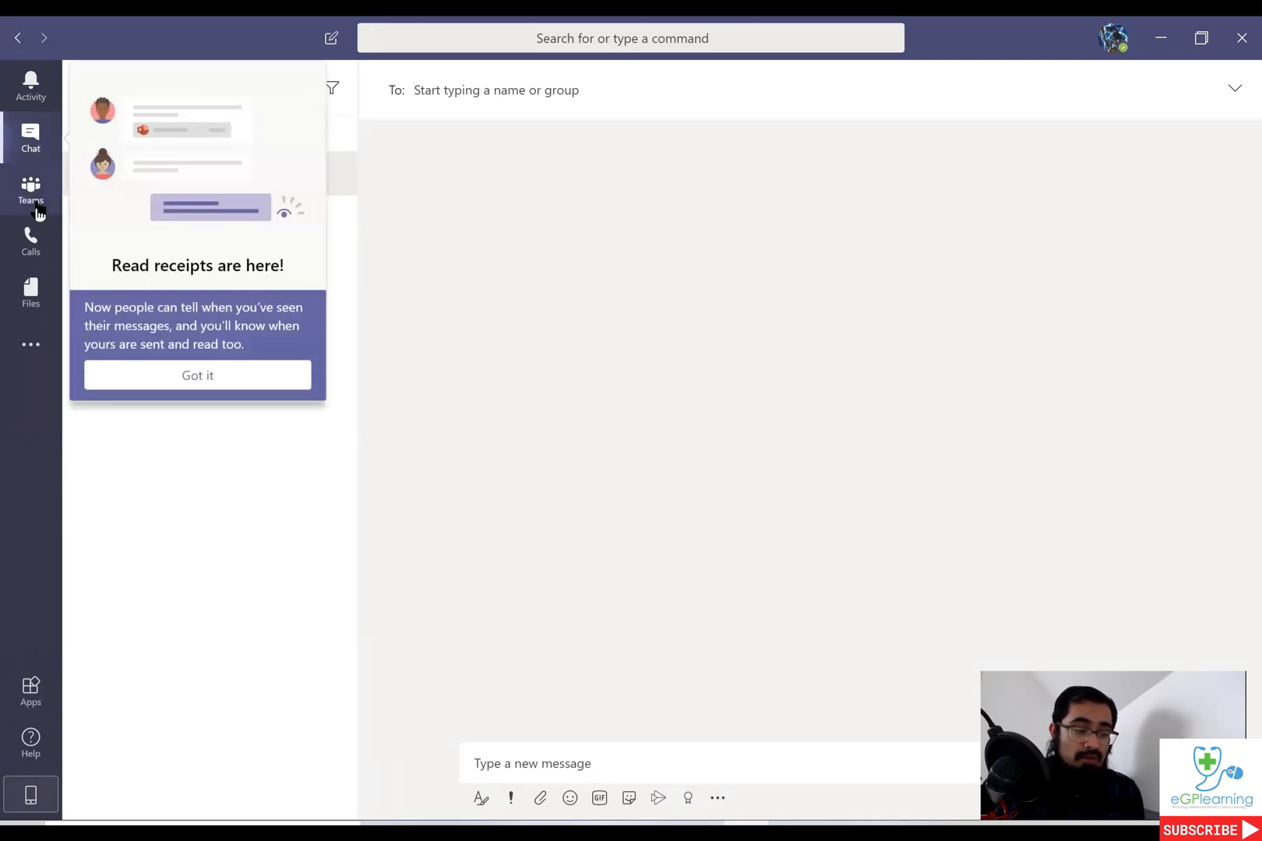
- Browse the Teams, Calls and Files sections, then return to the Activity feed
left_click(30, 187)
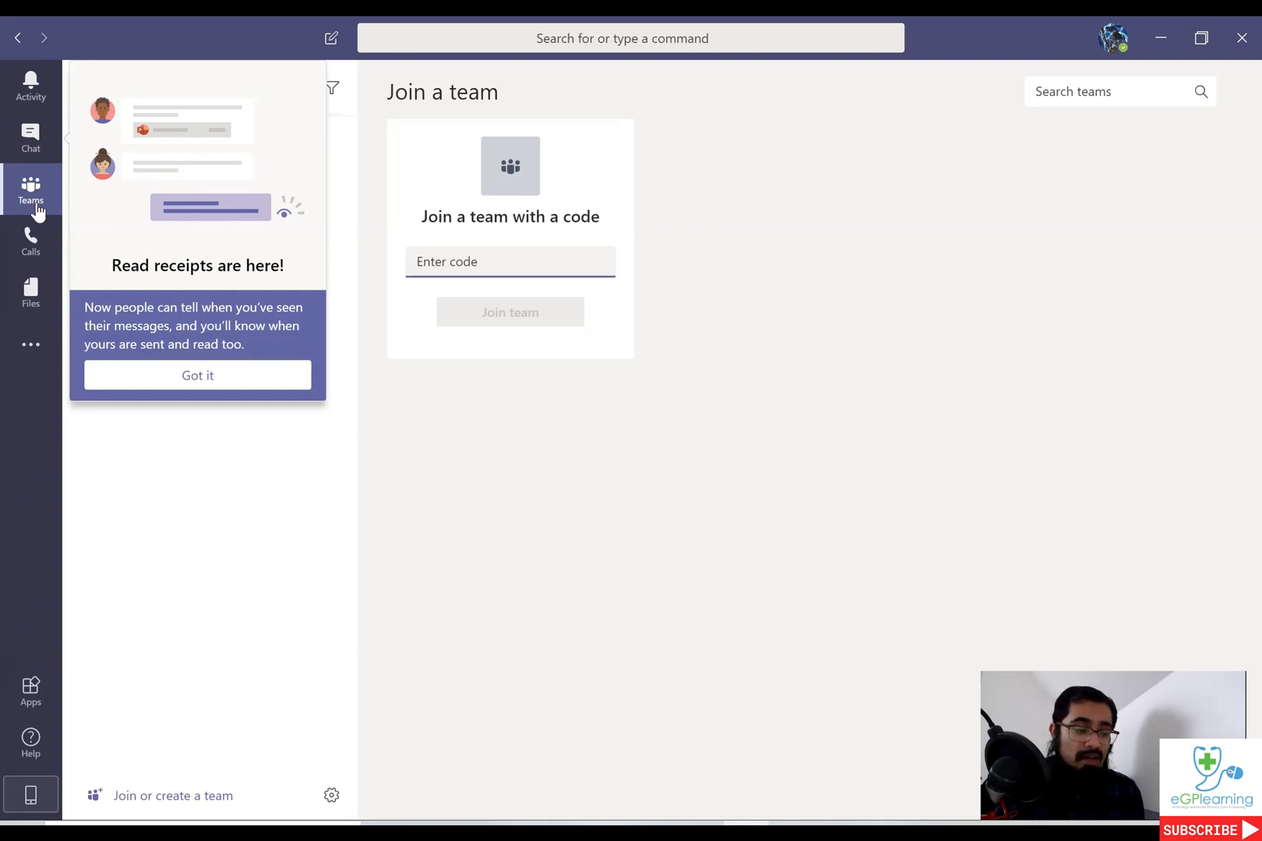
left_click(31, 238)
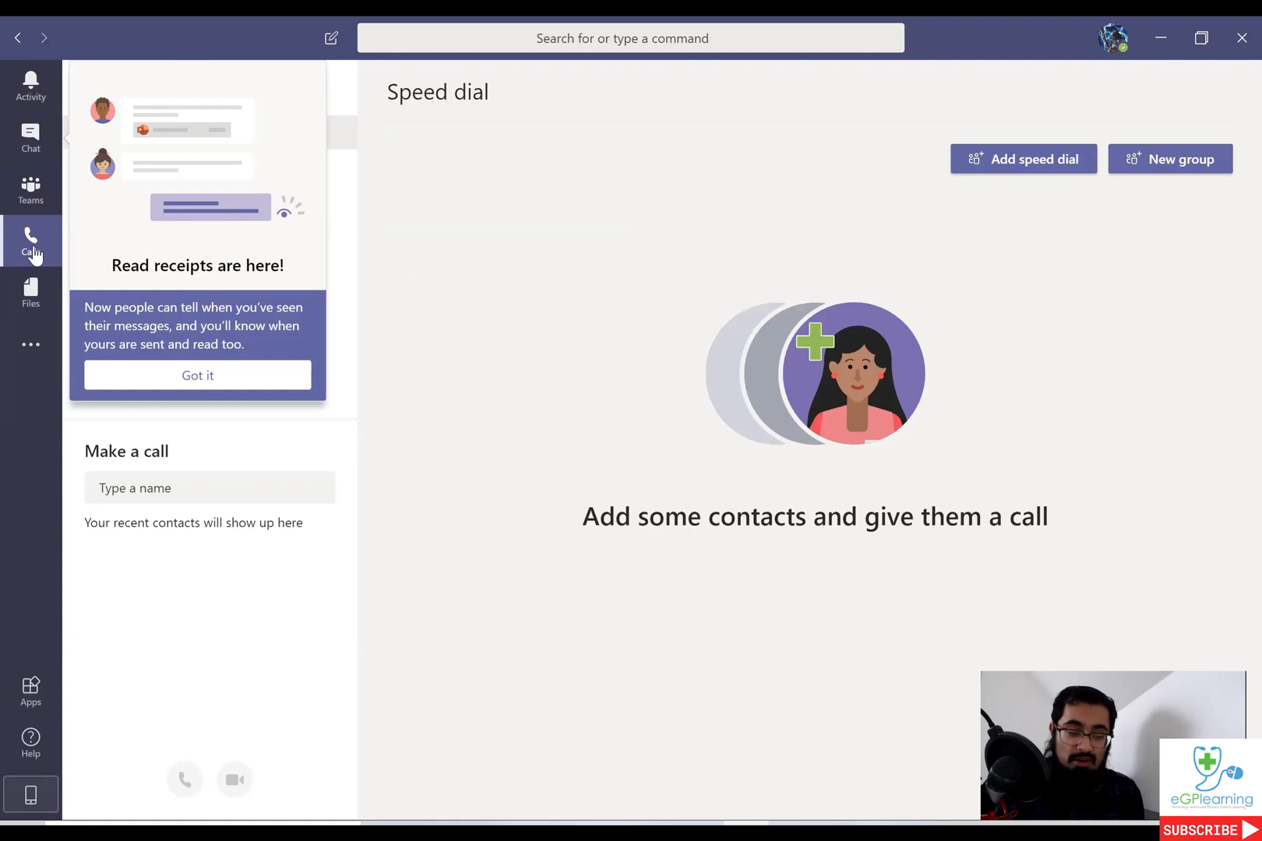
left_click(31, 292)
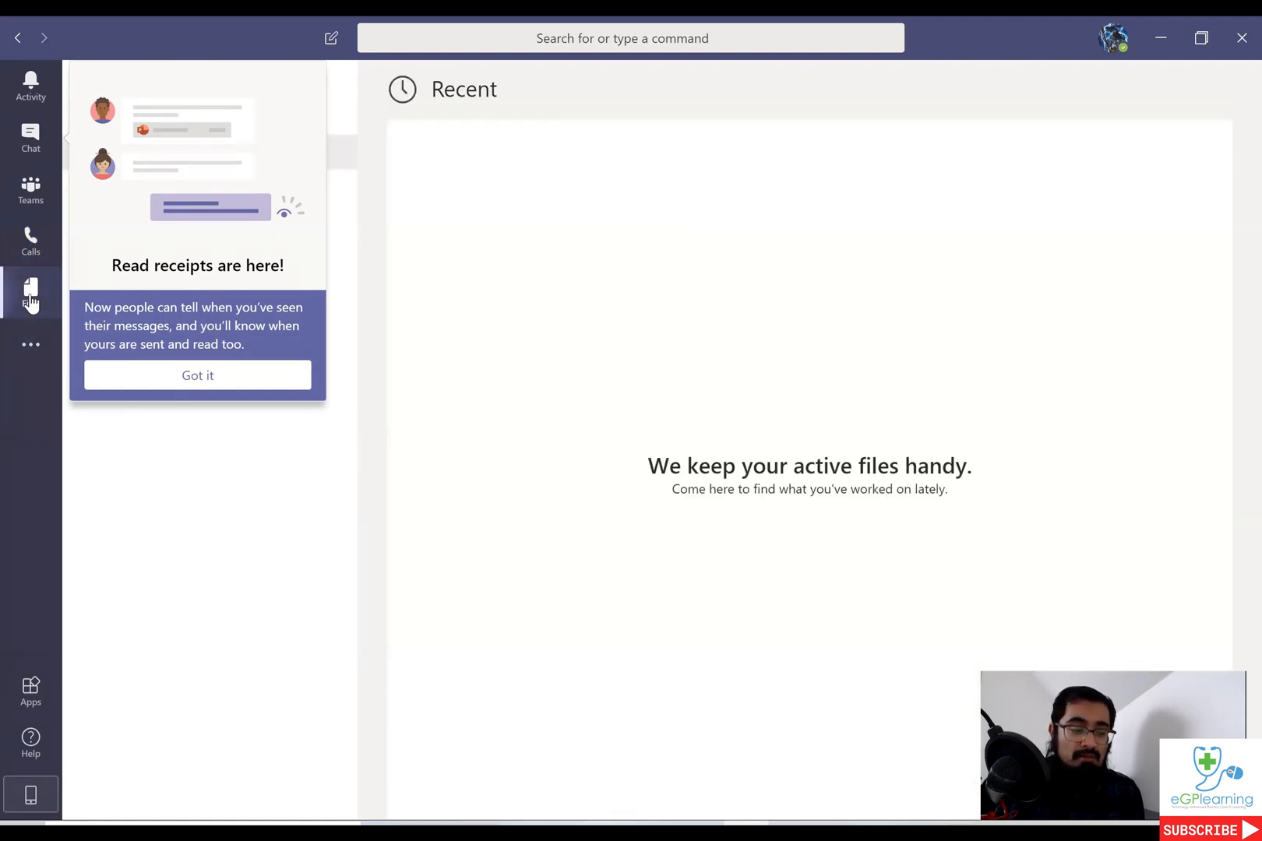
mouse_move(137, 221)
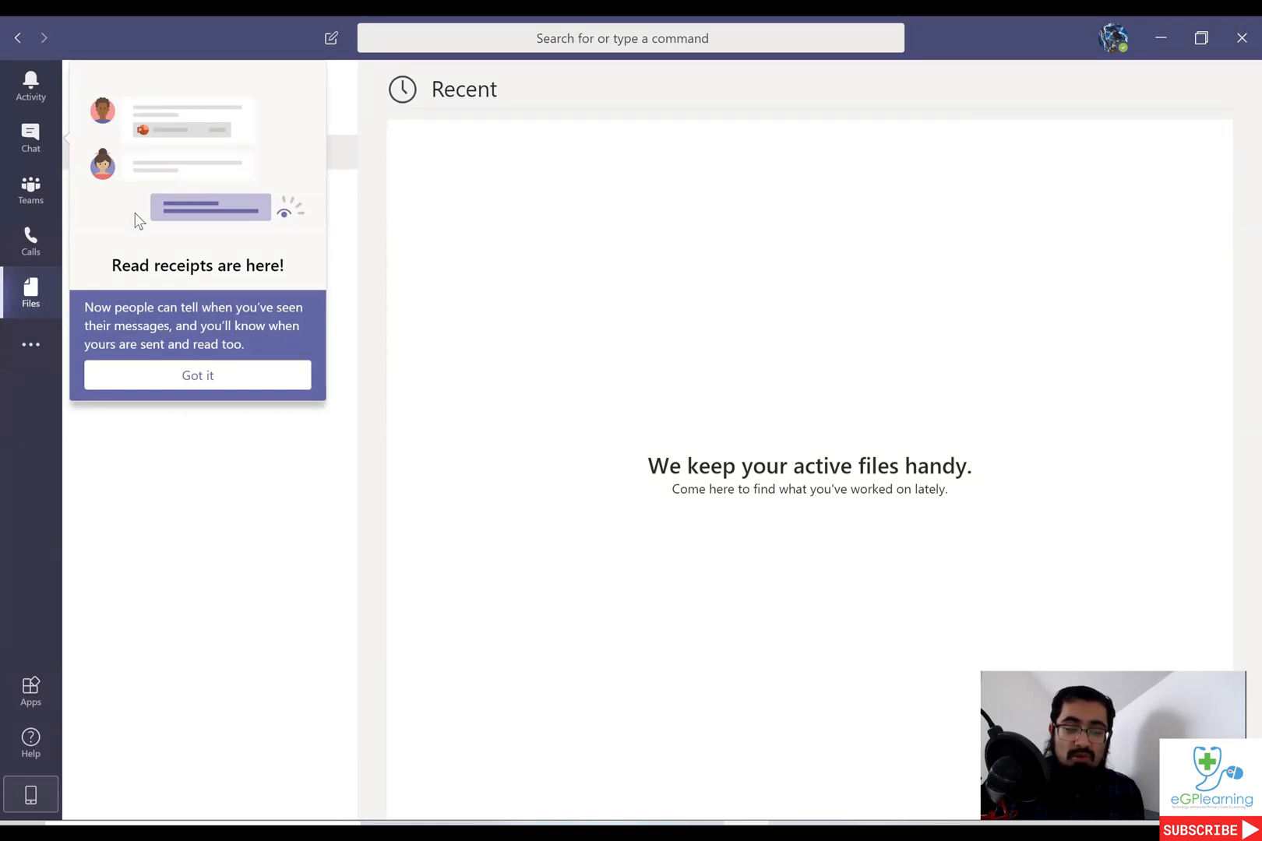
left_click(31, 84)
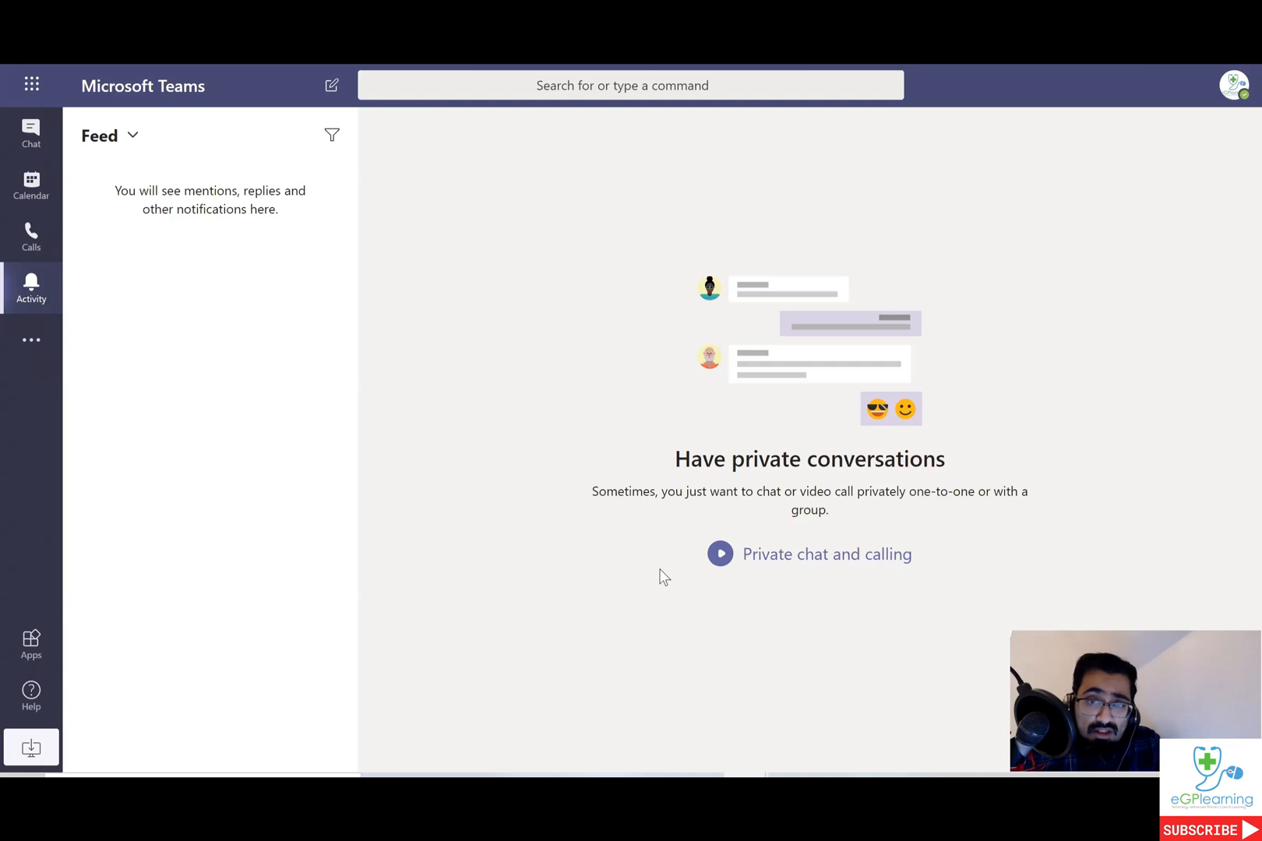
mouse_move(1103, 247)
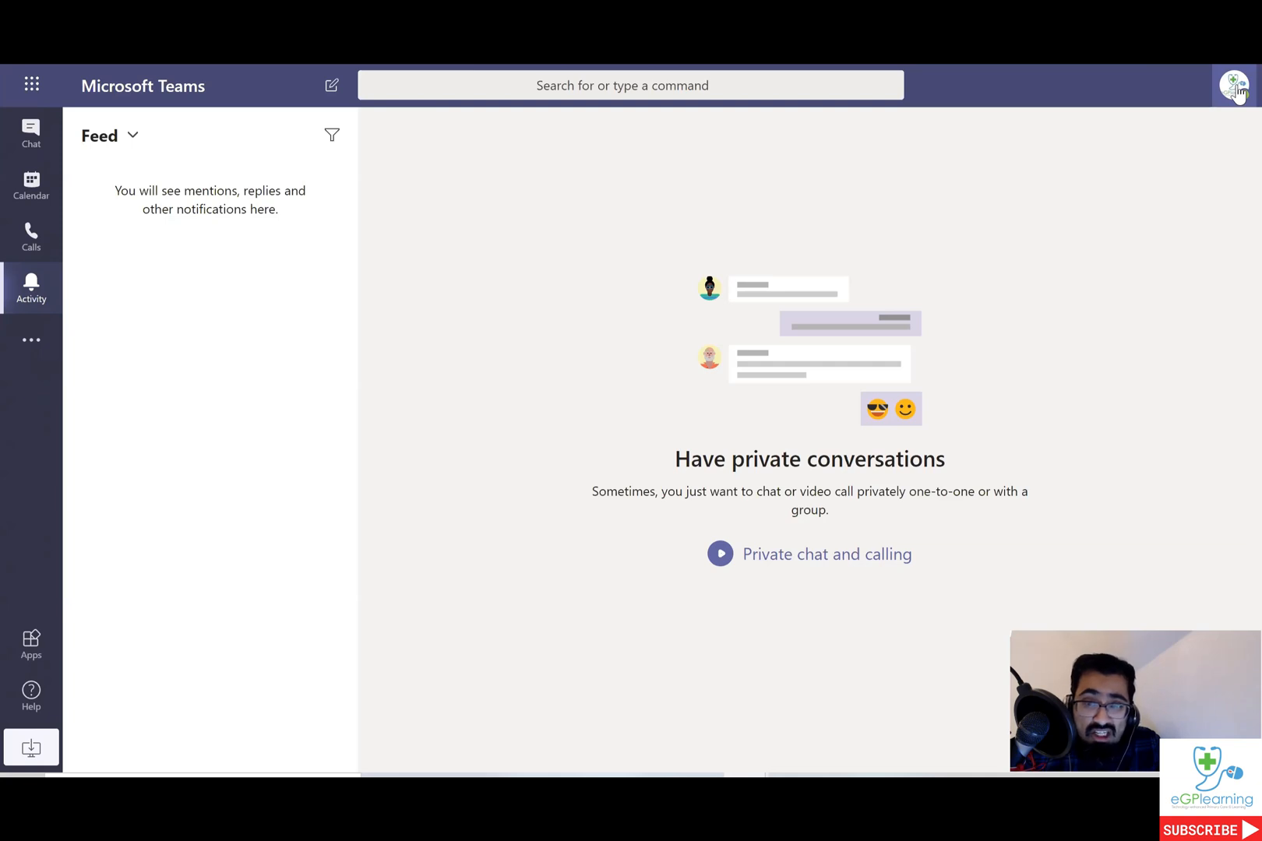
- Open Settings from the profile picture's account menu, landing on the General page
left_click(1234, 84)
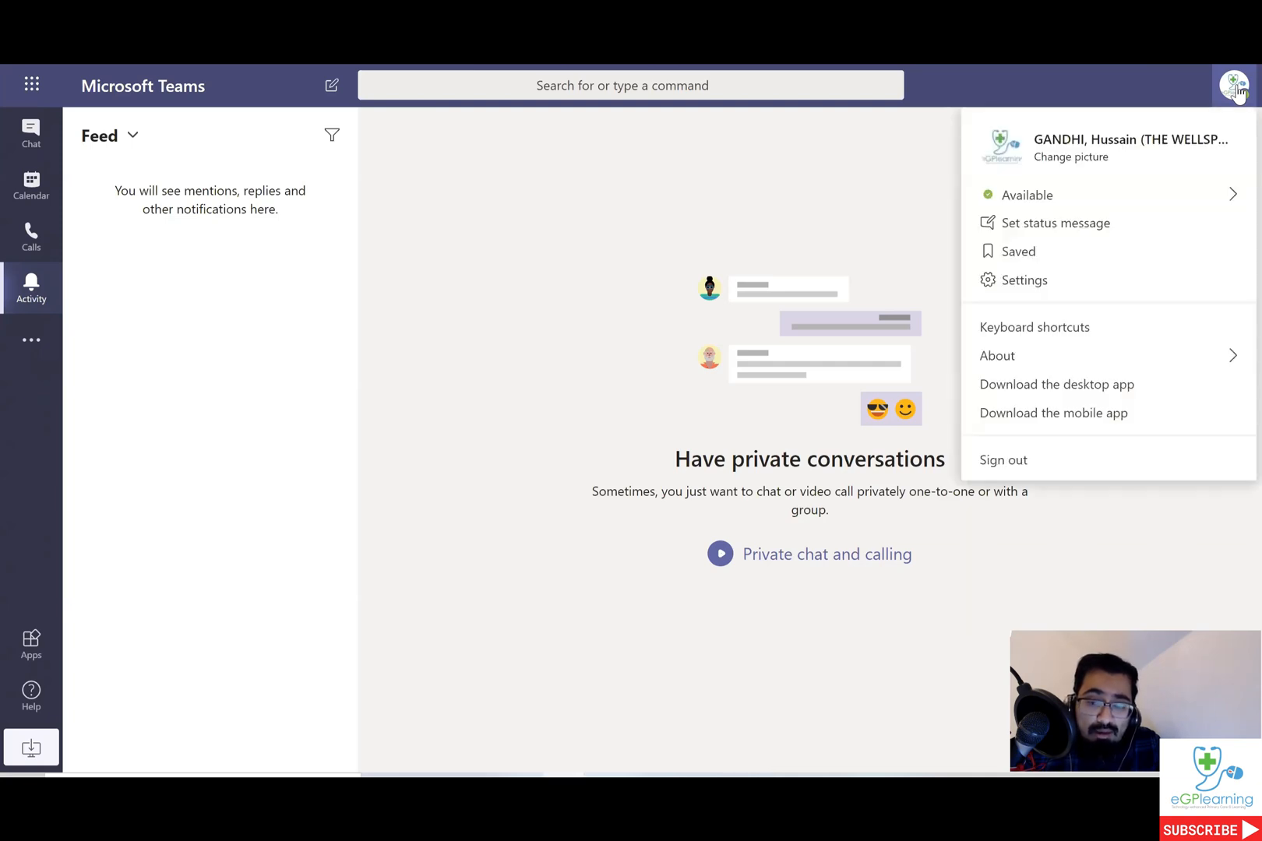
mouse_move(1025, 281)
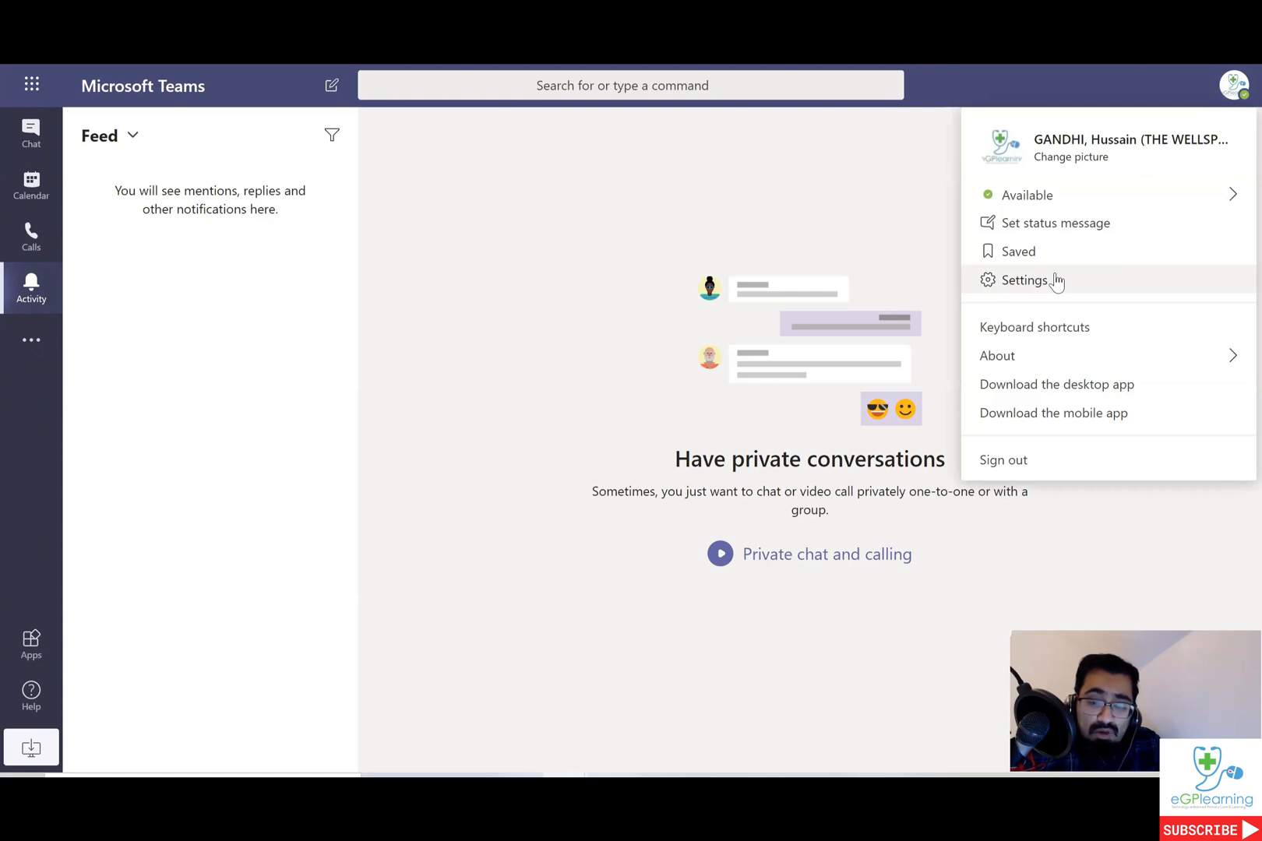
mouse_move(1092, 170)
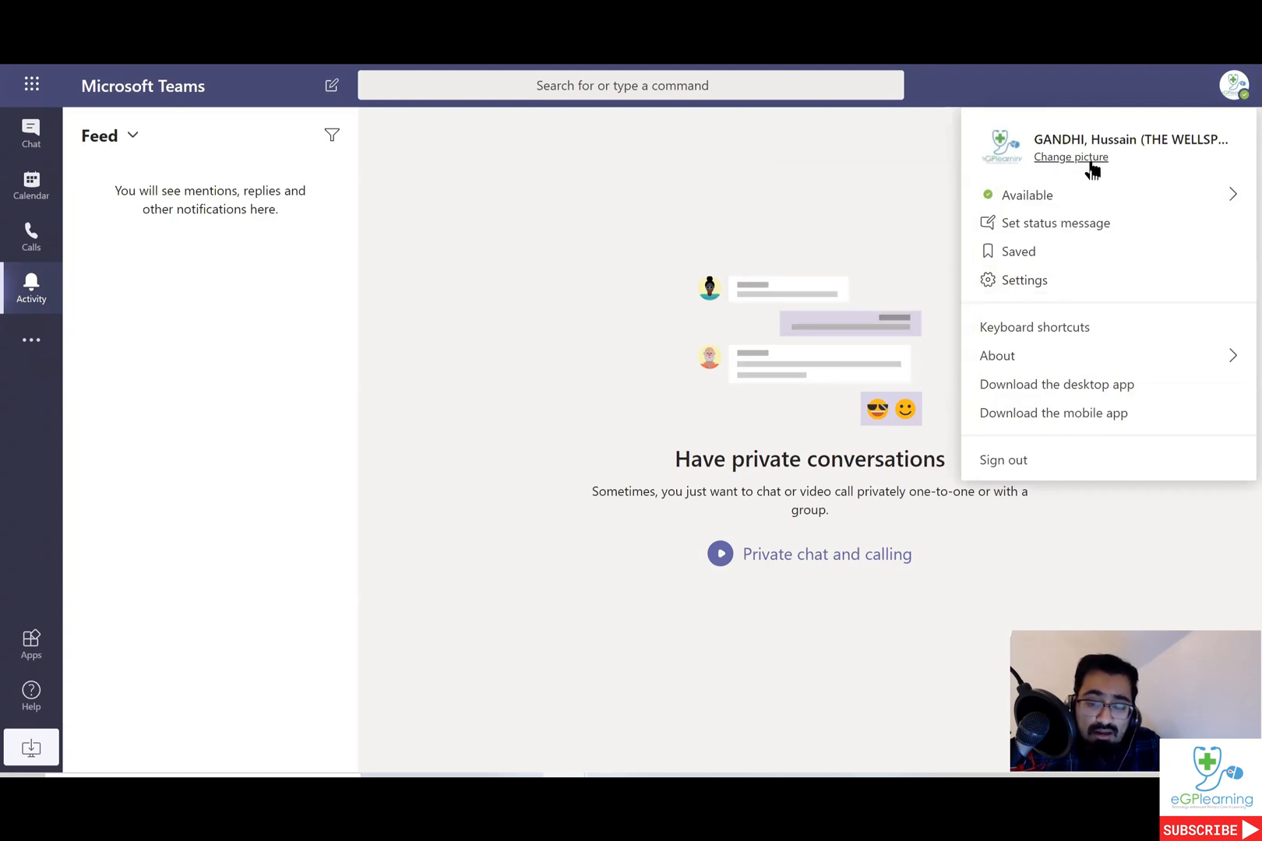
mouse_move(1005, 151)
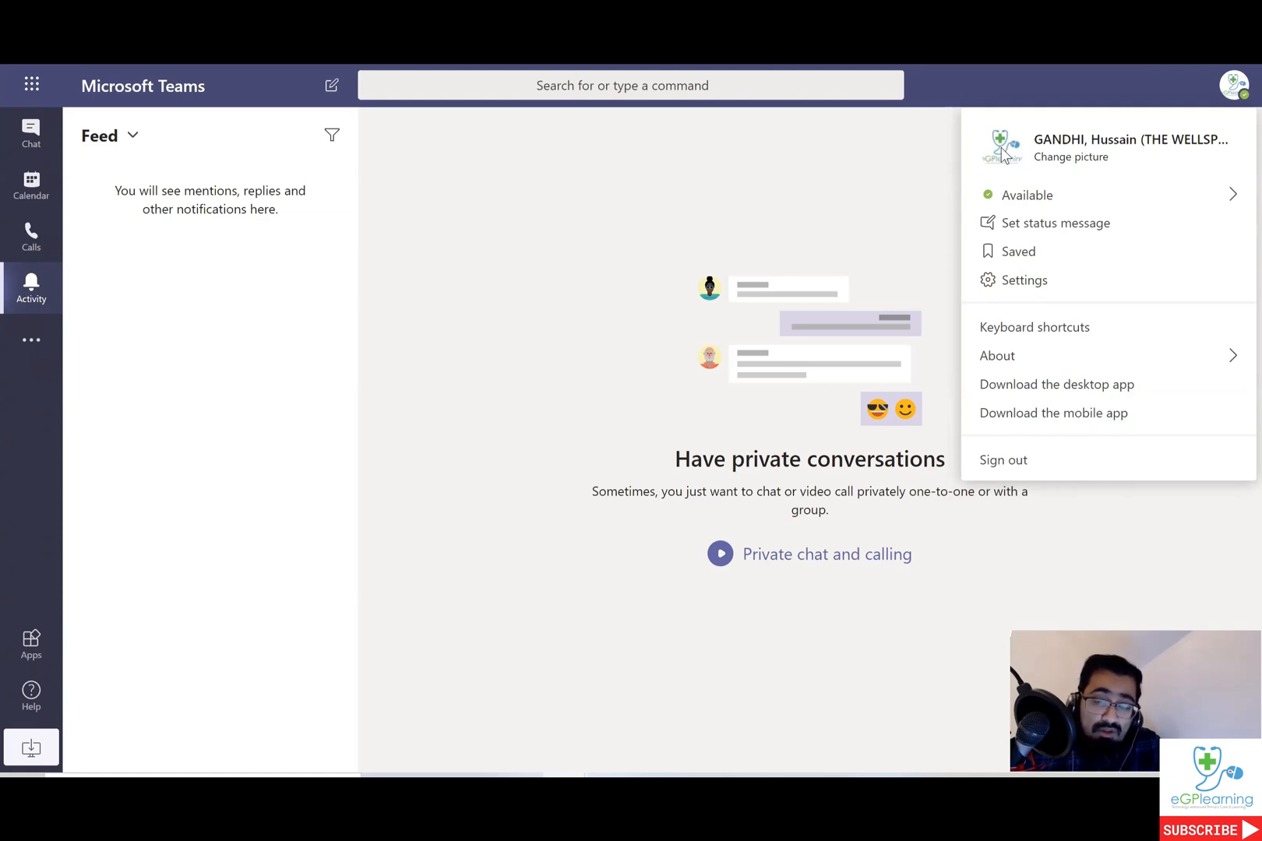
mouse_move(1053, 162)
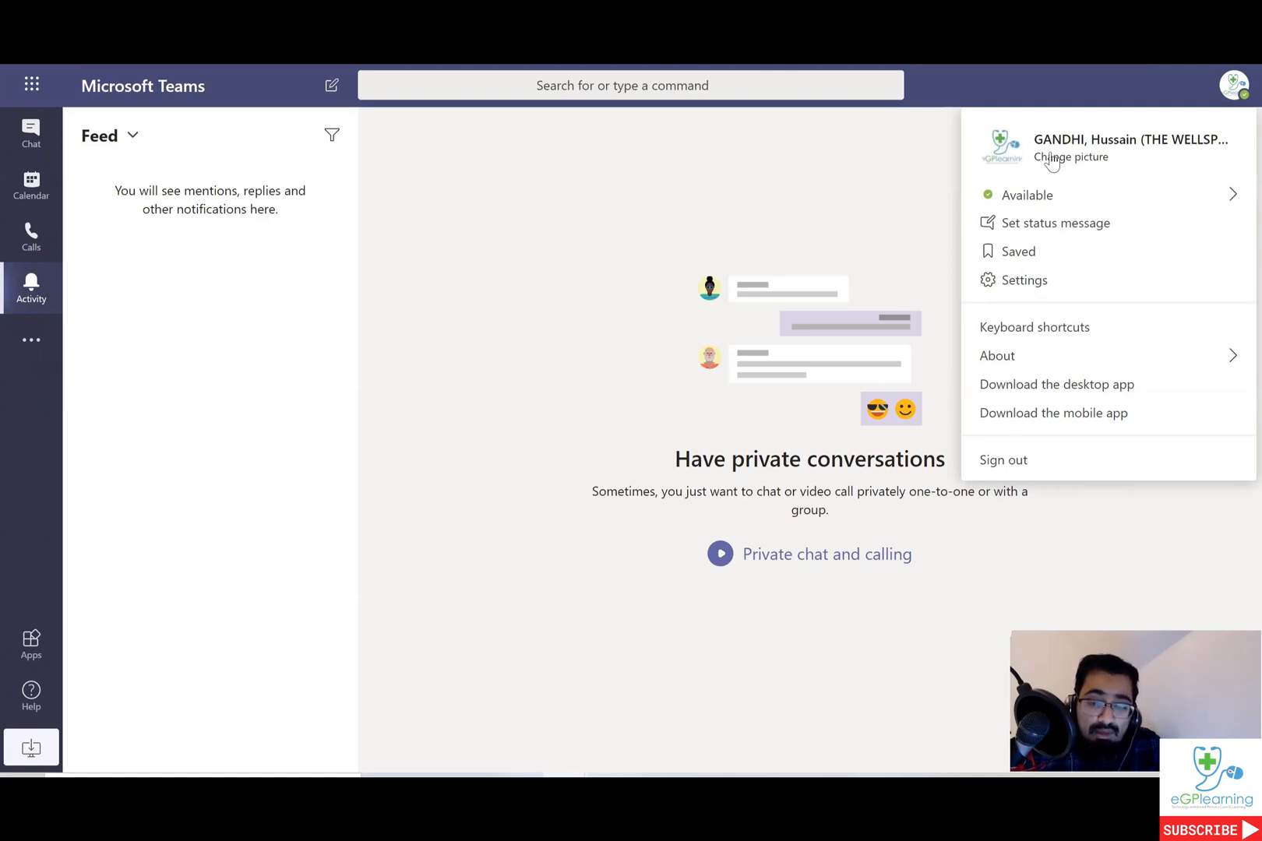
mouse_move(1023, 280)
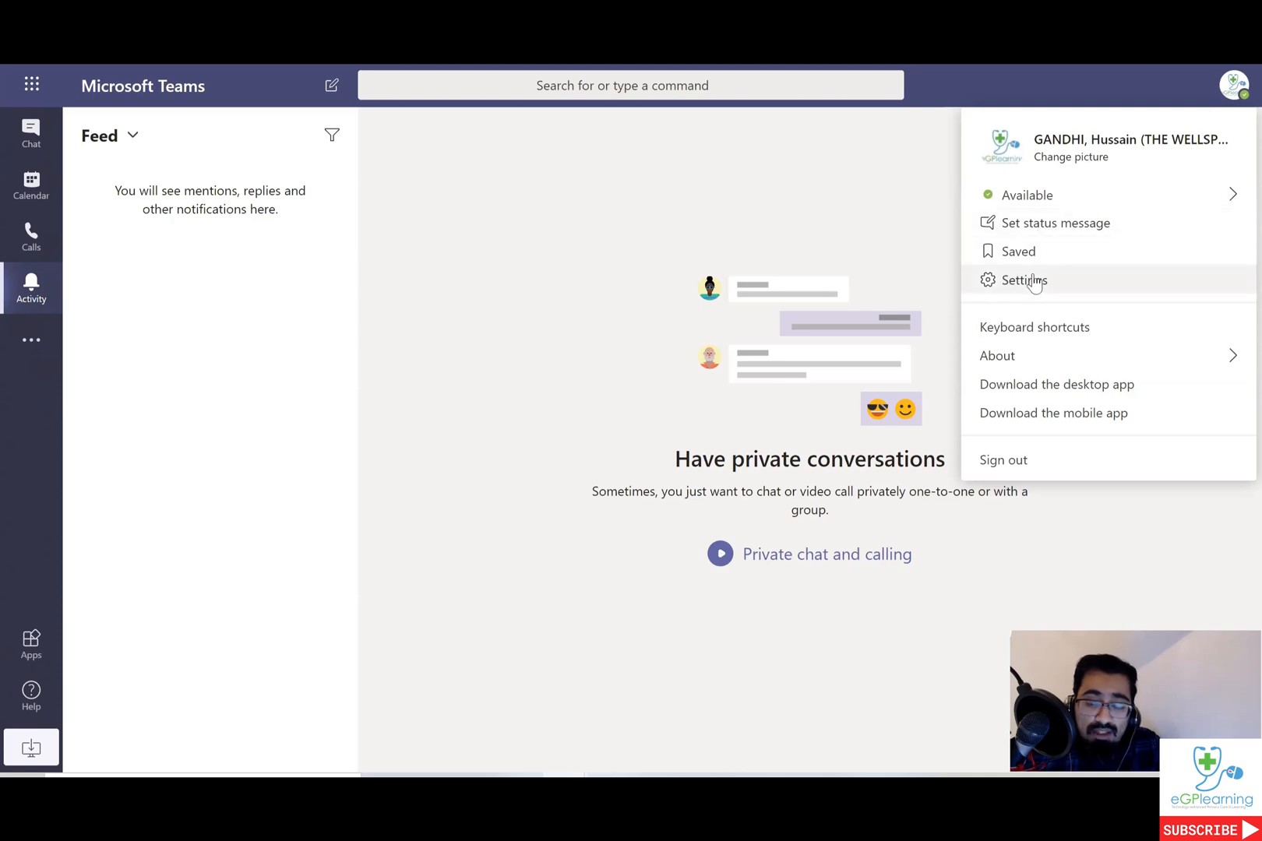
left_click(1023, 279)
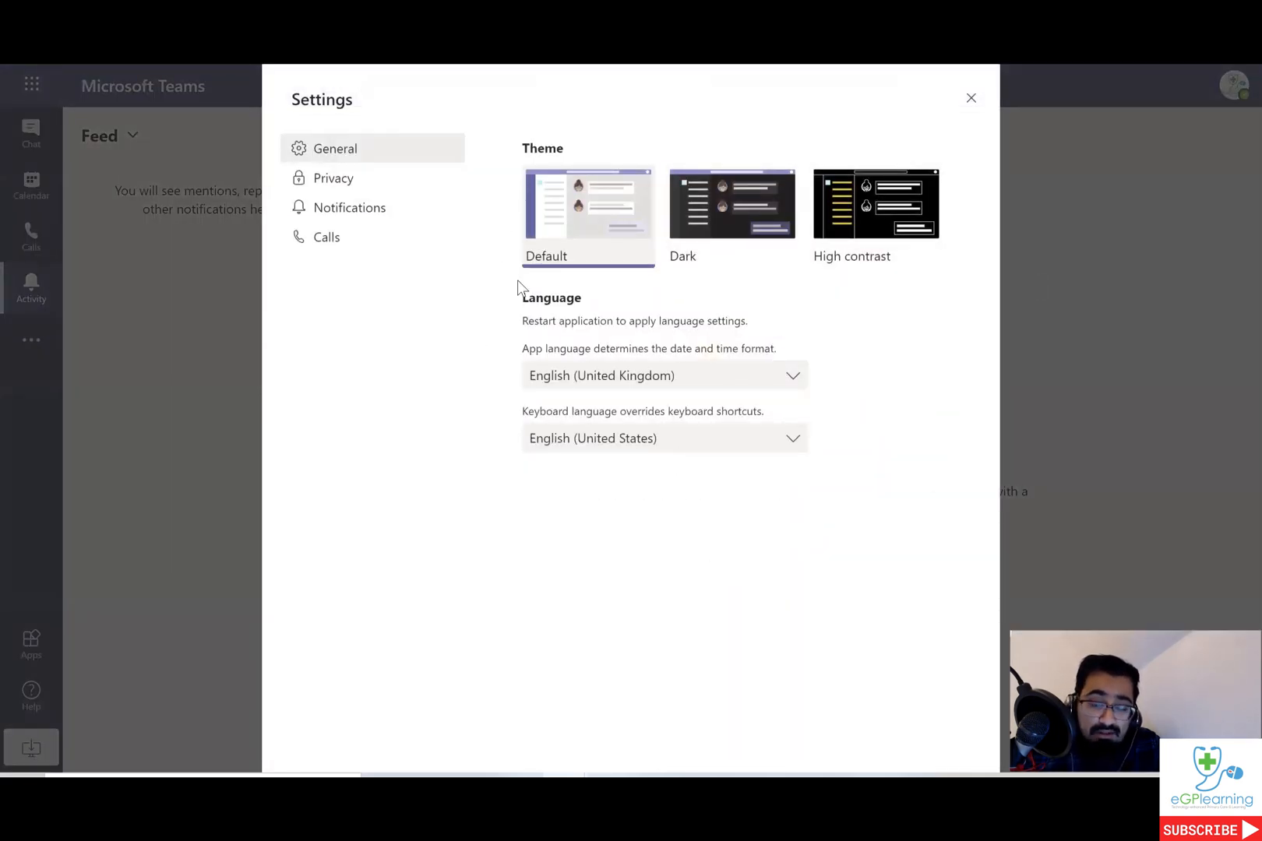
mouse_move(587, 232)
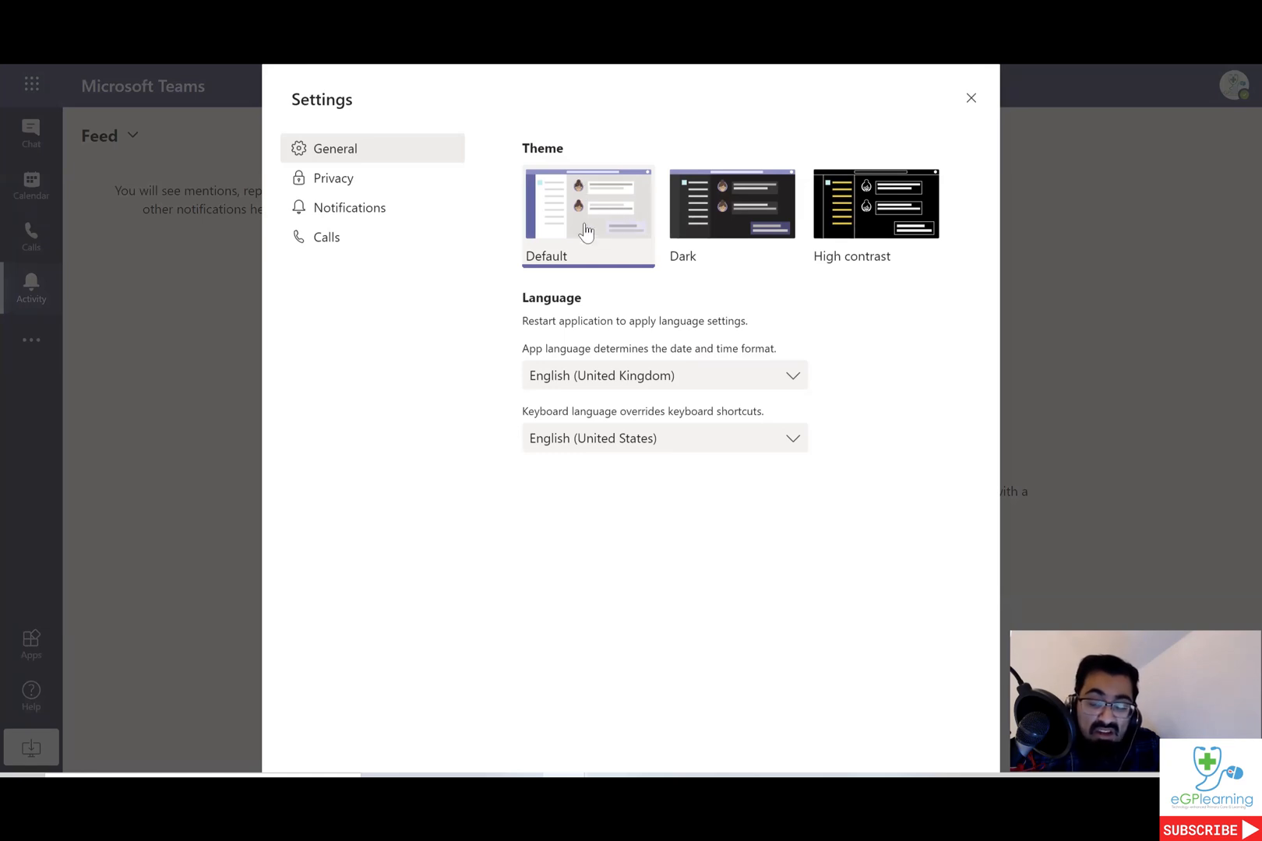
mouse_move(711, 234)
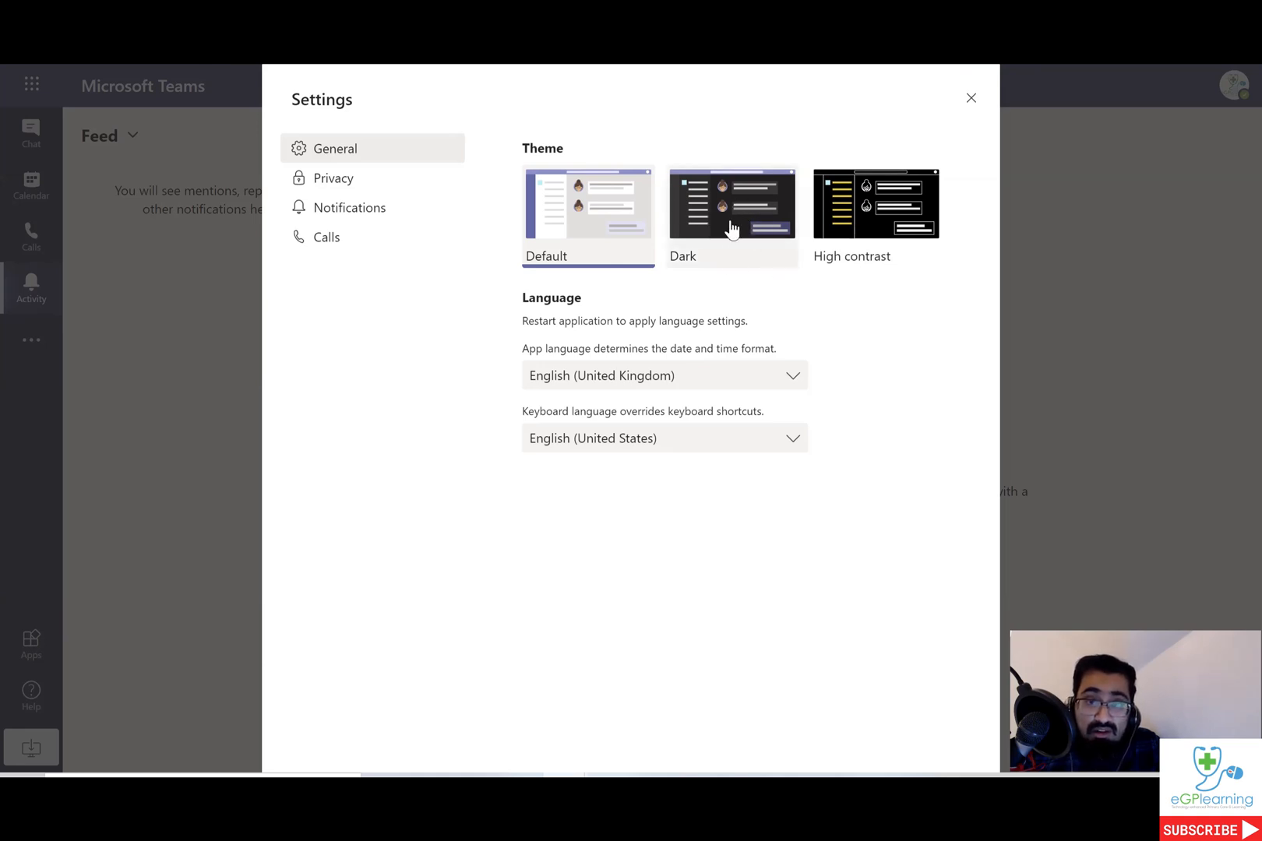
mouse_move(392, 165)
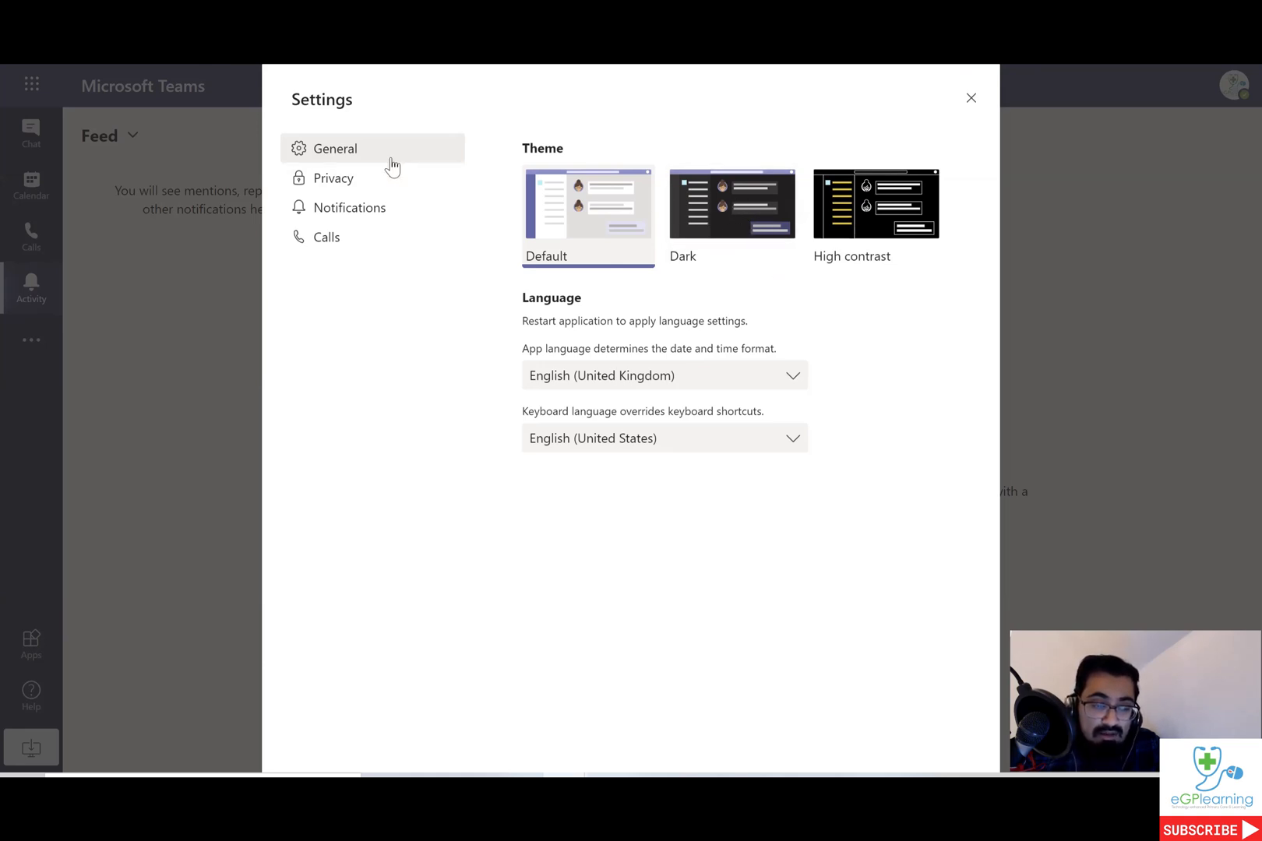
- Show the Privacy page with Do Not Disturb, read receipts and surveys options
left_click(332, 178)
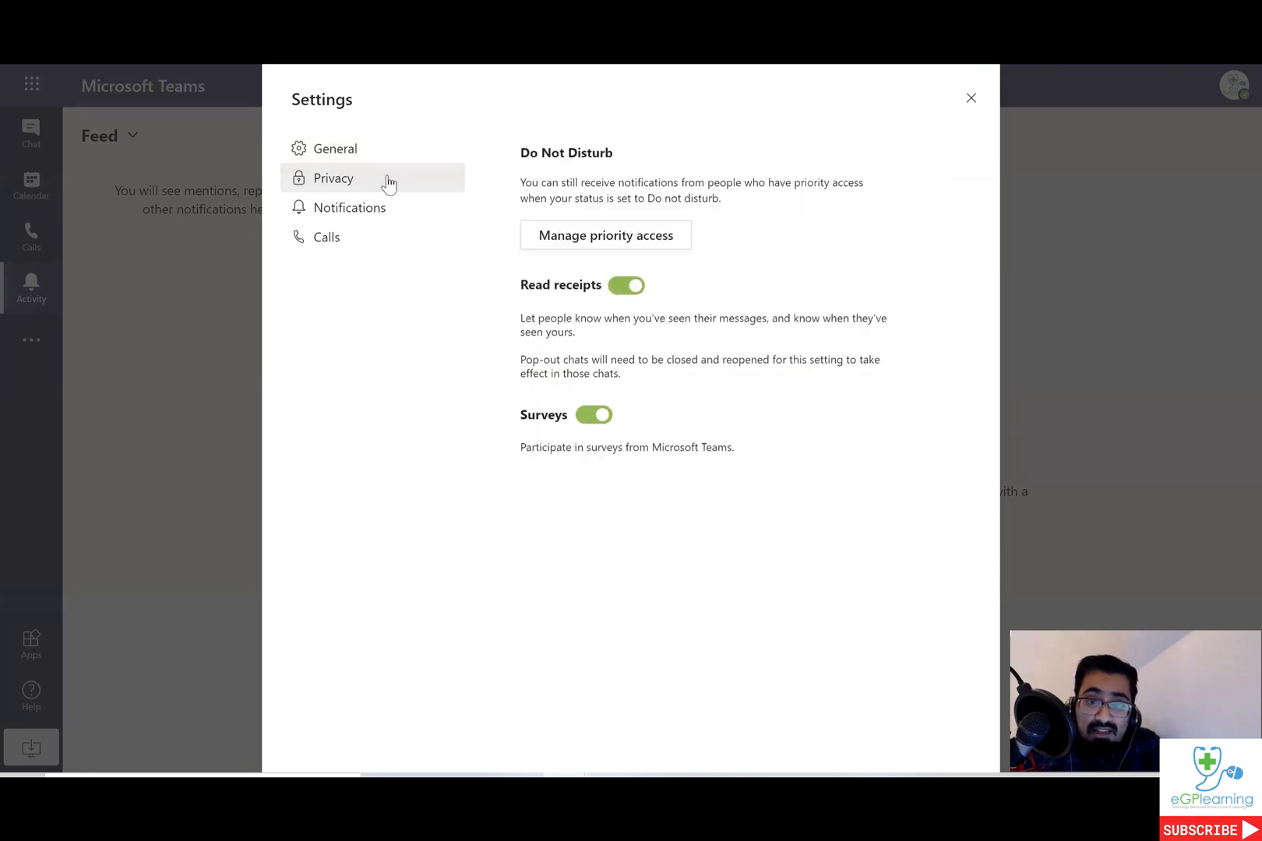
mouse_move(620, 335)
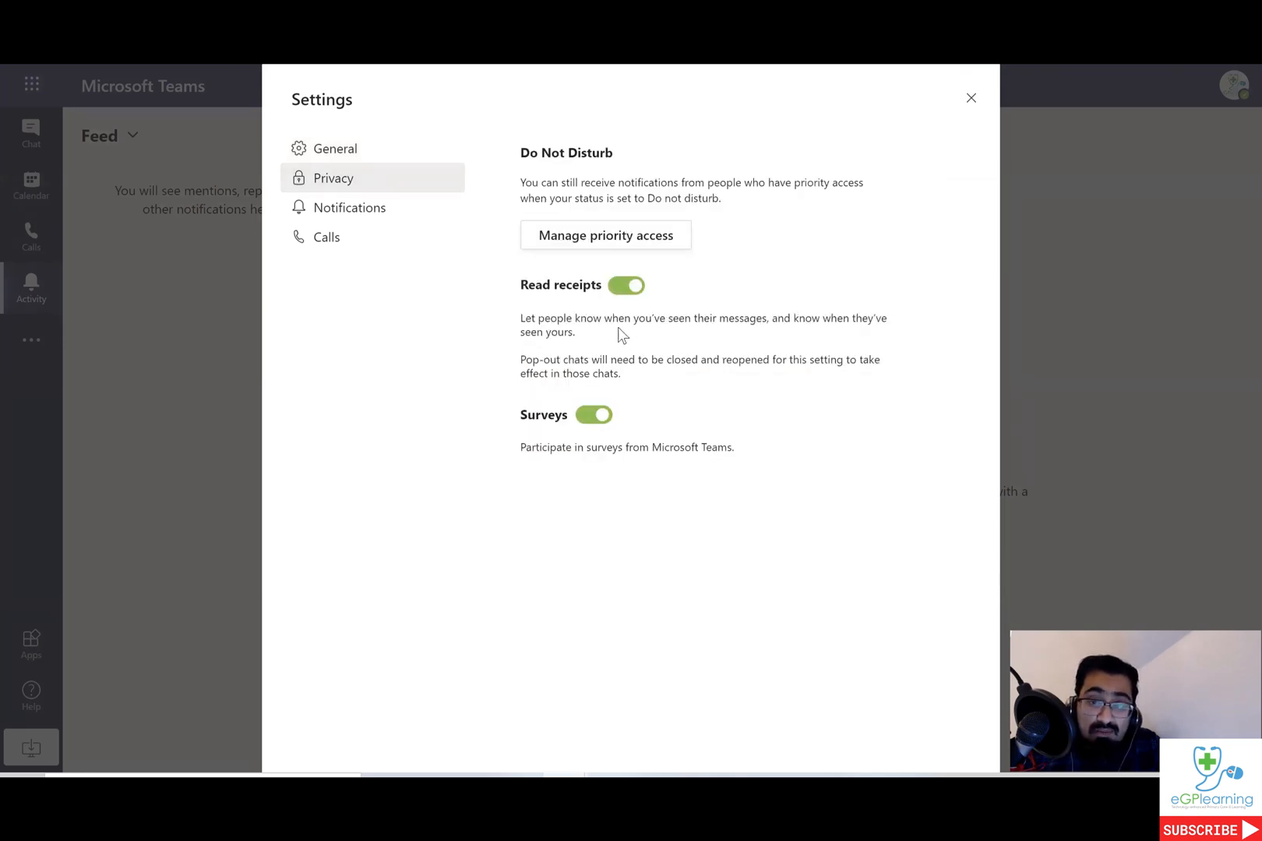
mouse_move(603, 364)
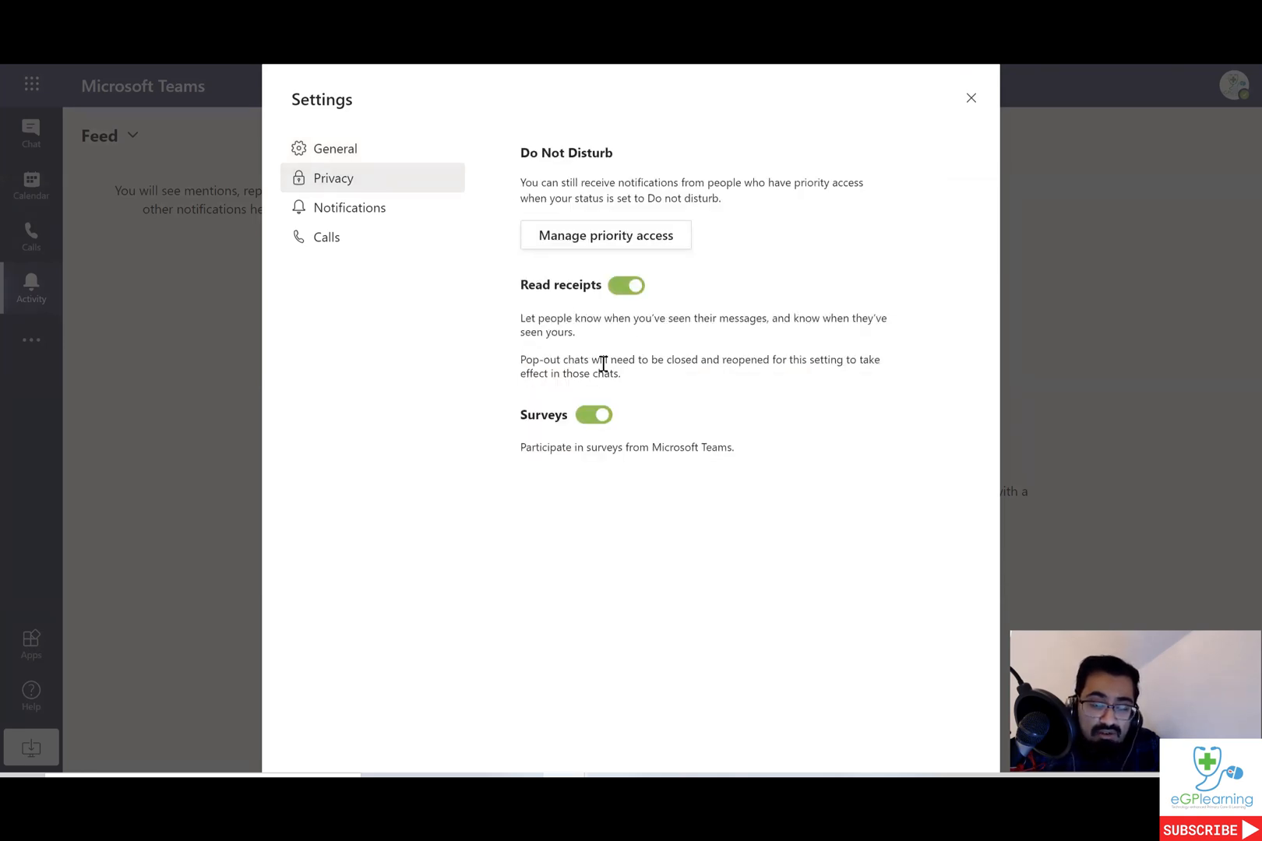
mouse_move(410, 218)
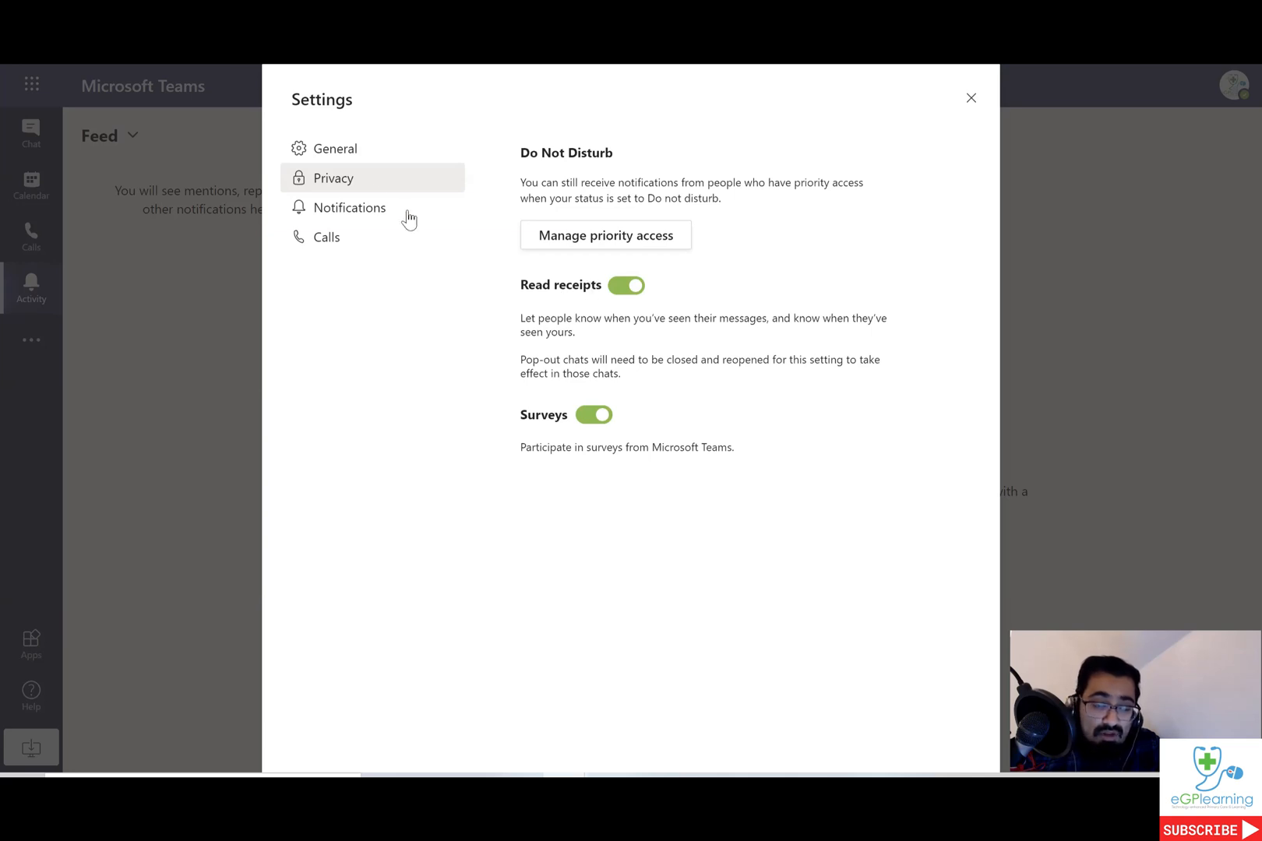
mouse_move(349, 207)
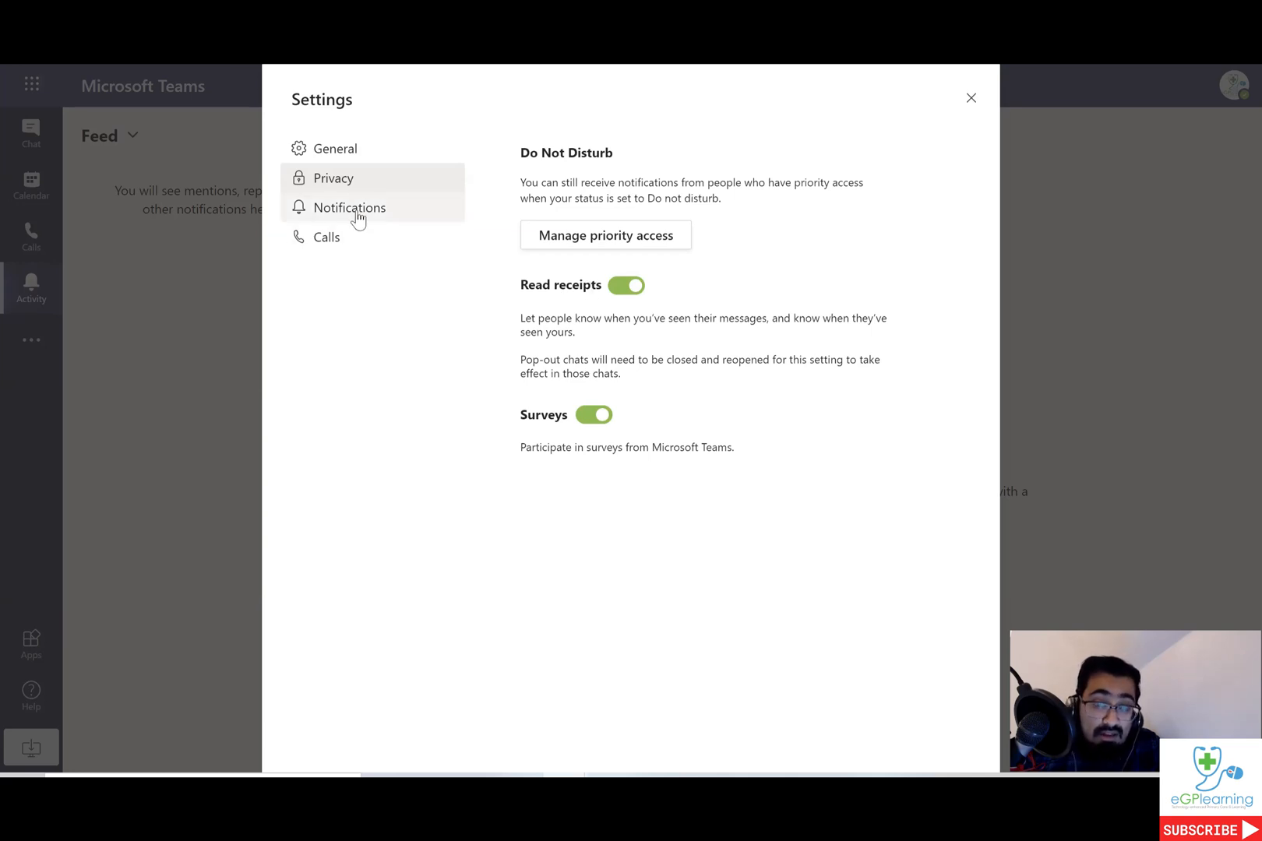
- Show the Notifications page with alert choices for mentions, messages and other activity
left_click(348, 207)
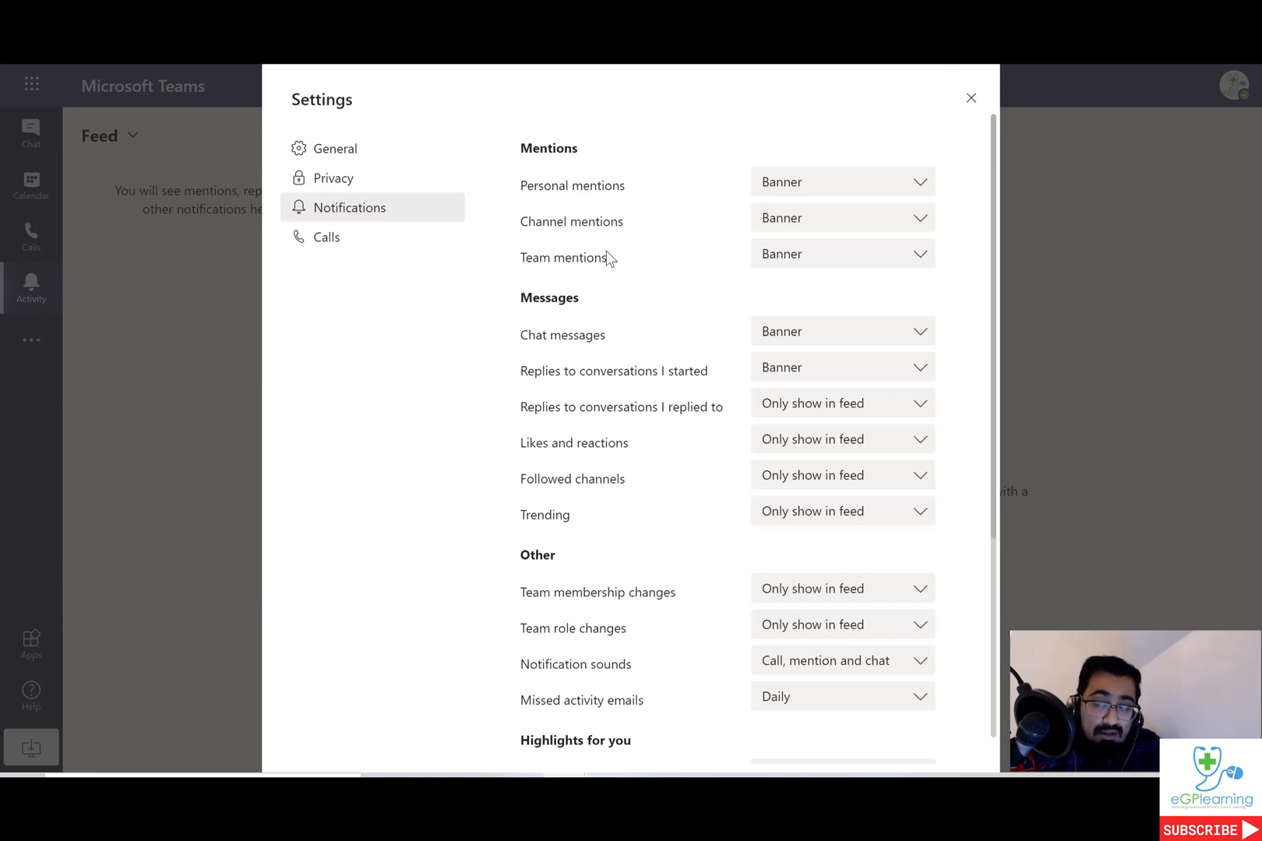
mouse_move(712, 317)
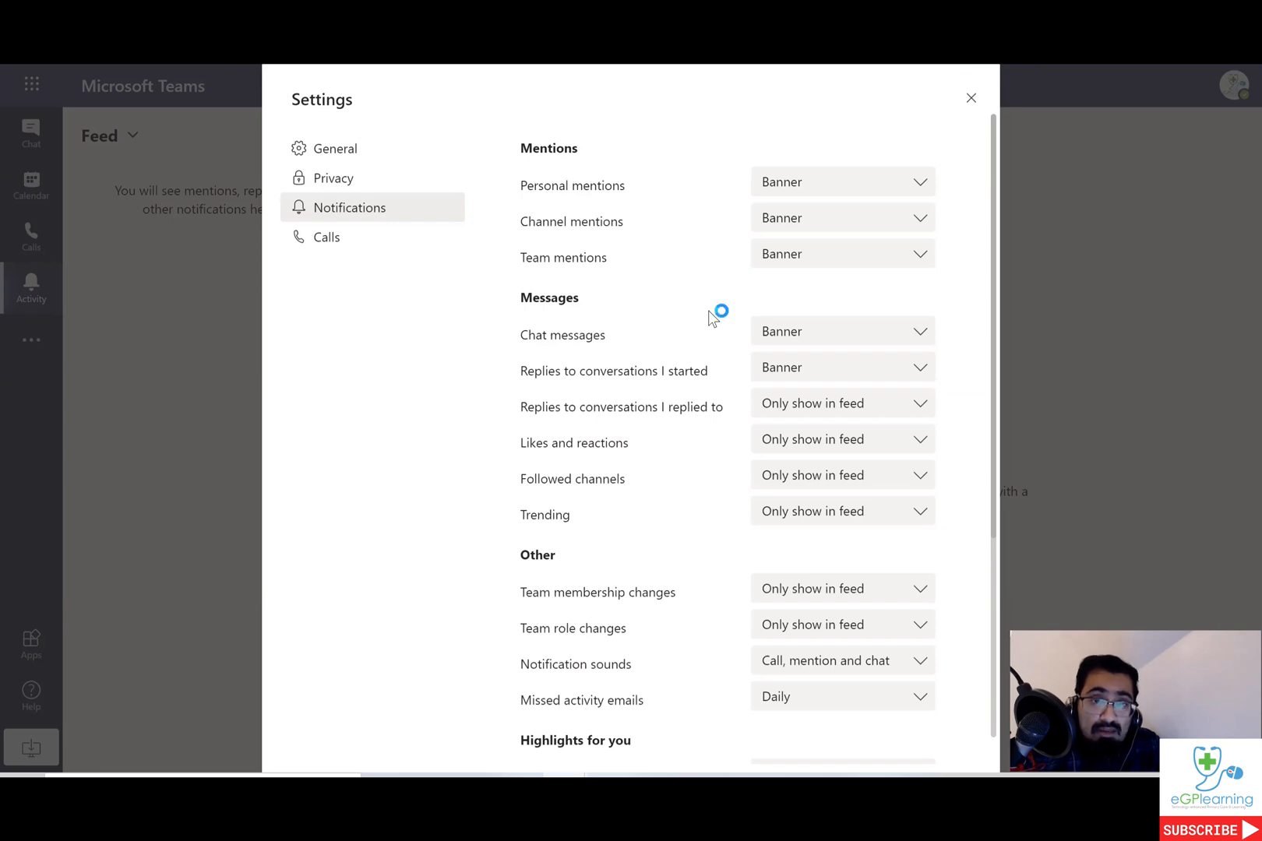
mouse_move(760, 262)
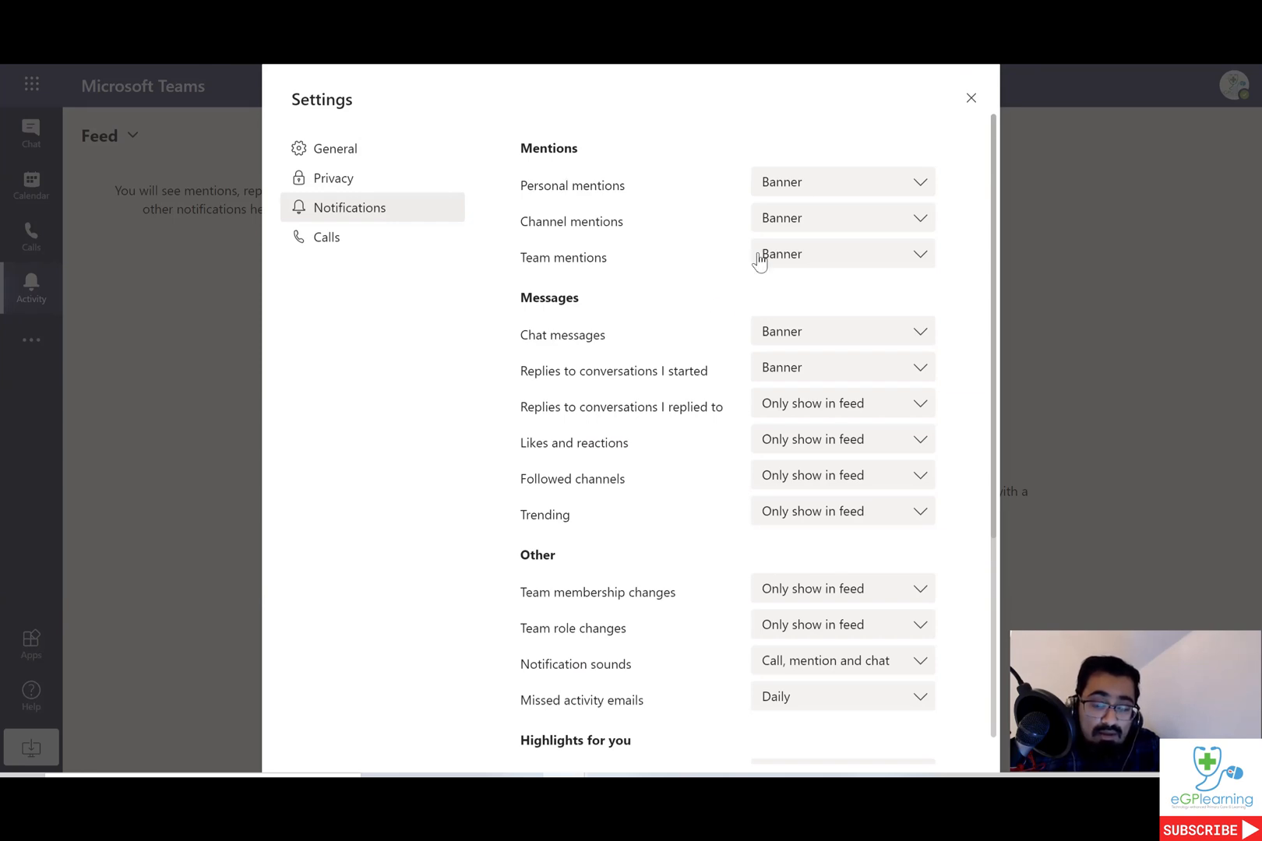
mouse_move(712, 207)
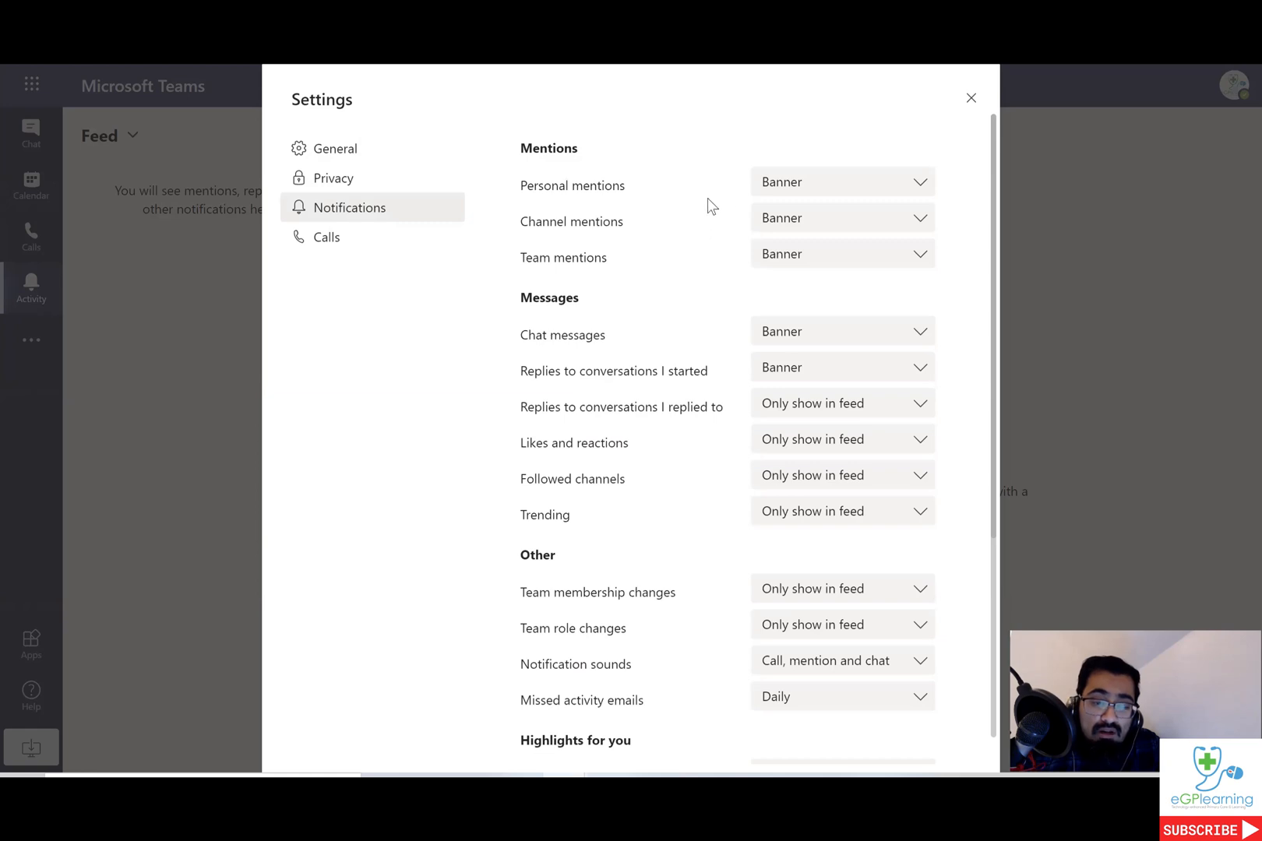
mouse_move(721, 291)
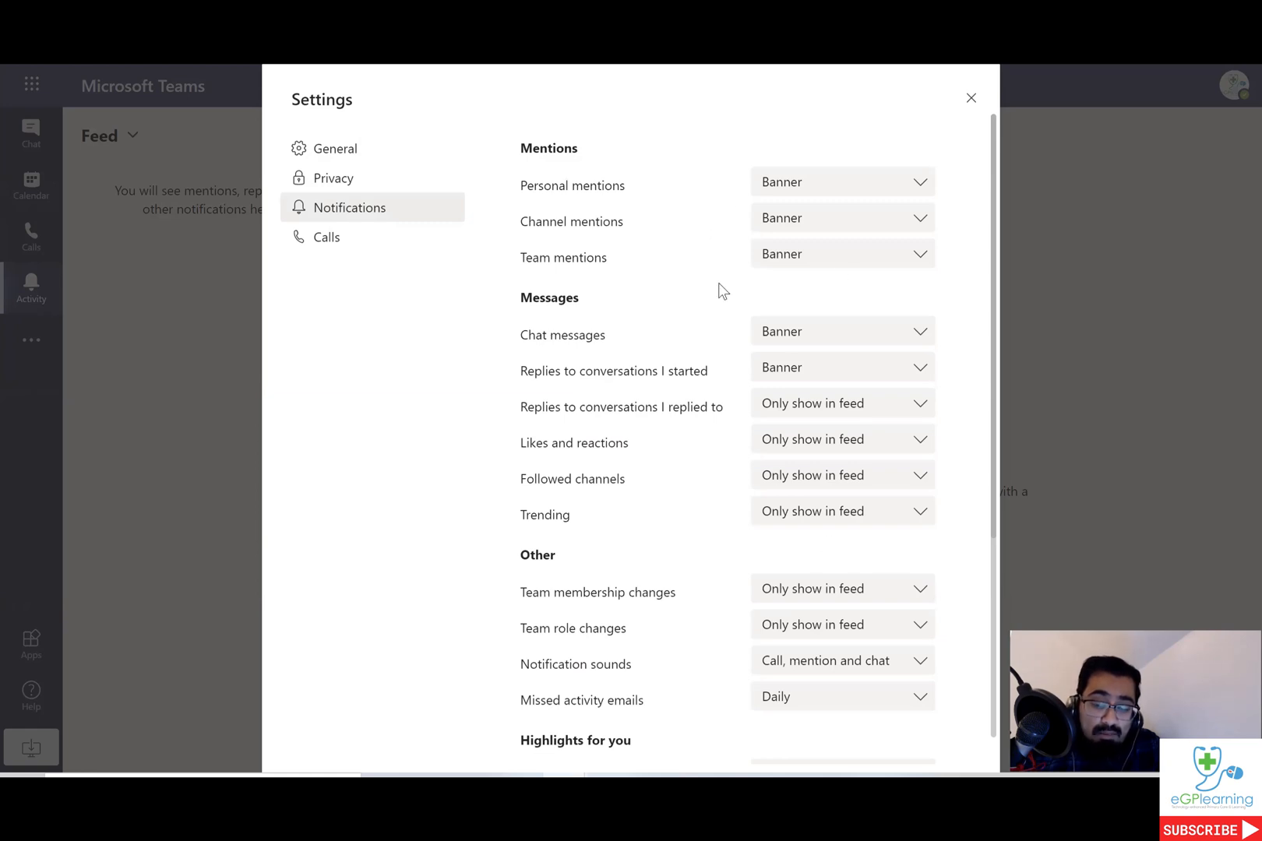
mouse_move(1005, 642)
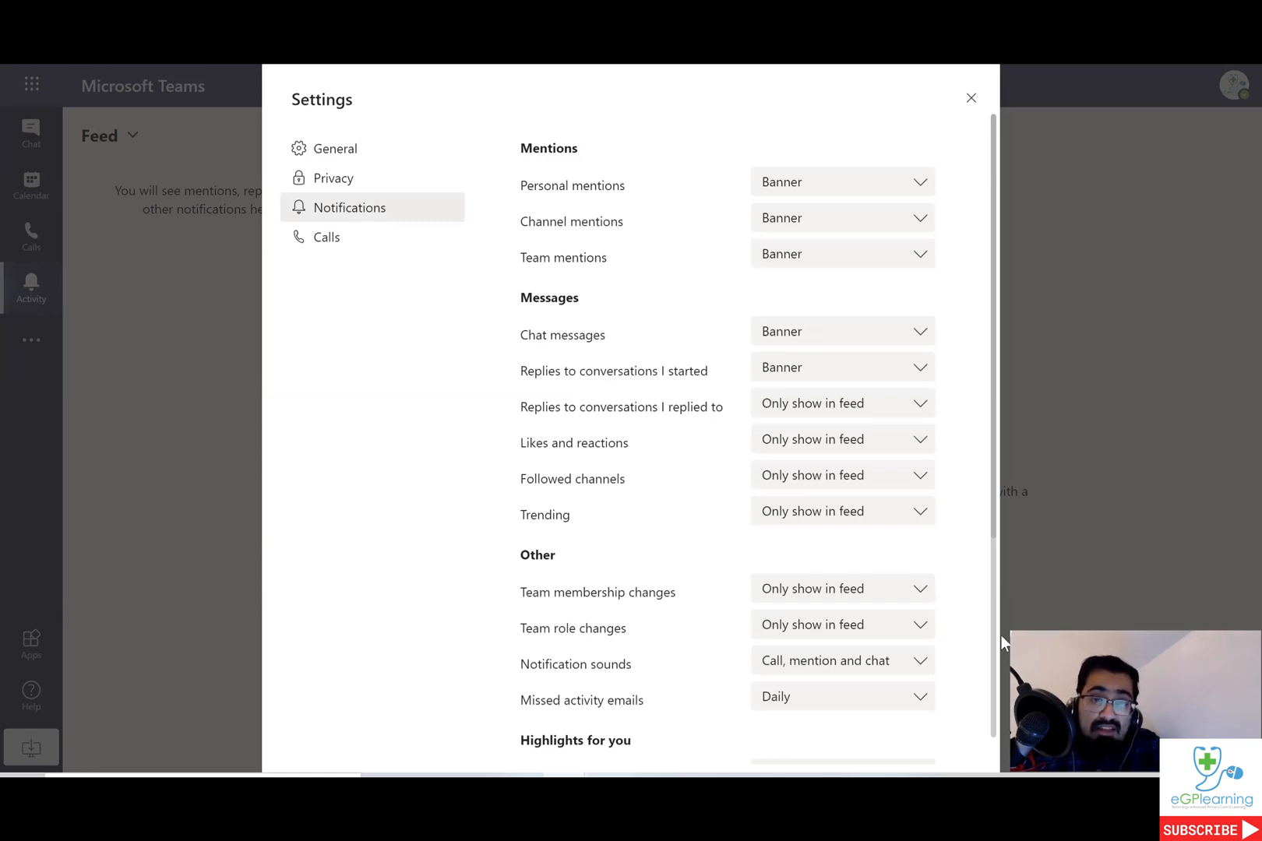
mouse_move(802, 400)
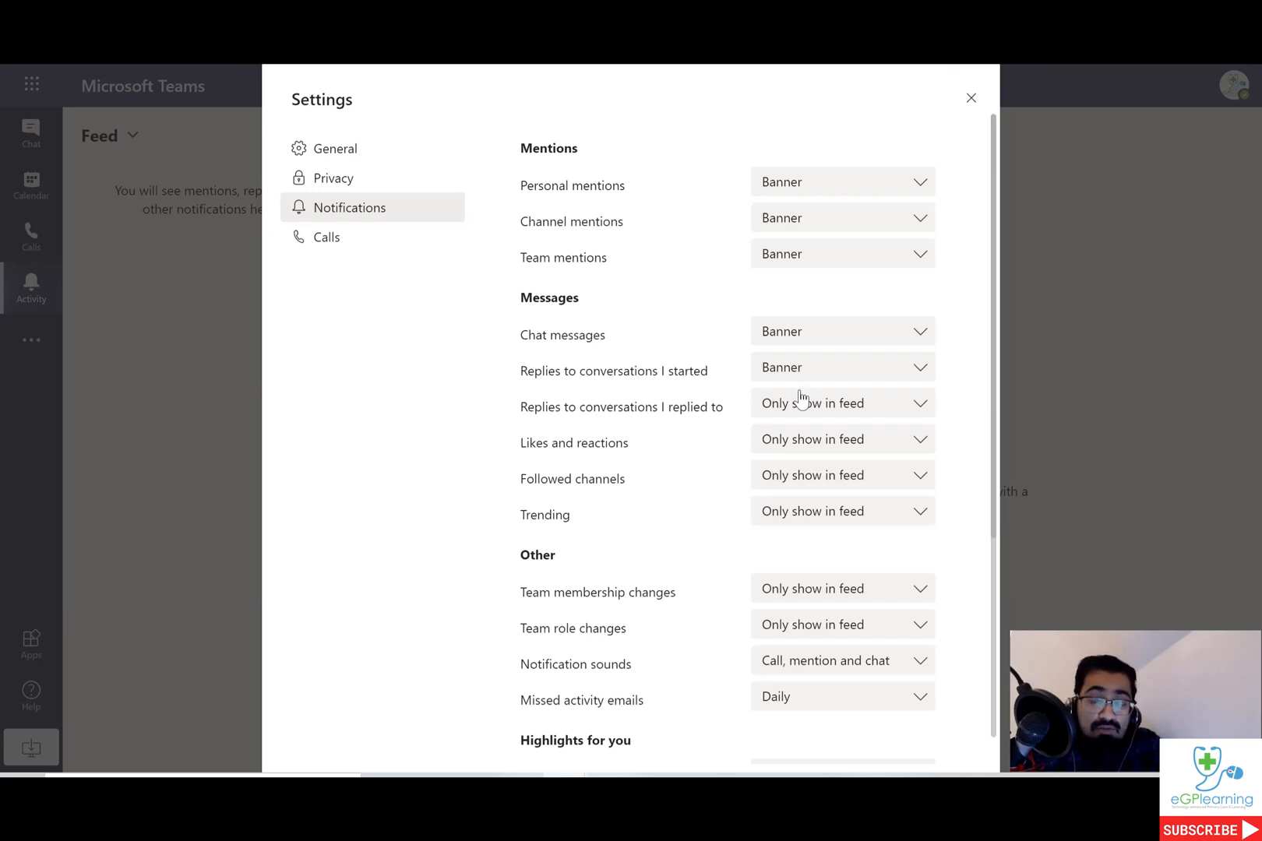
mouse_move(617, 186)
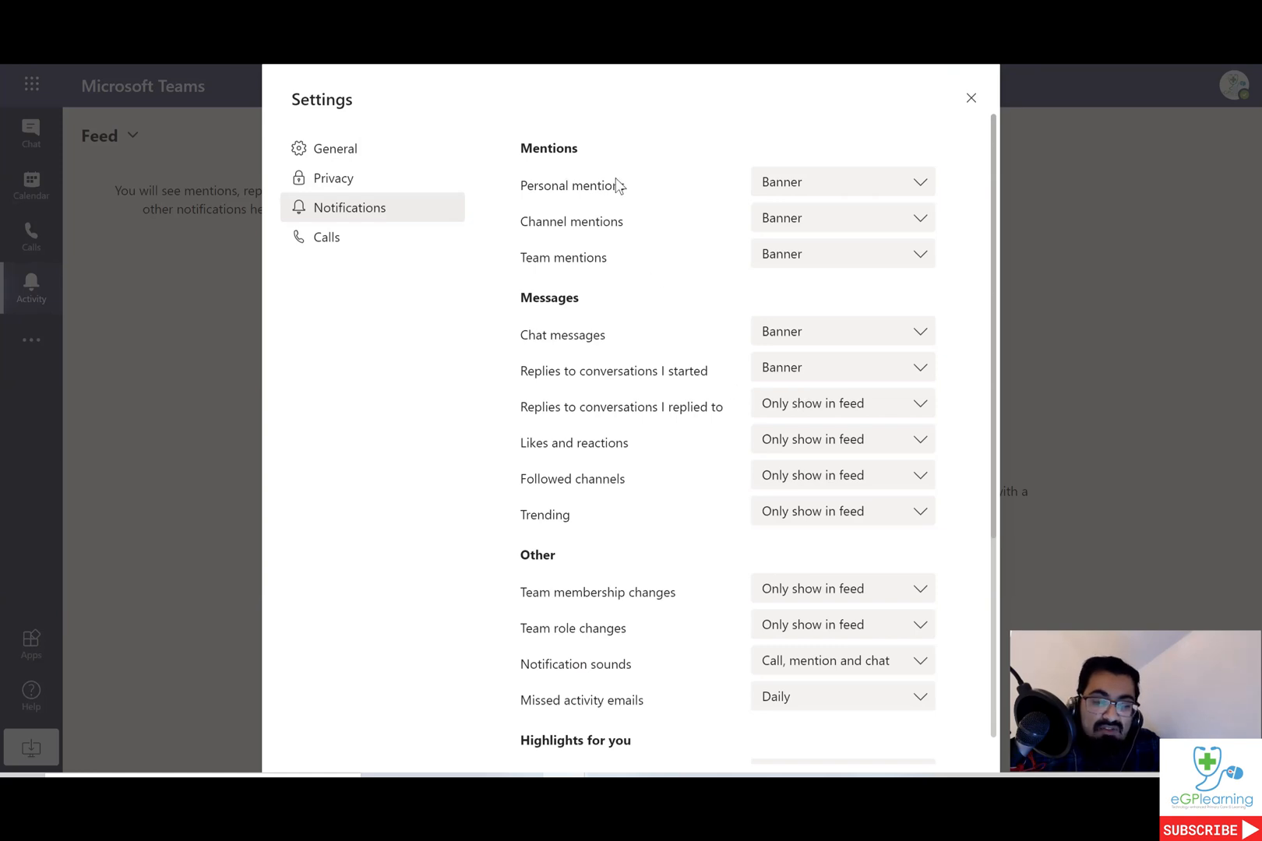
mouse_move(612, 271)
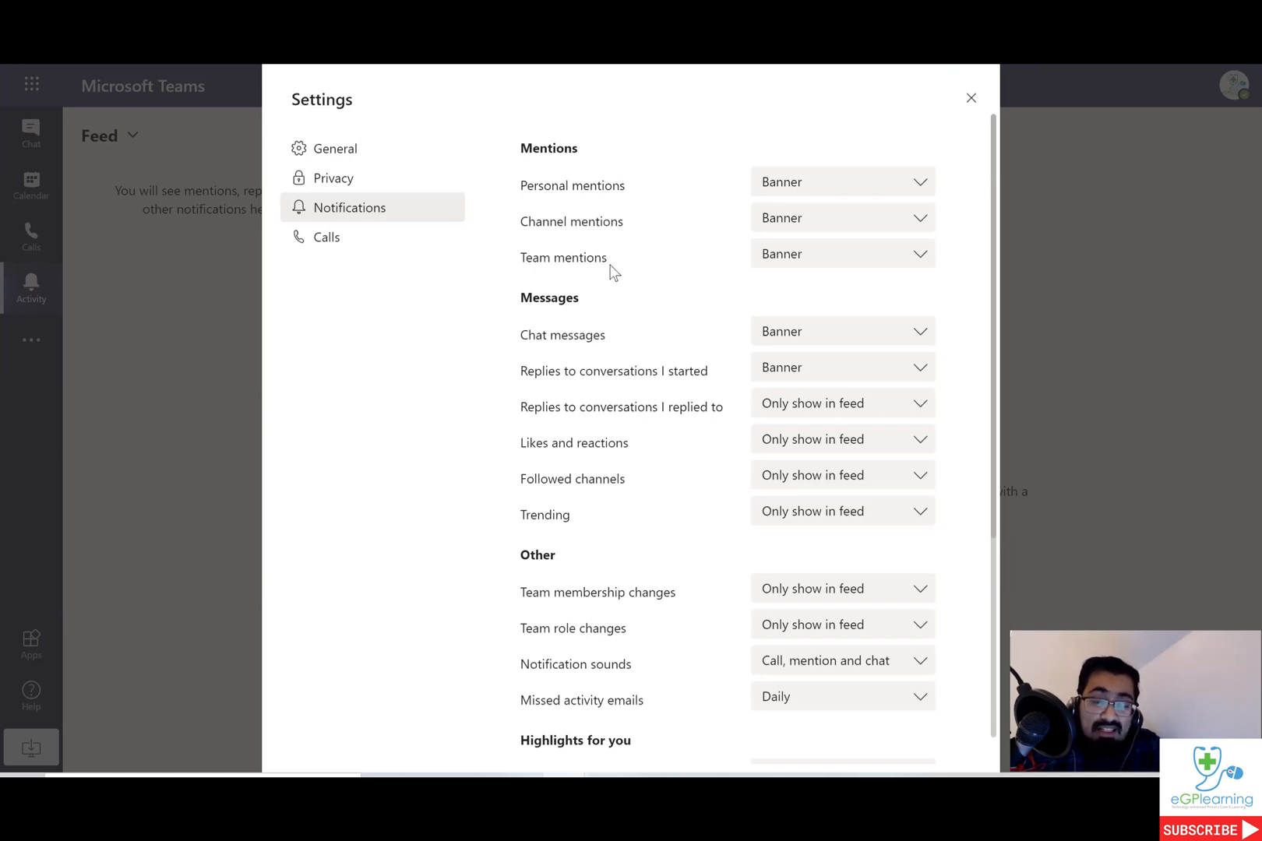
mouse_move(627, 355)
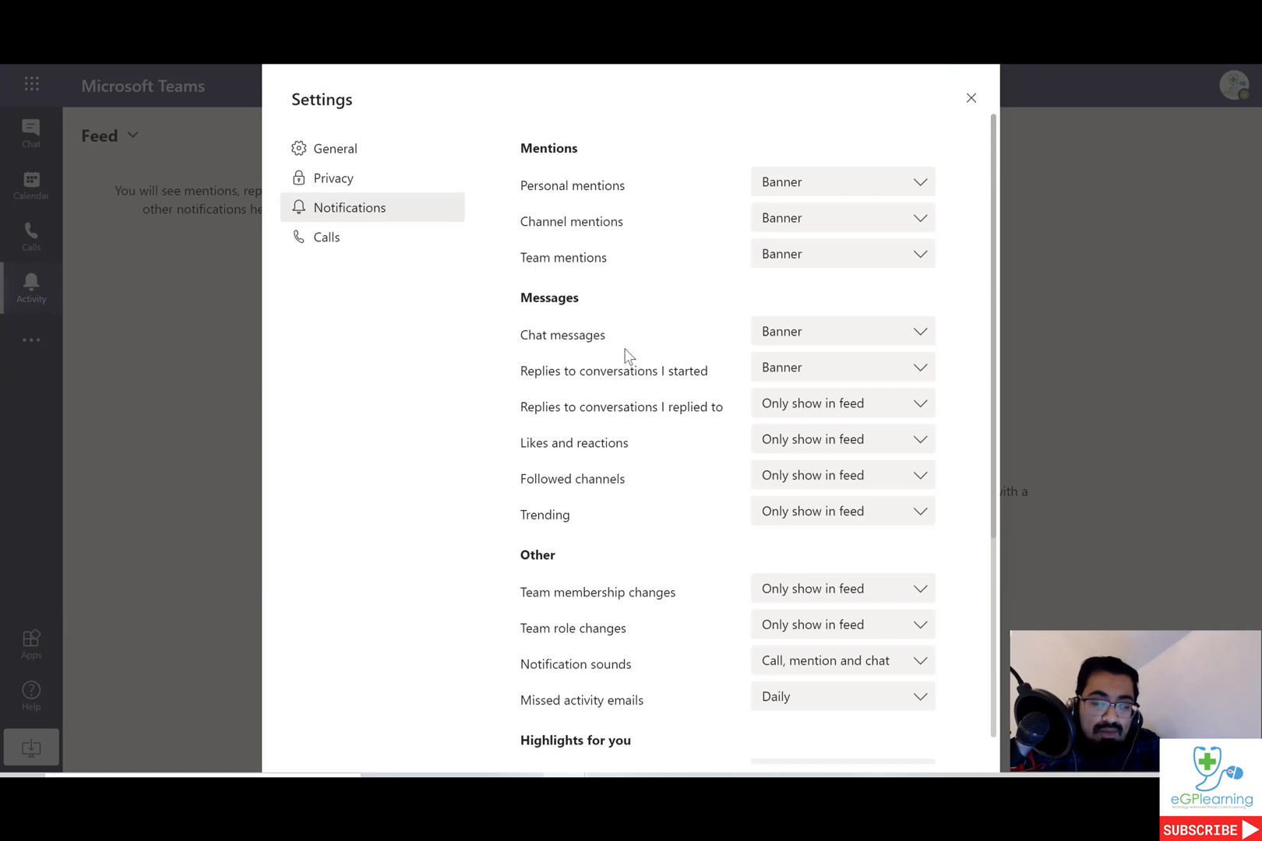
mouse_move(615, 446)
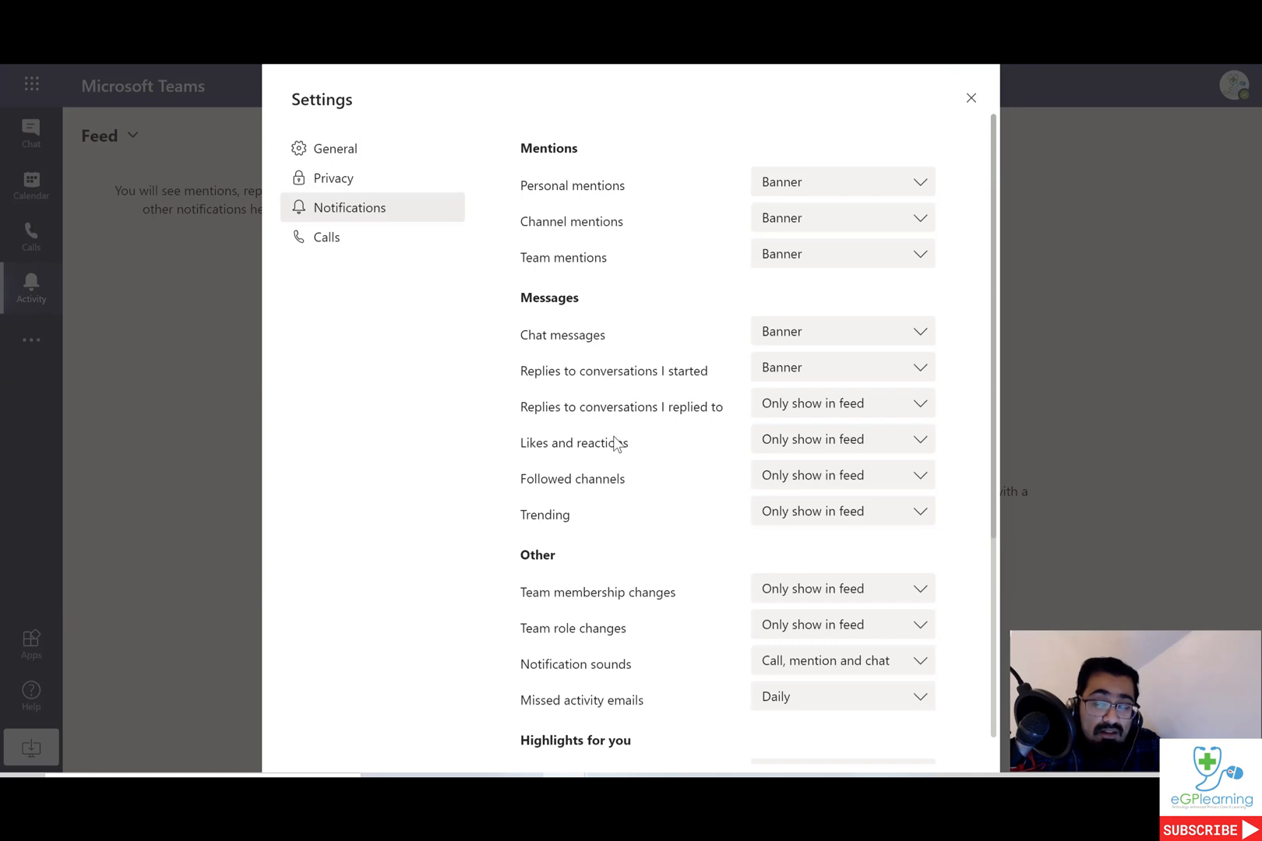
mouse_move(688, 437)
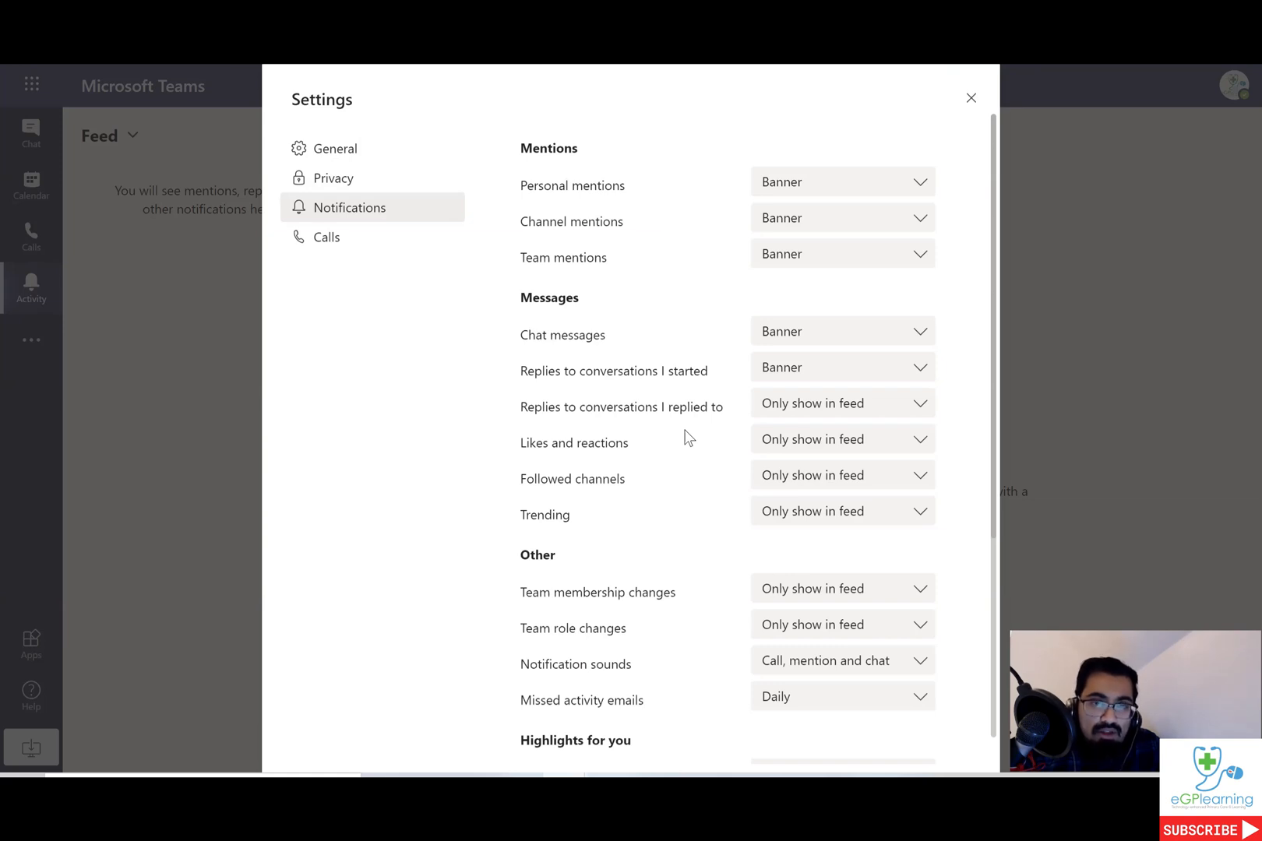
mouse_move(654, 534)
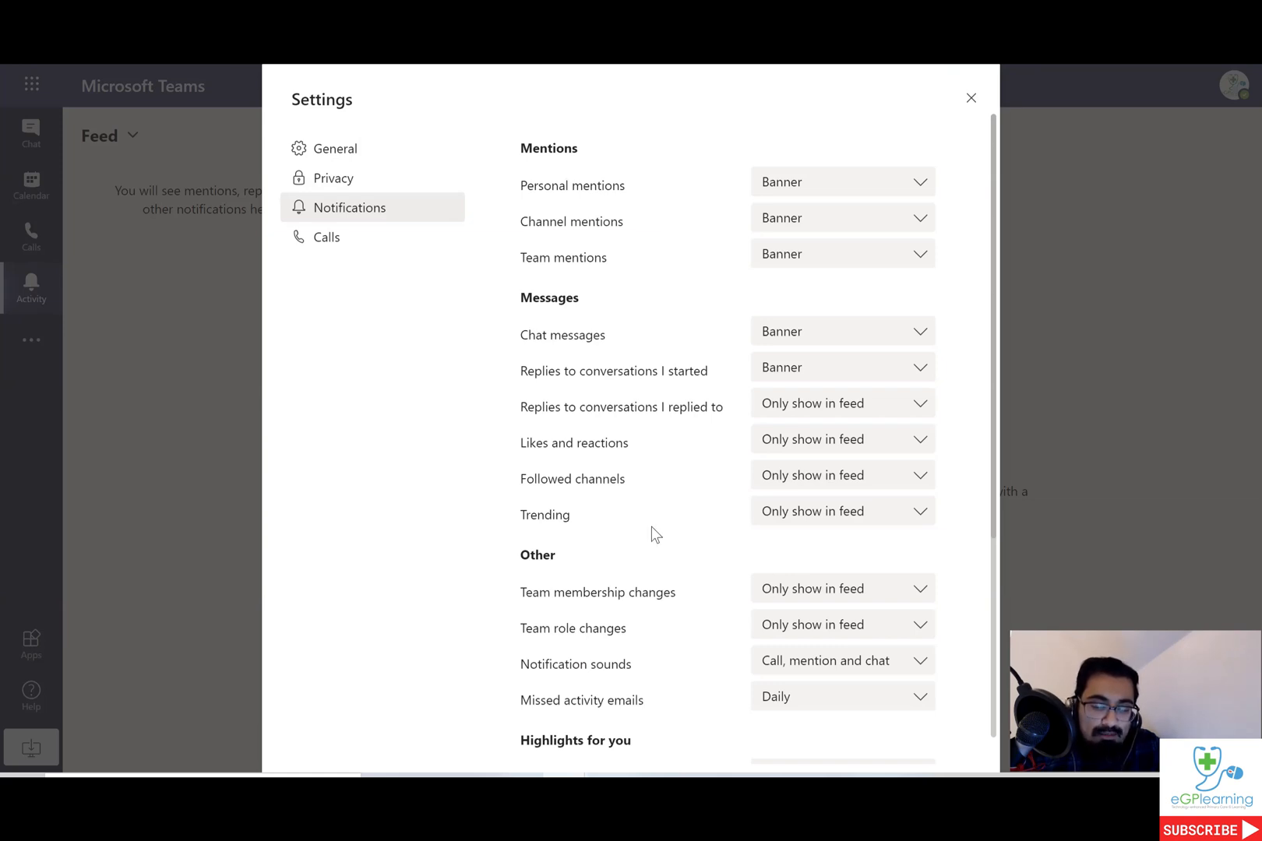
scroll("down", 3)
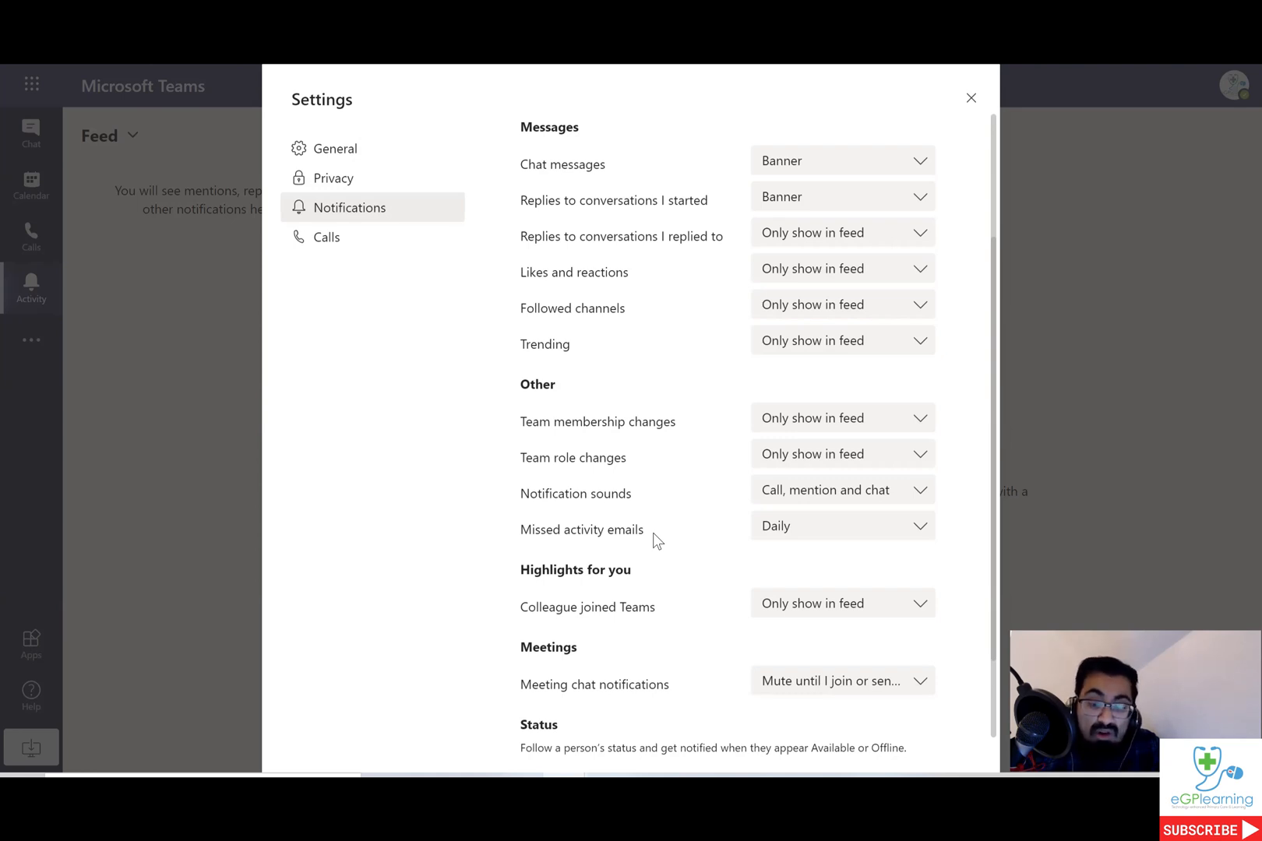
scroll("down", 3)
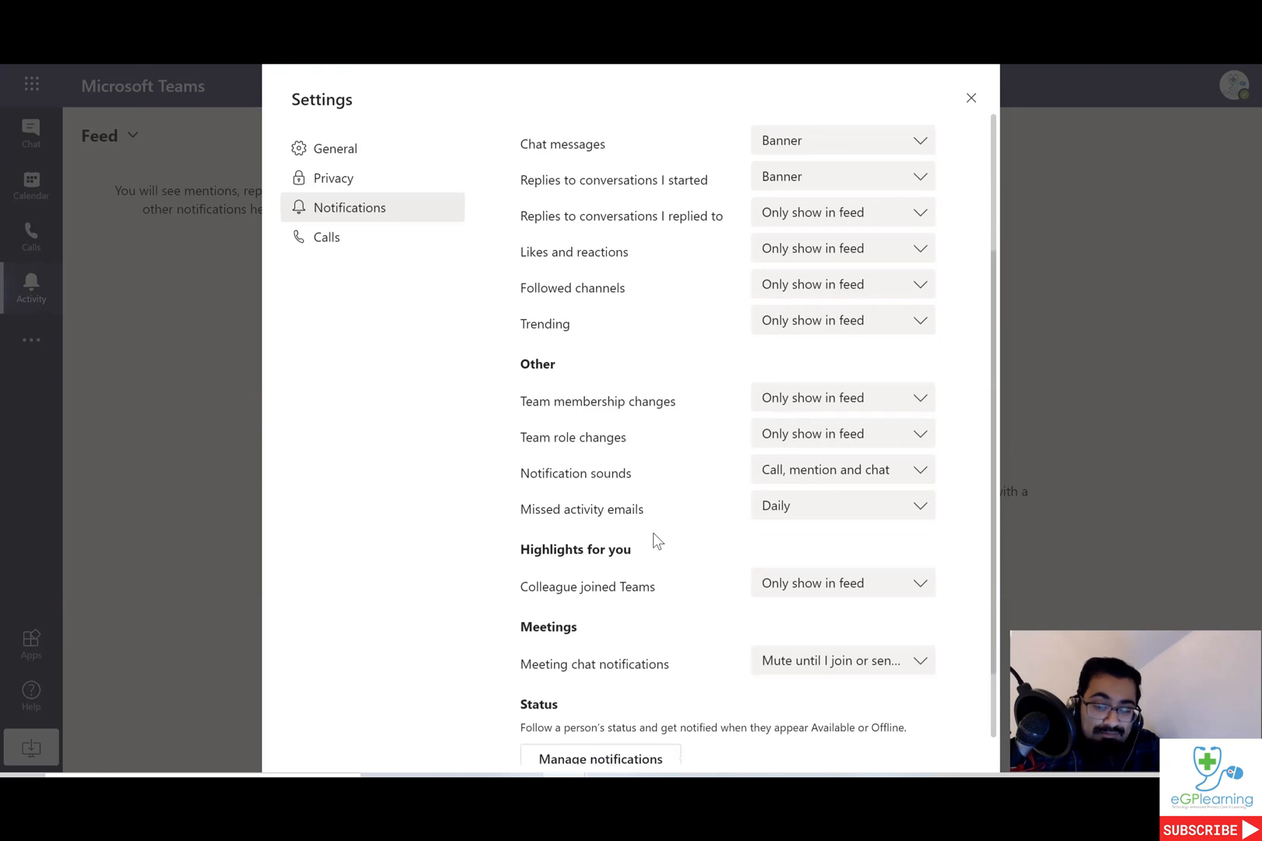
mouse_move(627, 611)
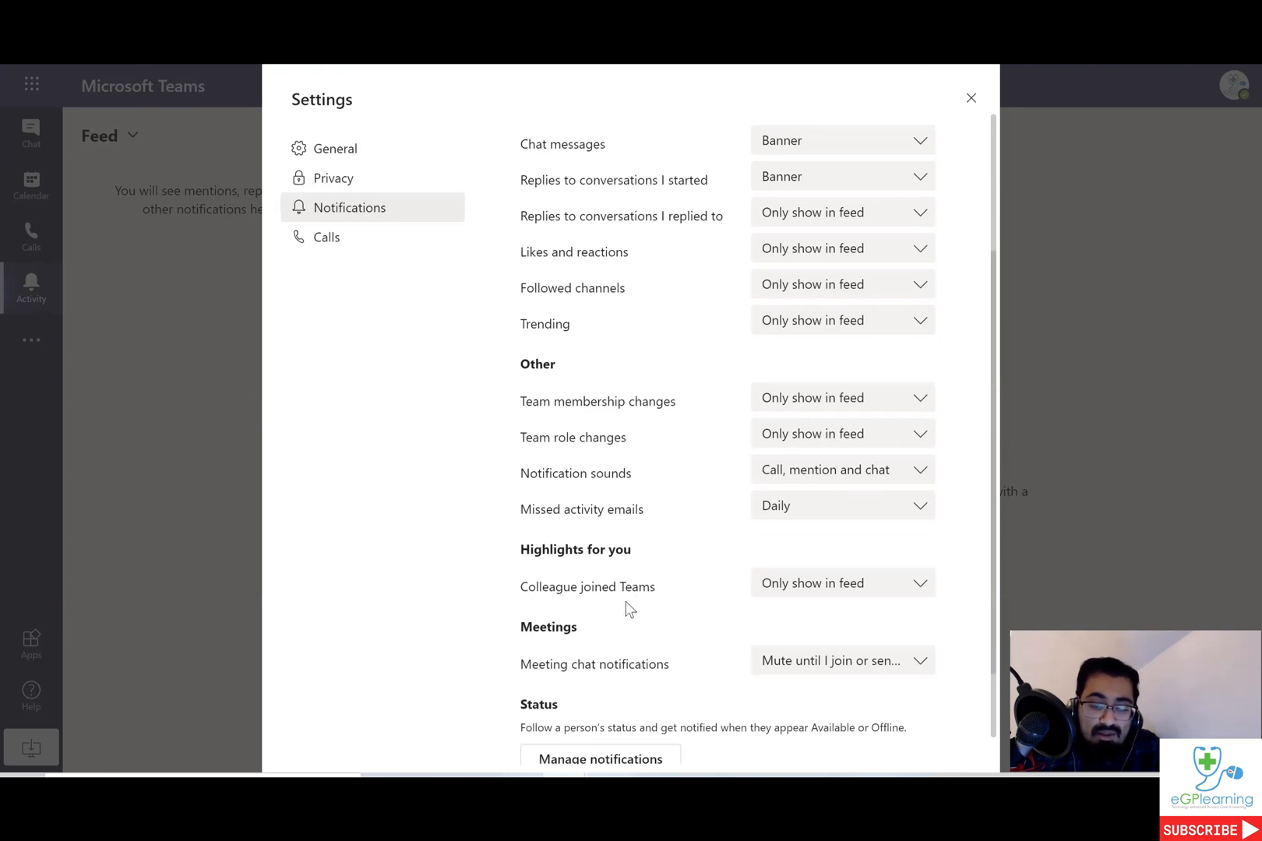
mouse_move(324, 251)
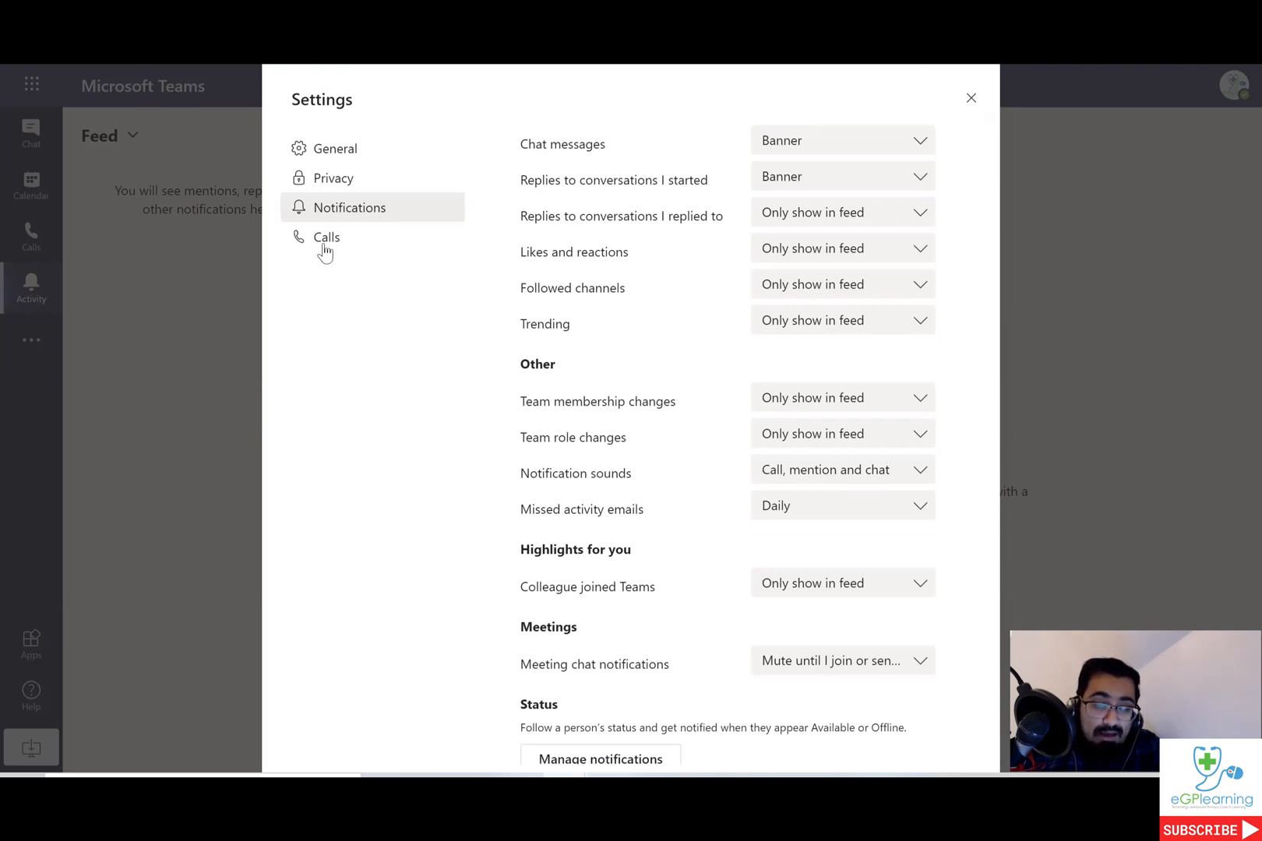
mouse_move(326, 237)
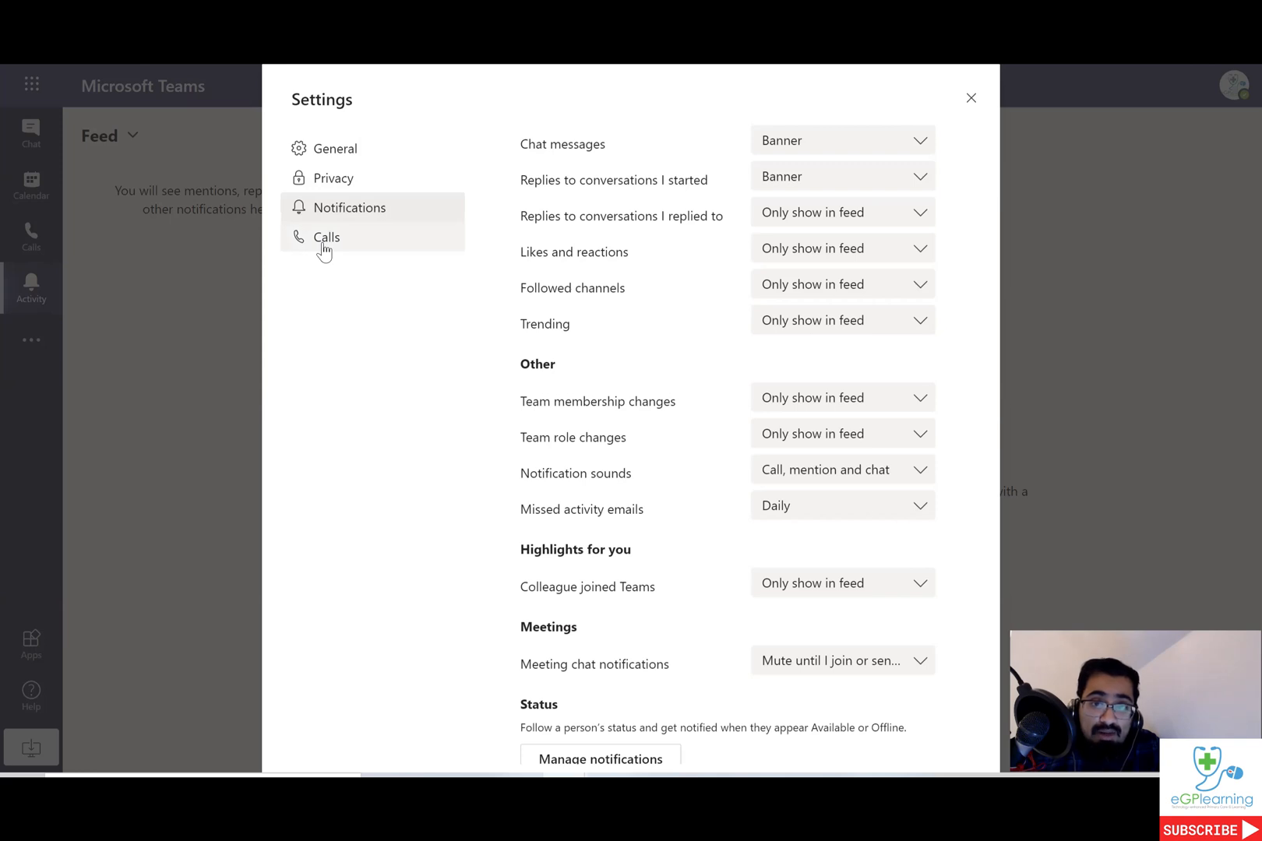
- Show the Calls page with answering rules, voicemail and ringtone options
left_click(325, 237)
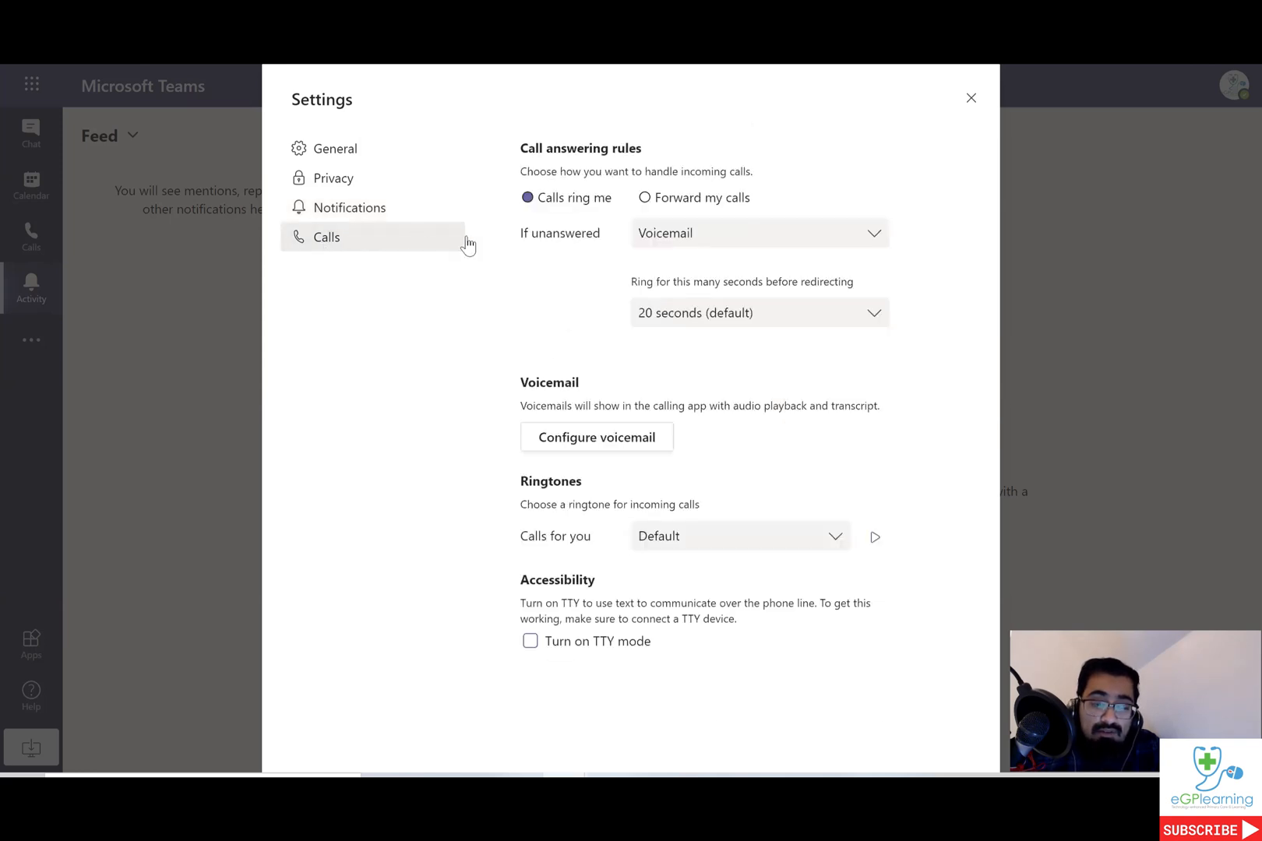
mouse_move(541, 280)
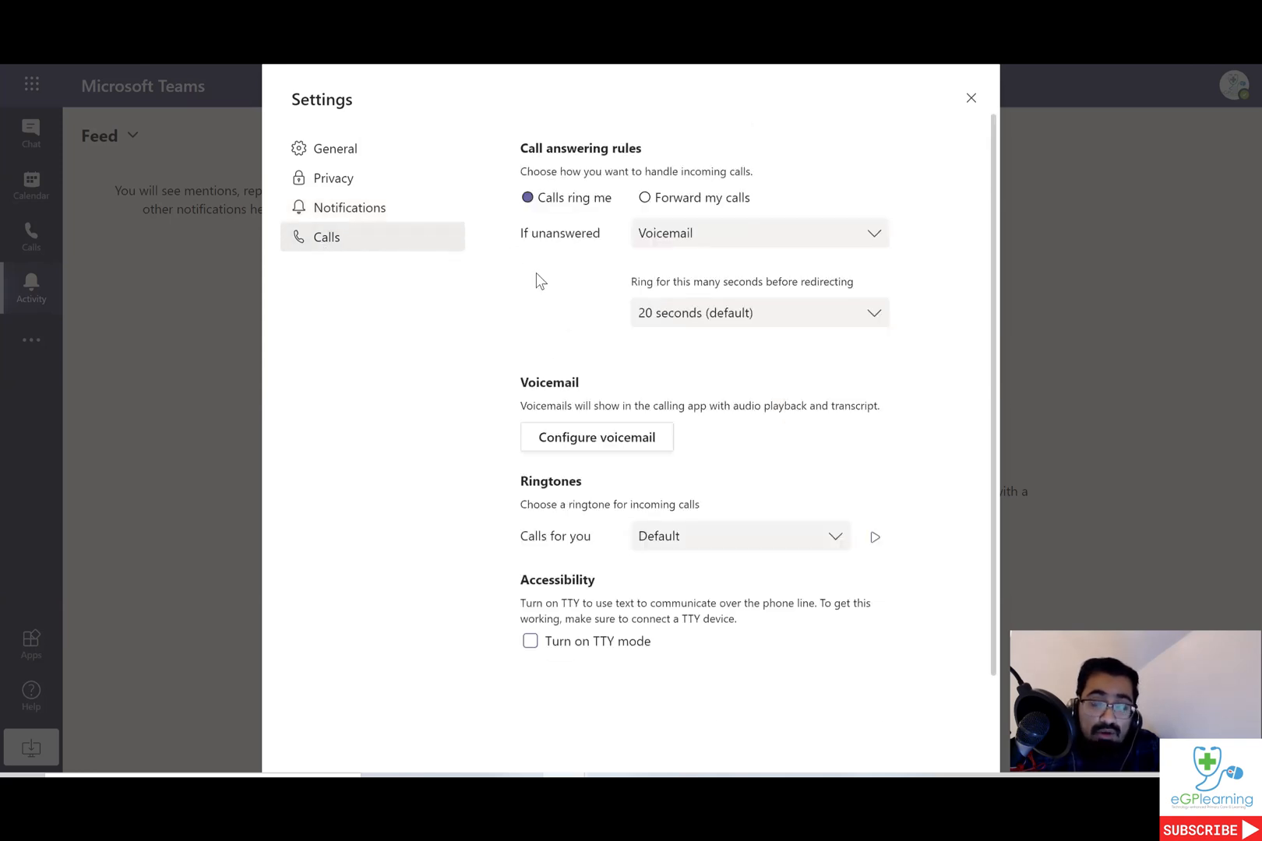
mouse_move(567, 455)
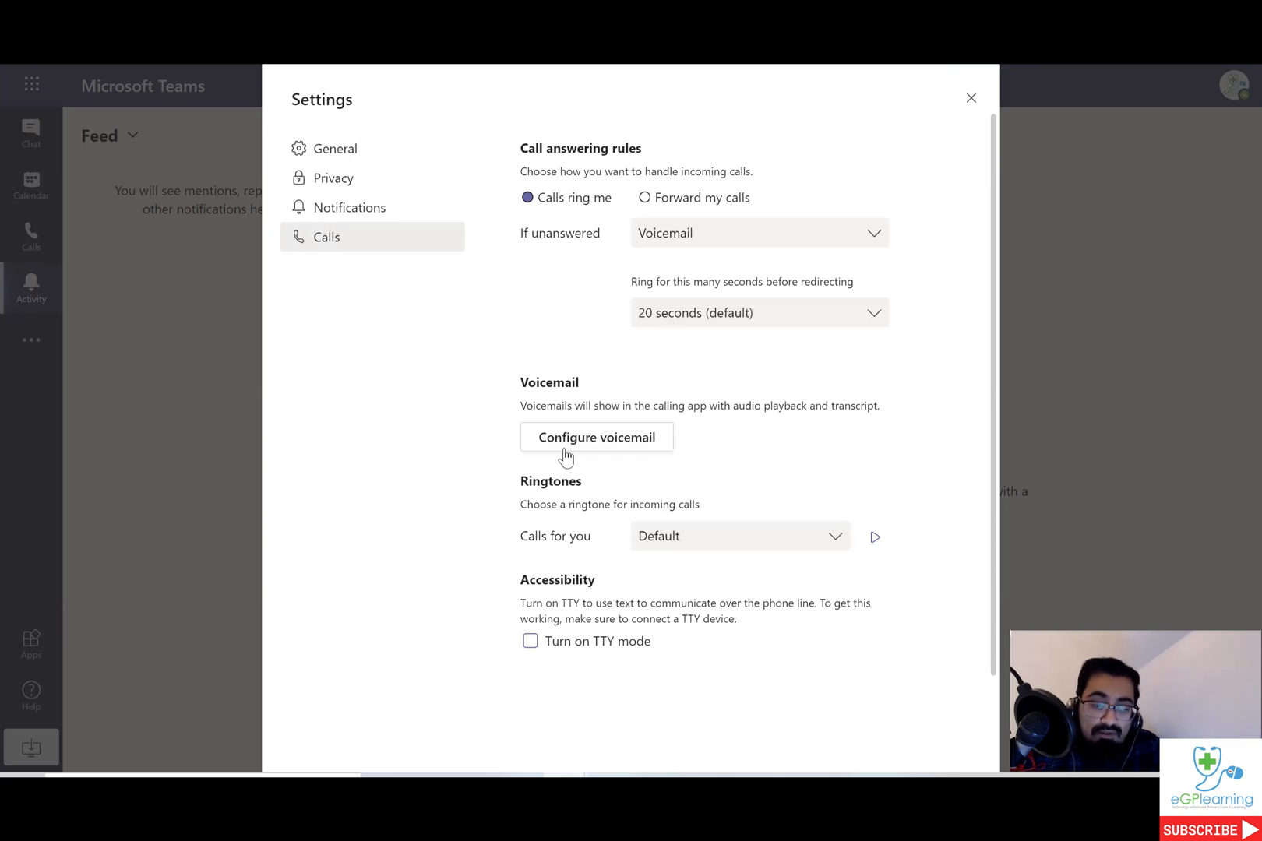
mouse_move(723, 481)
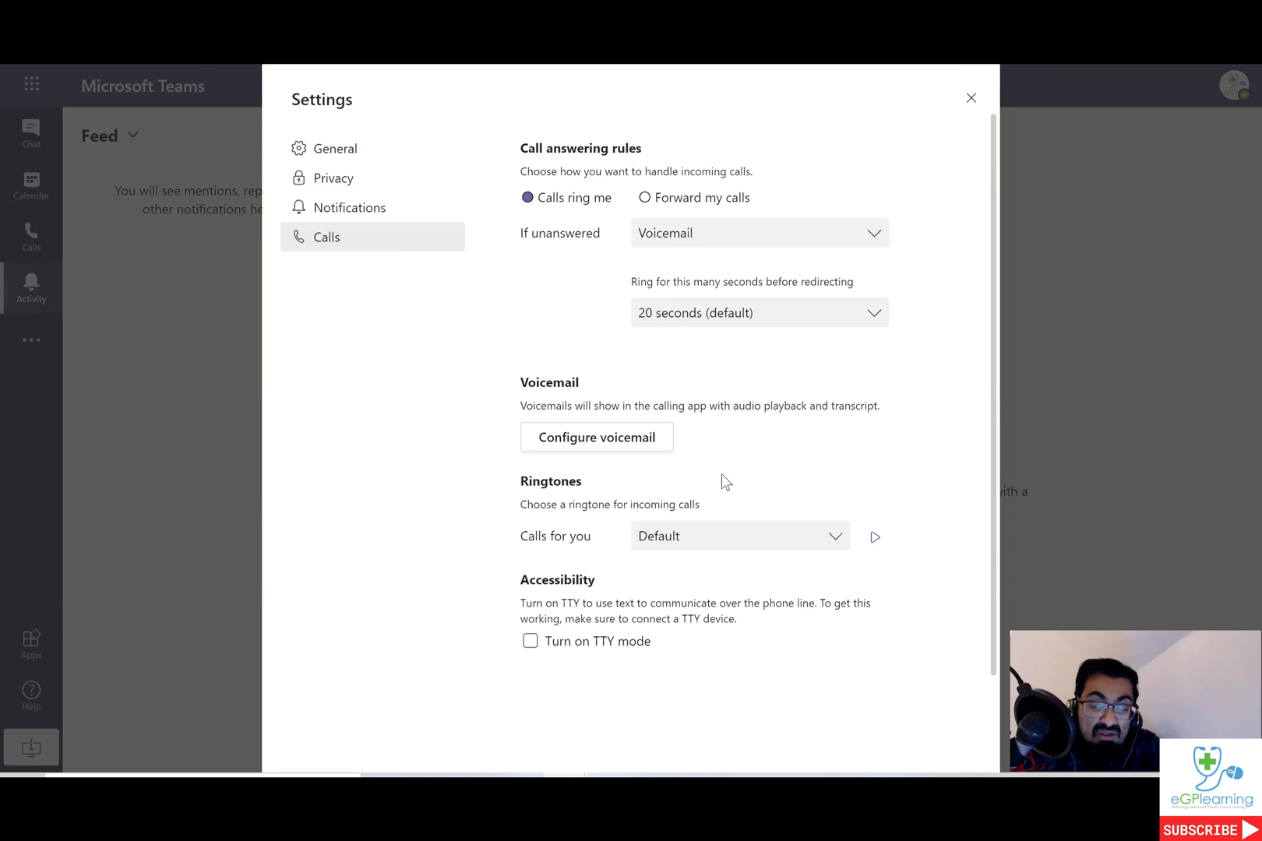
mouse_move(650, 450)
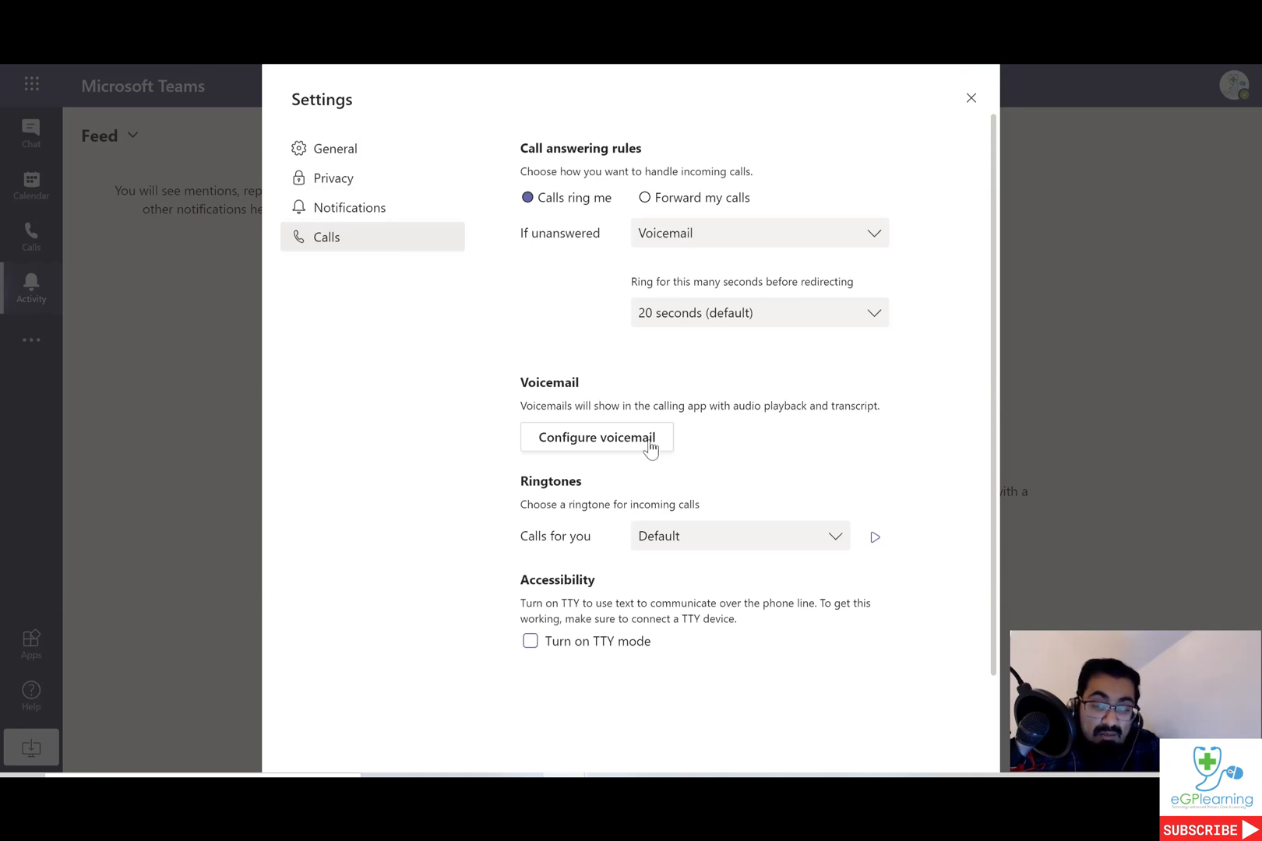
left_click(595, 438)
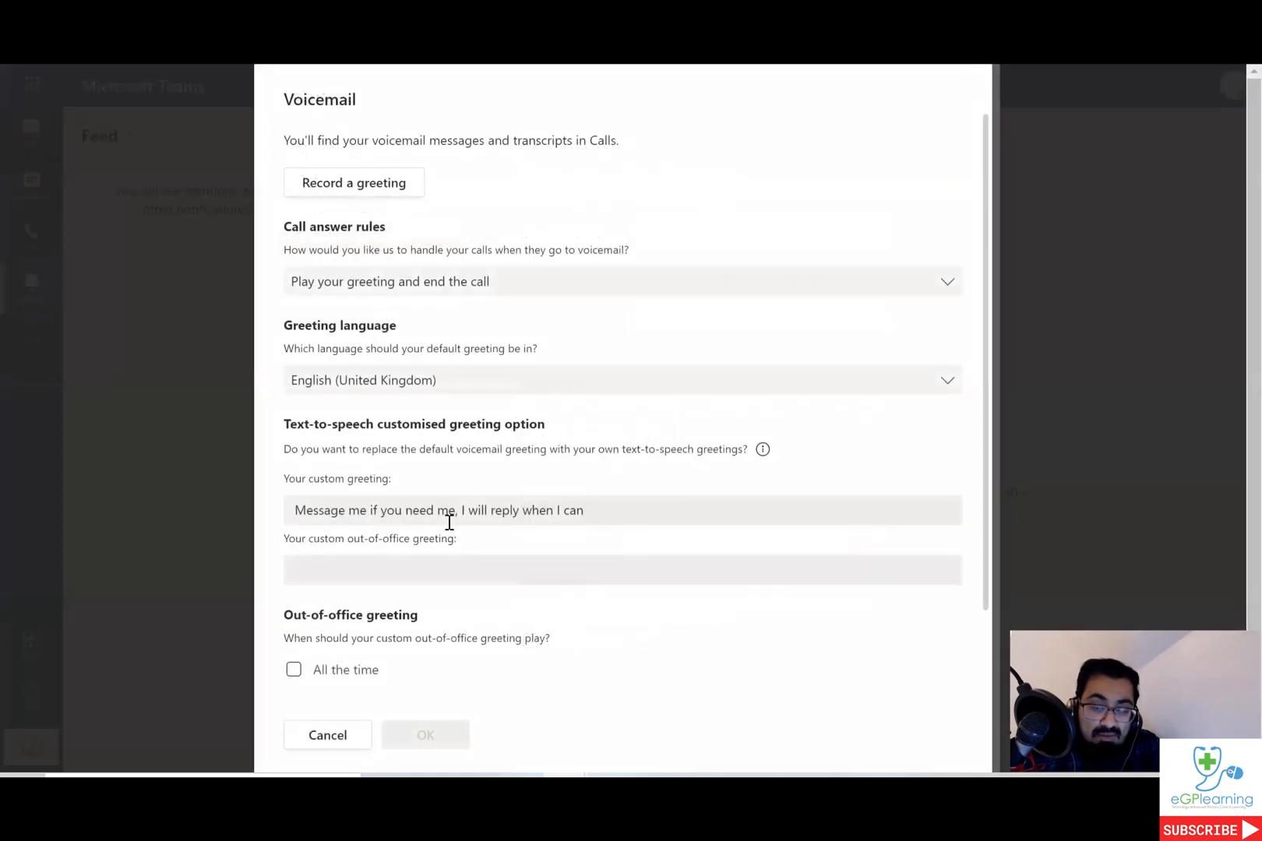
mouse_move(648, 534)
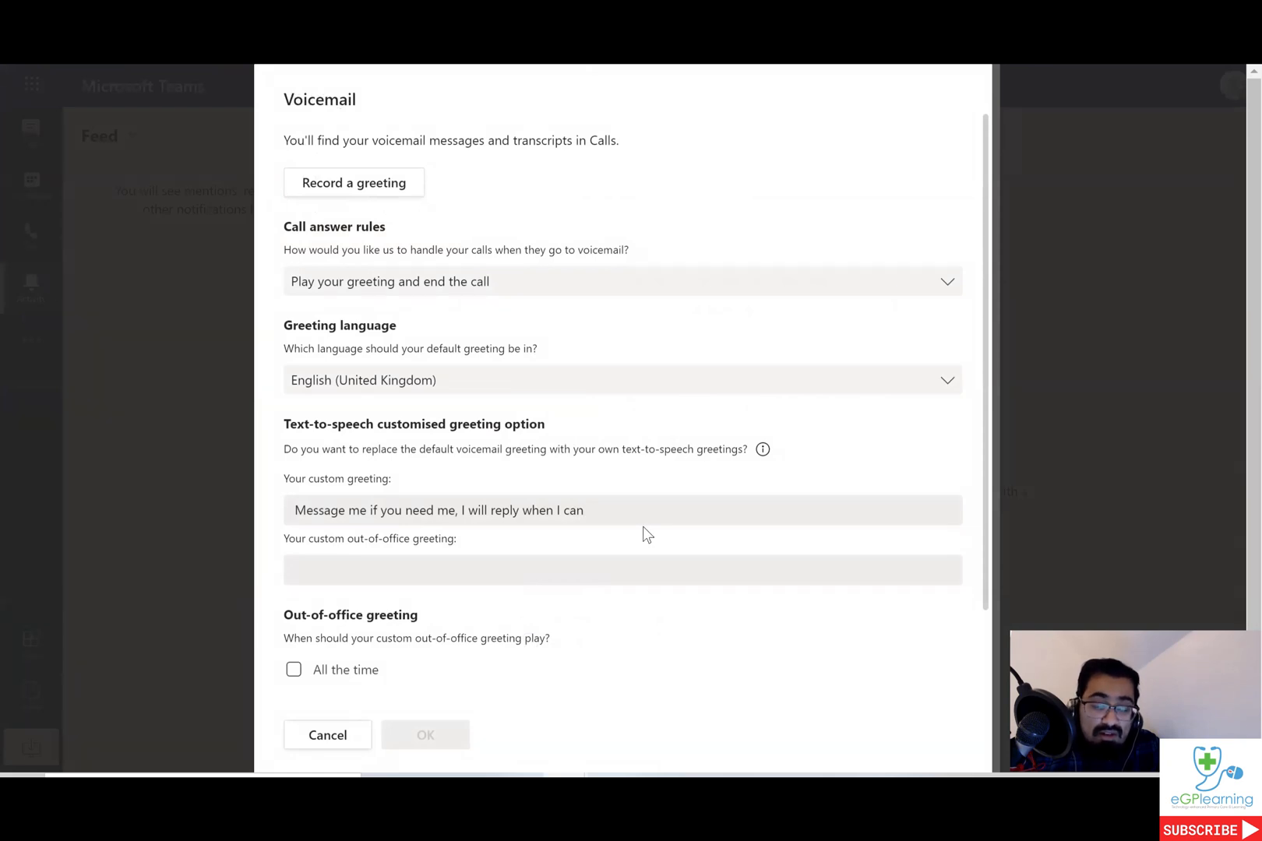
mouse_move(578, 536)
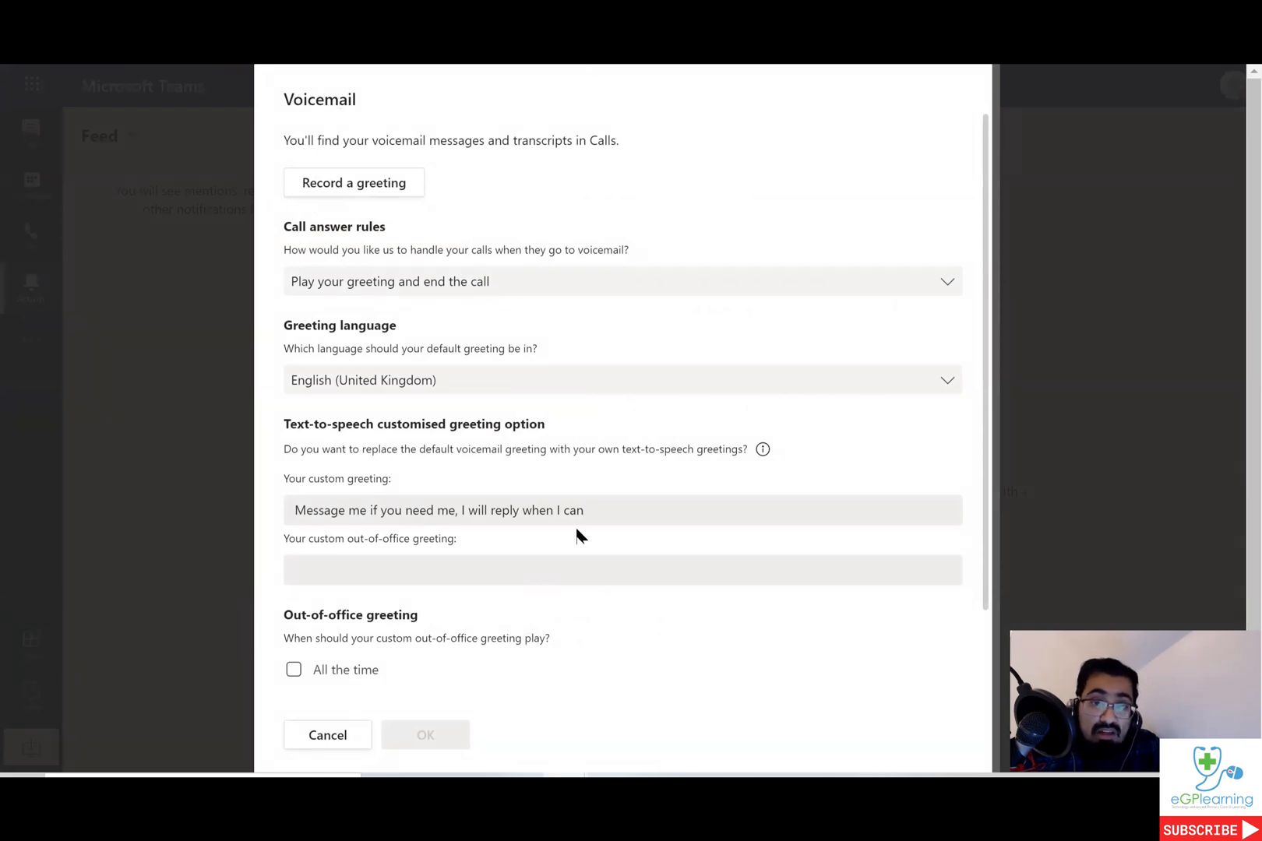
mouse_move(621, 455)
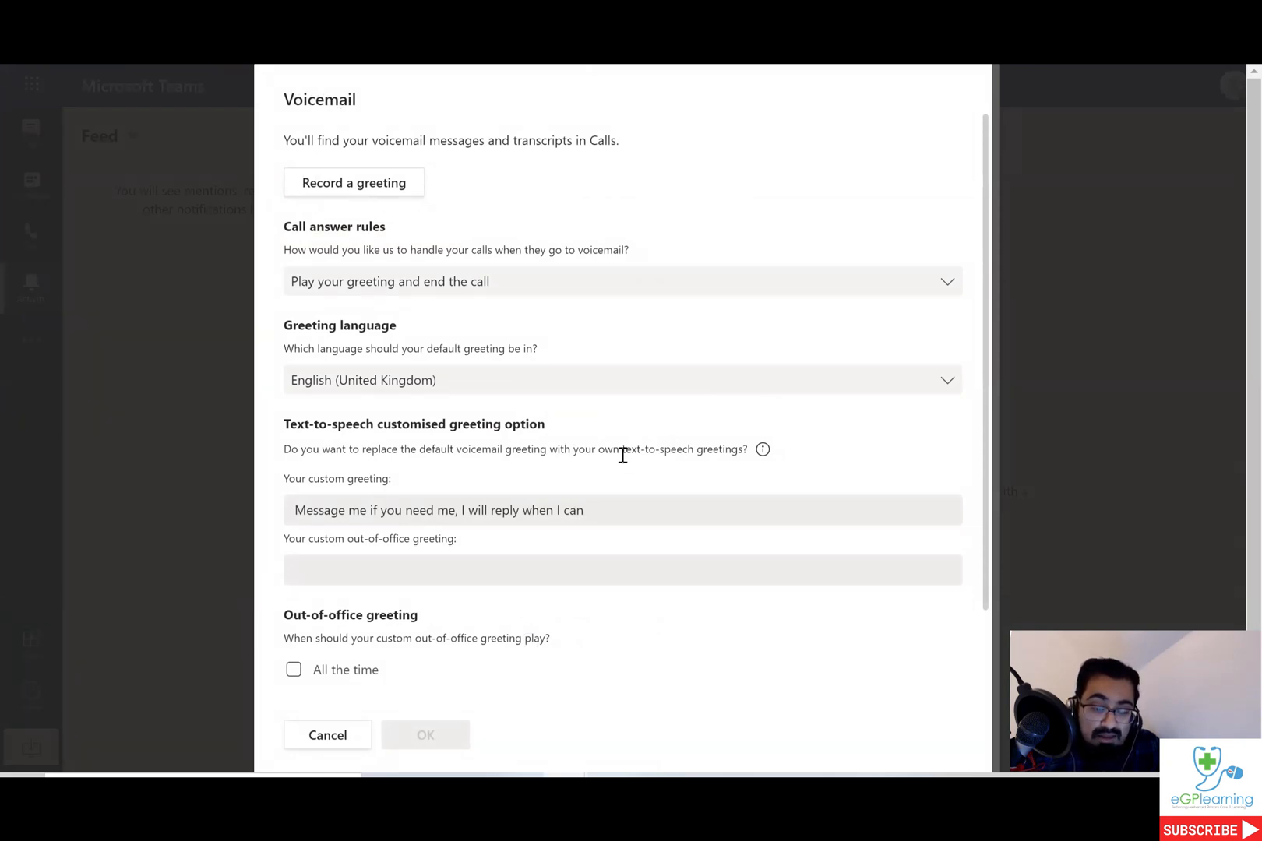
left_click(327, 734)
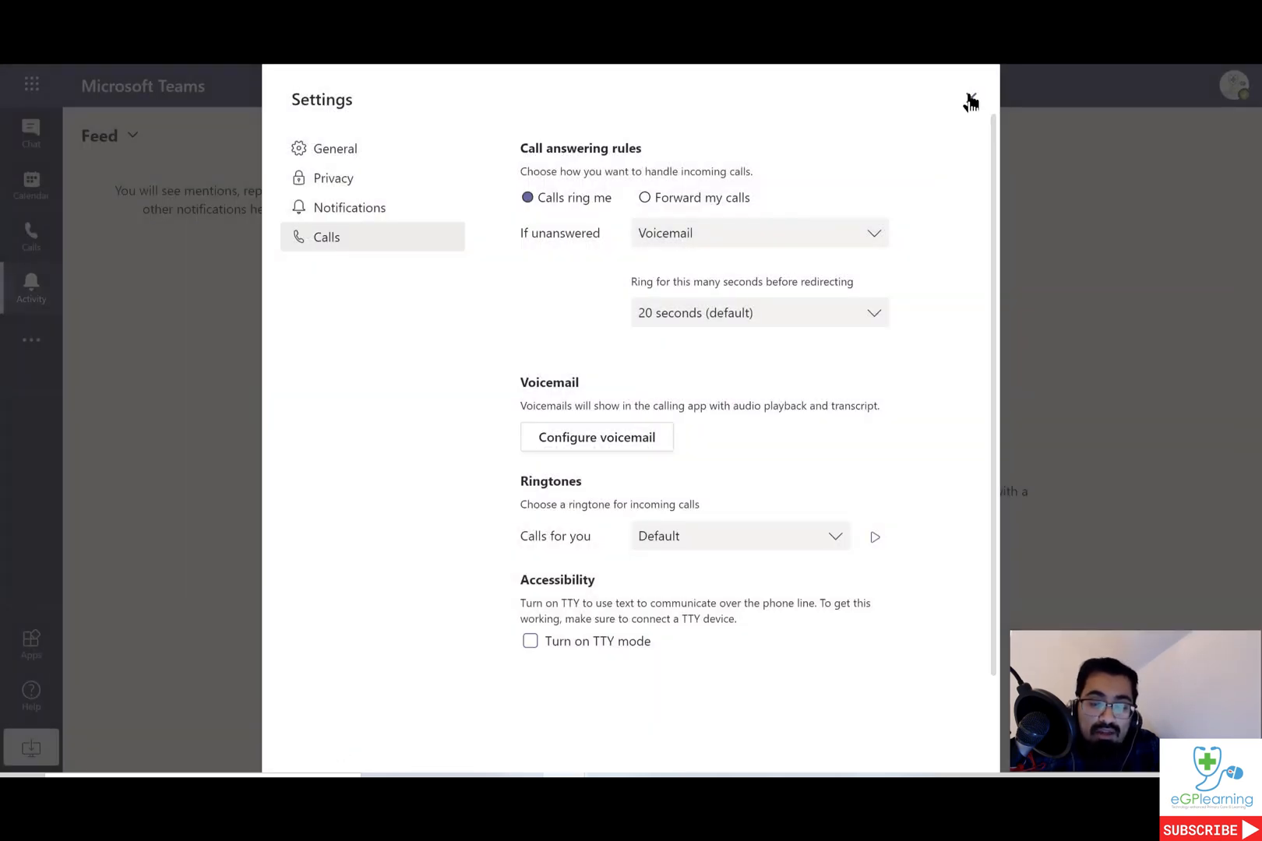
- Close the Settings dialog, returning to the empty activity feed
left_click(969, 101)
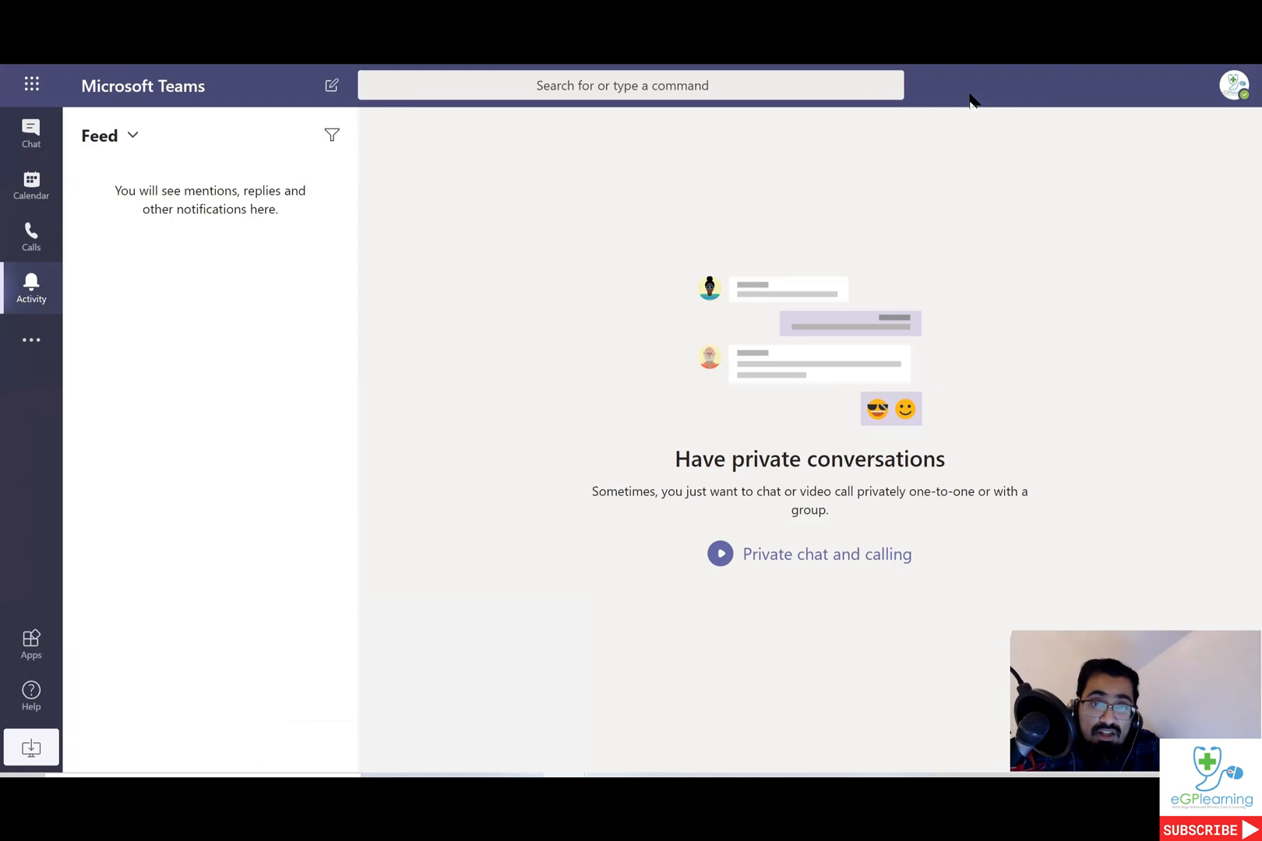
mouse_move(433, 252)
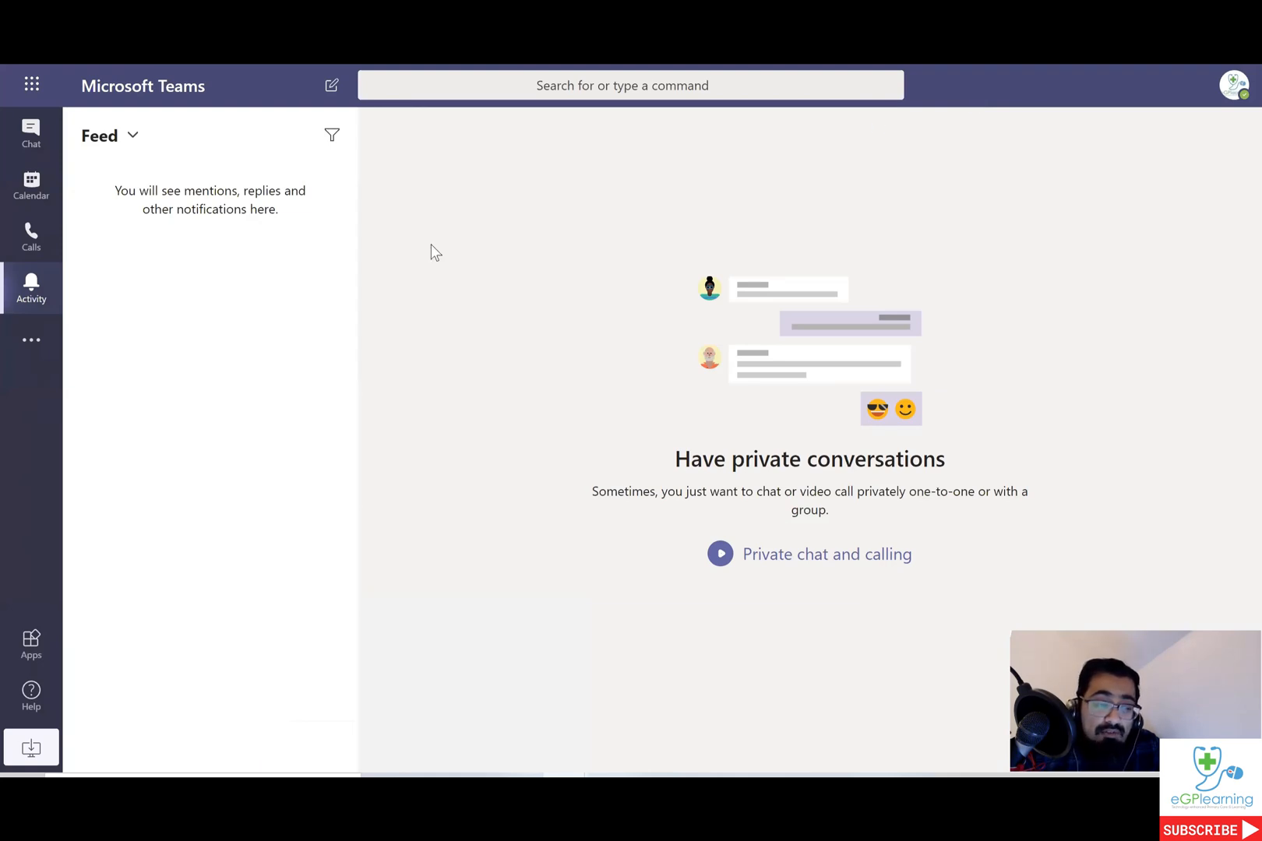
mouse_move(314, 266)
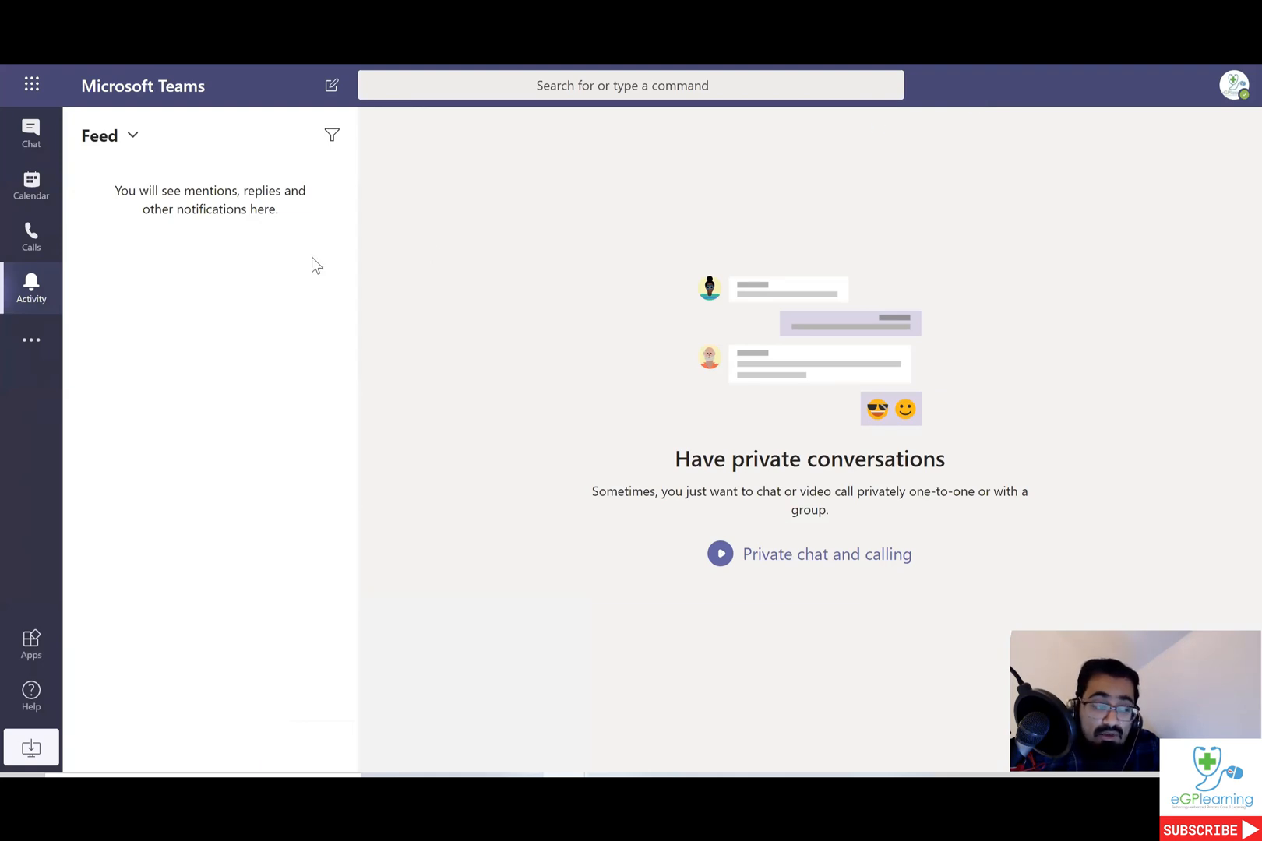
mouse_move(31, 340)
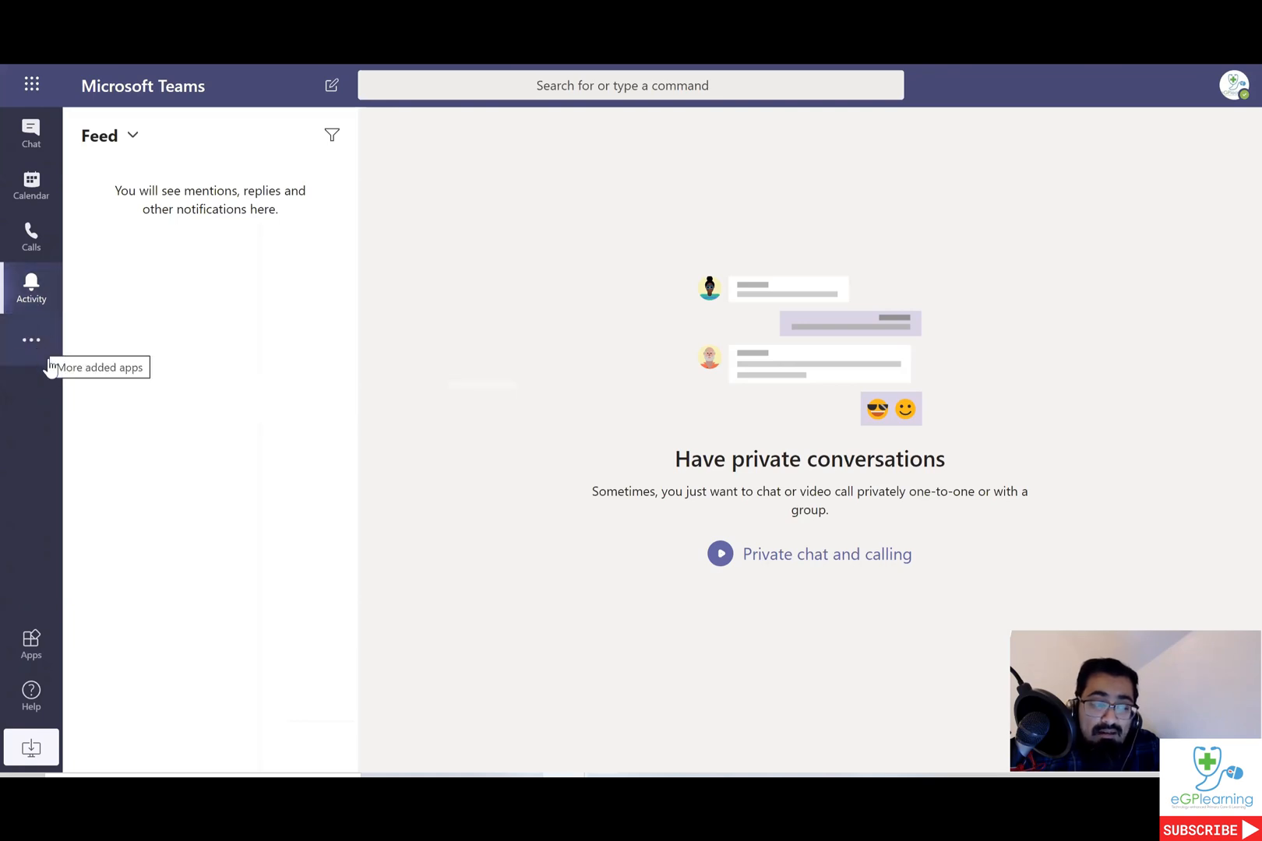
mouse_move(31, 340)
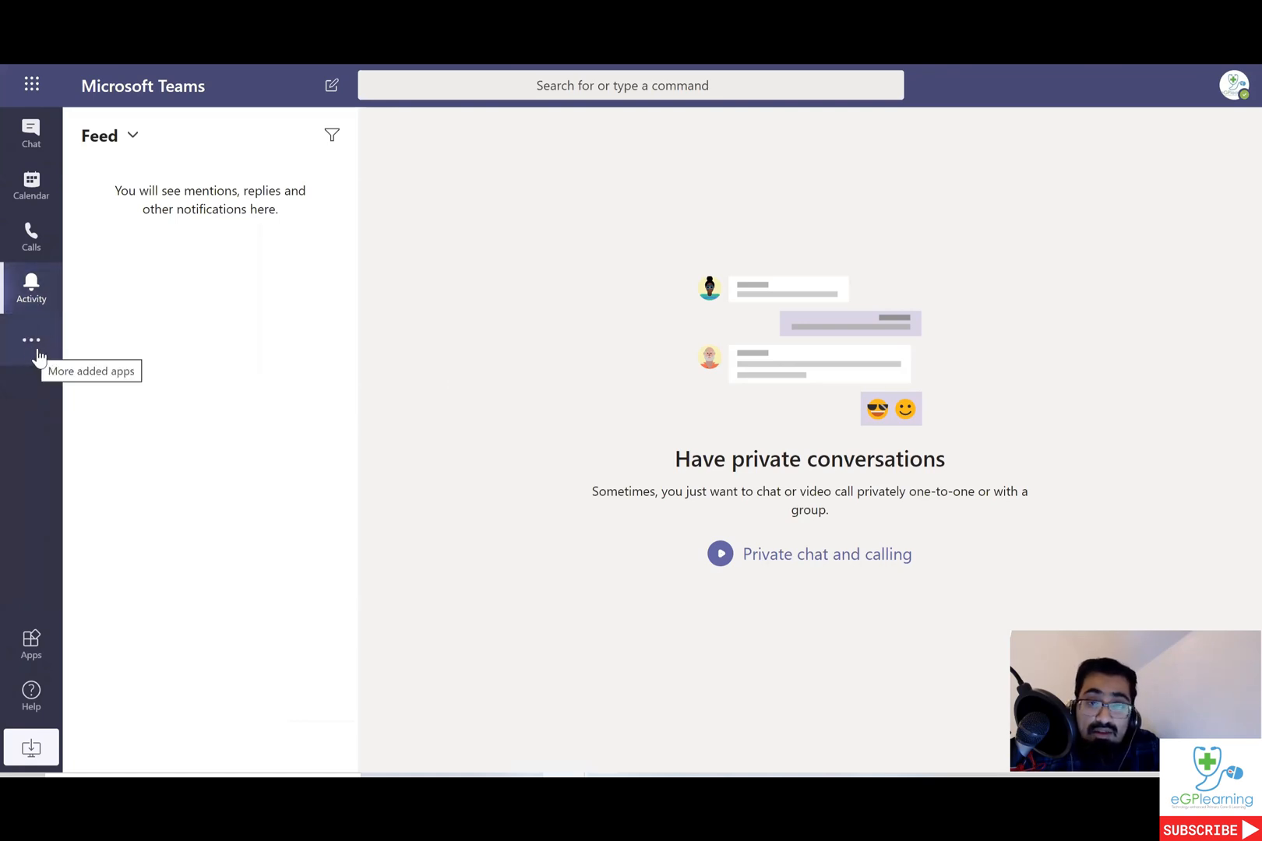
- Open the Teams app from More added apps and pin it to the left rail
left_click(32, 339)
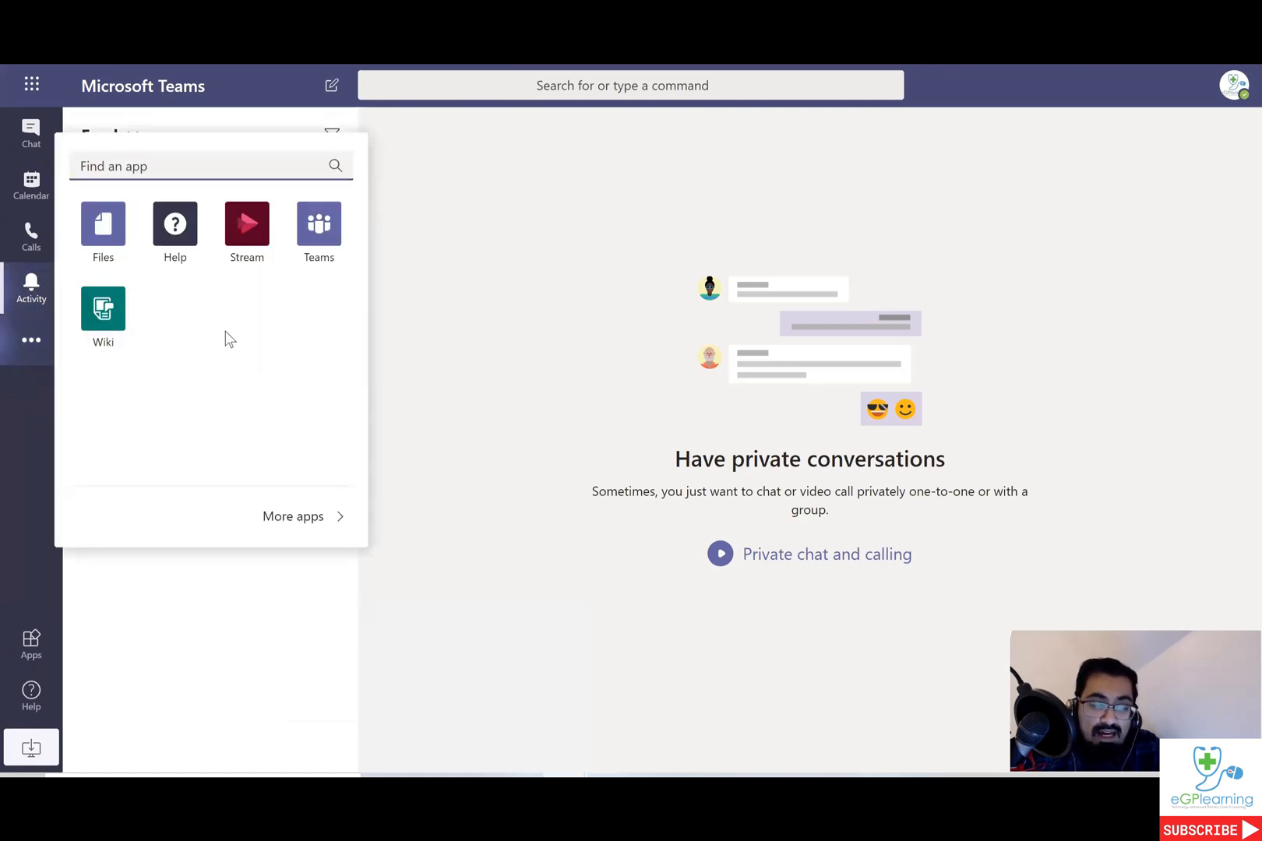
mouse_move(319, 234)
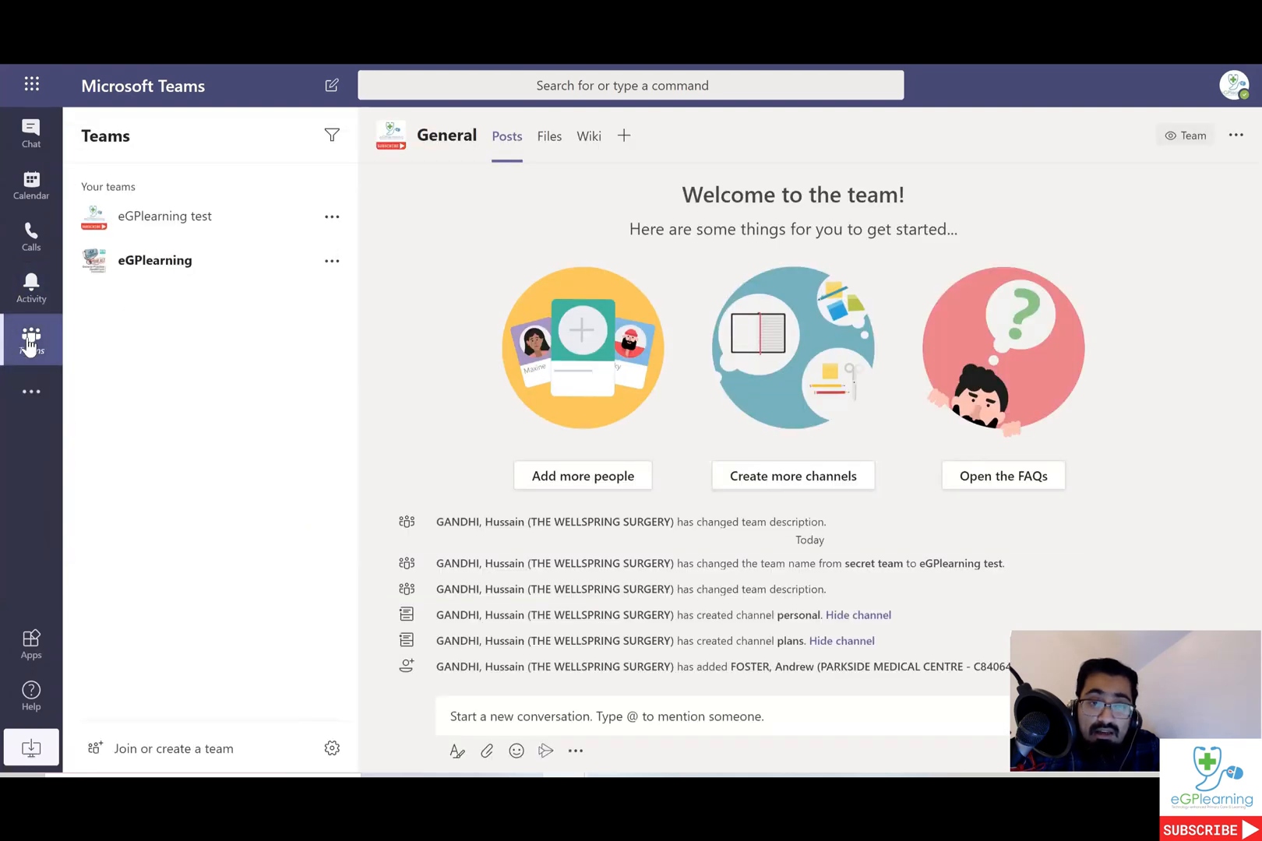
right_click(31, 340)
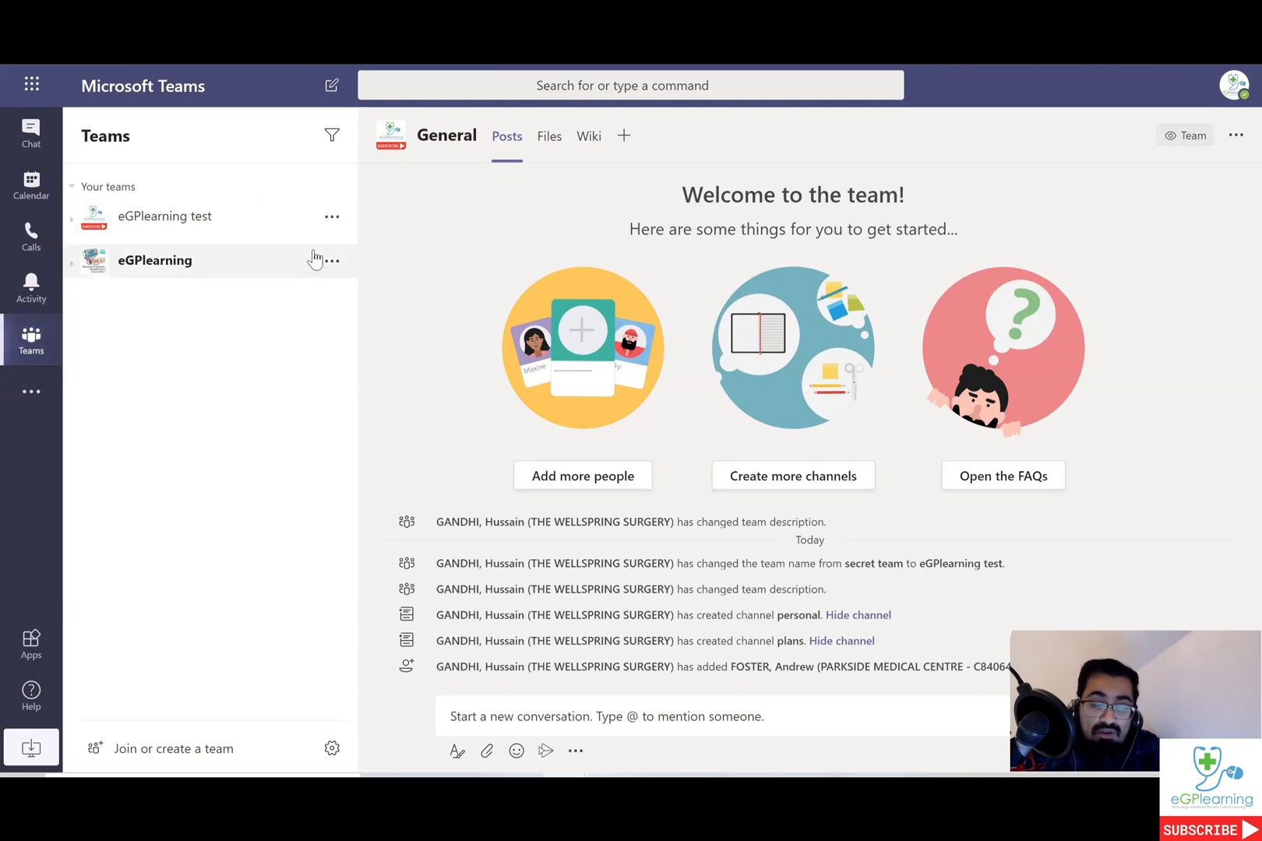
mouse_move(258, 416)
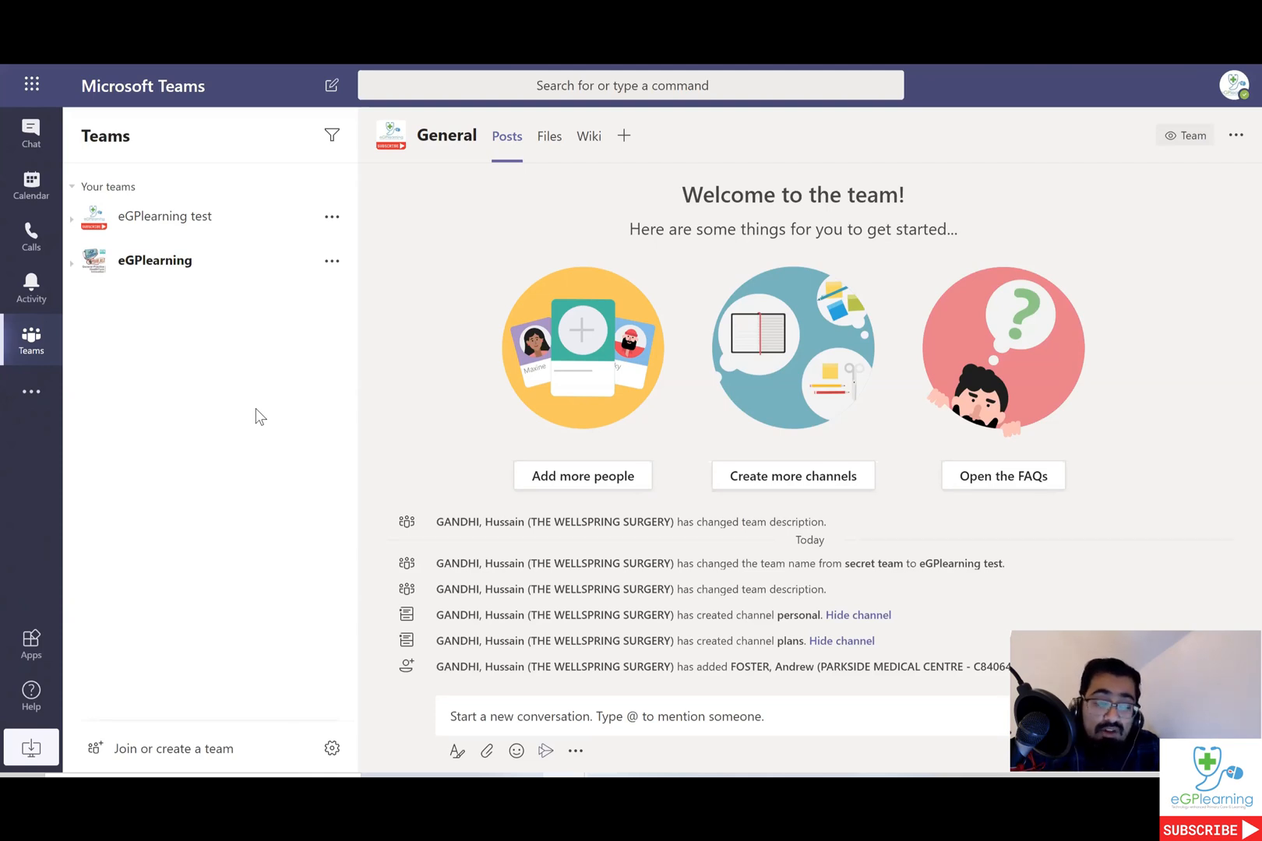
mouse_move(145, 226)
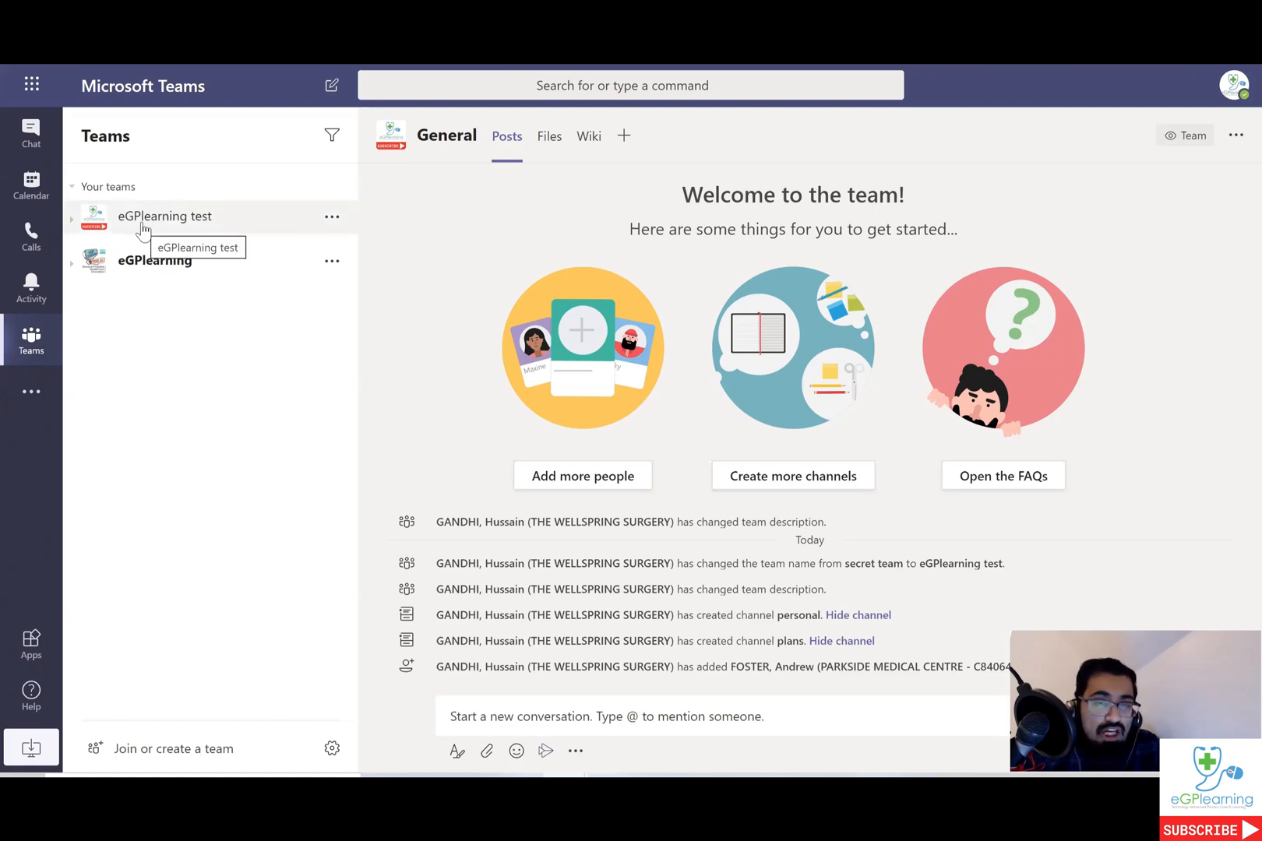